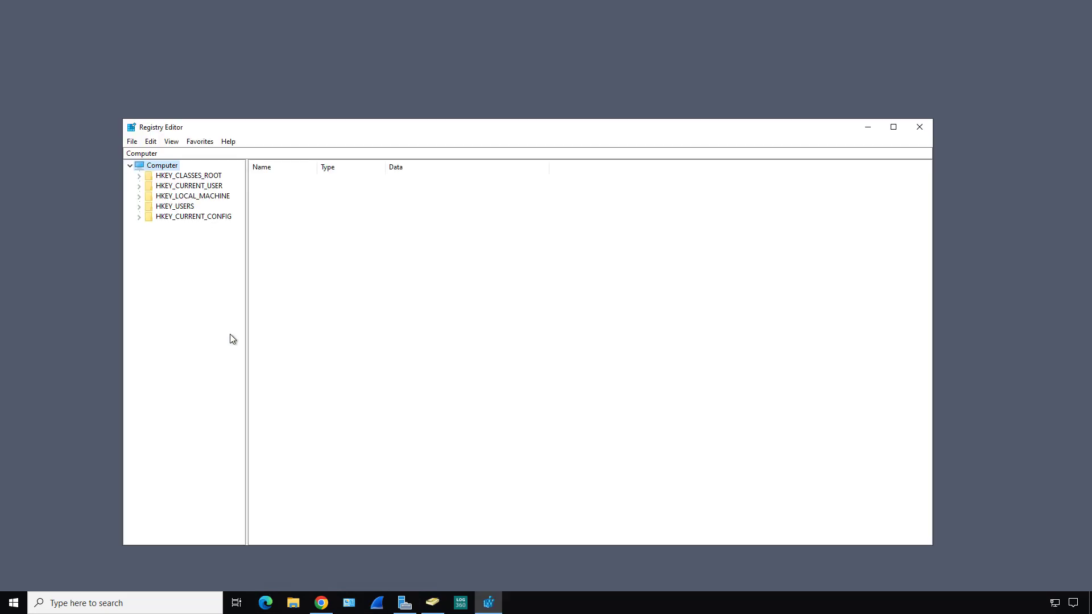
mouse_move(682, 130)
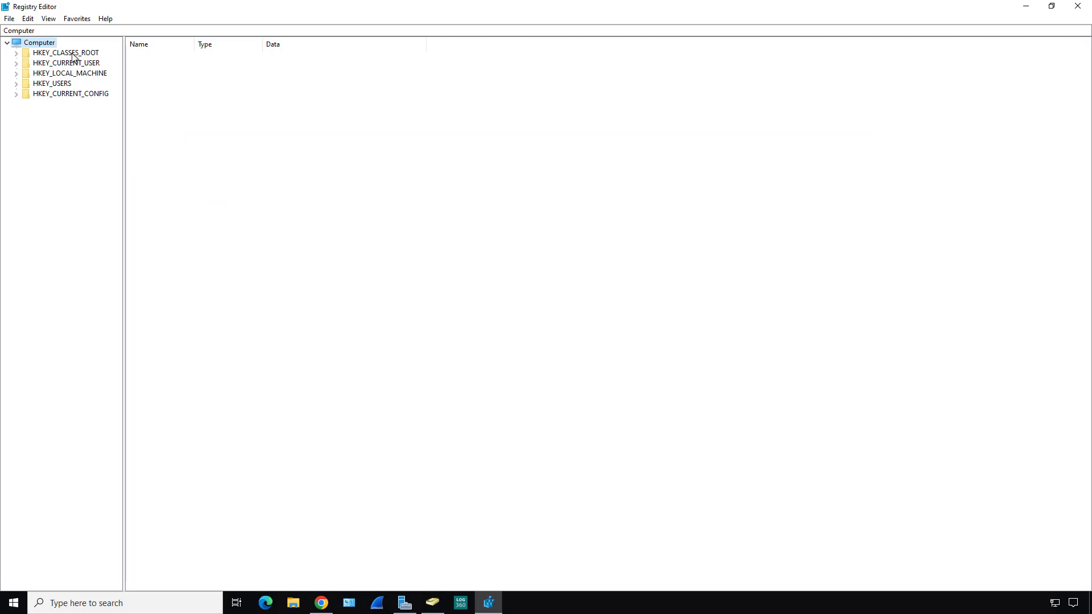
mouse_move(116, 73)
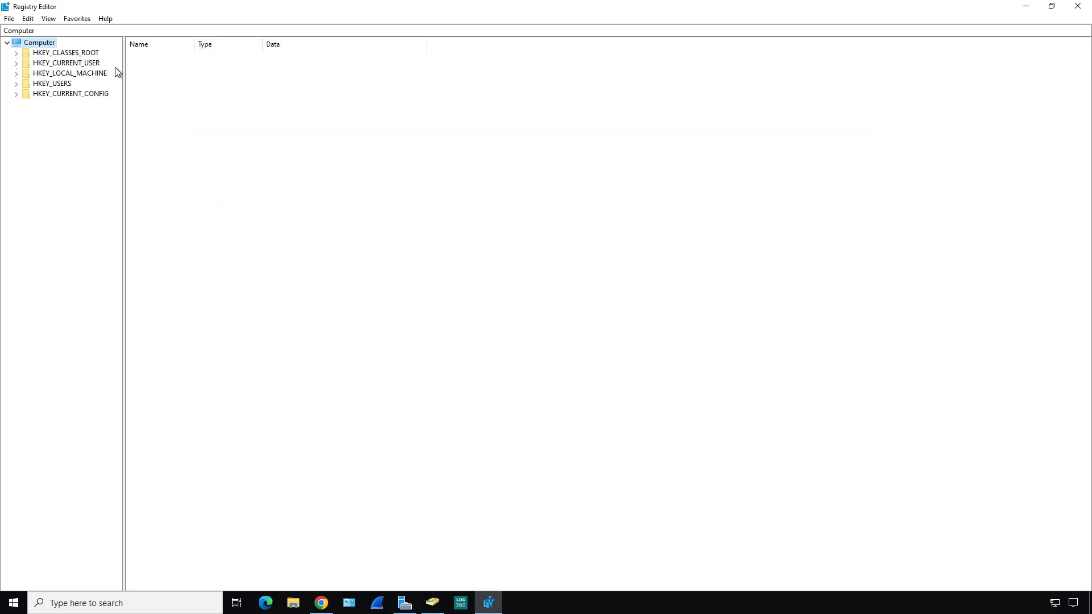
mouse_move(125, 79)
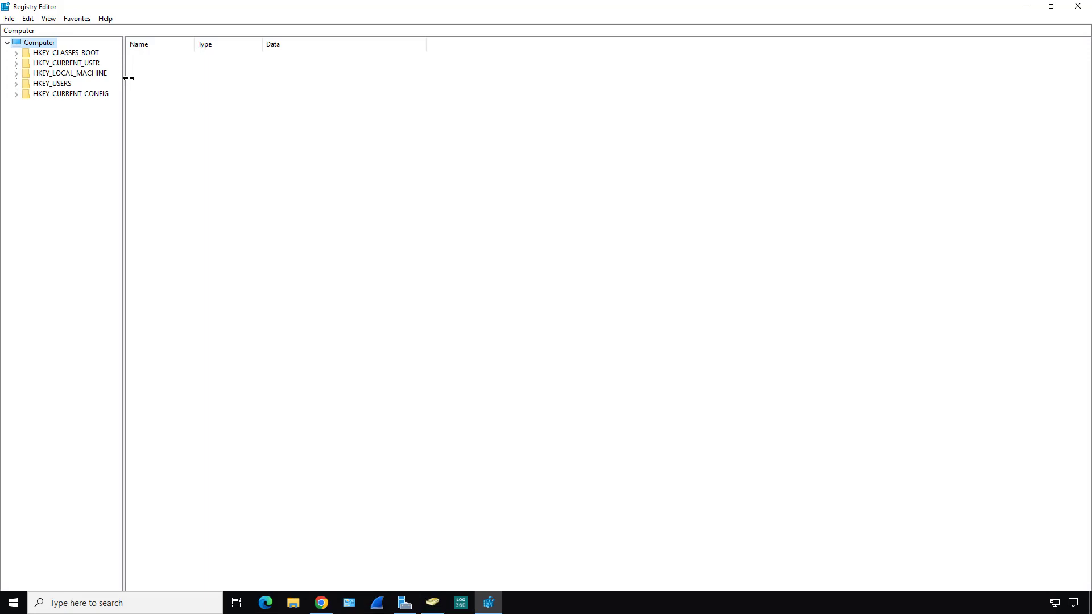
Browse the HKEY_CURRENT_USER, HKEY_USERS and HKEY_CURRENT_CONFIG root hives in turn
click(67, 62)
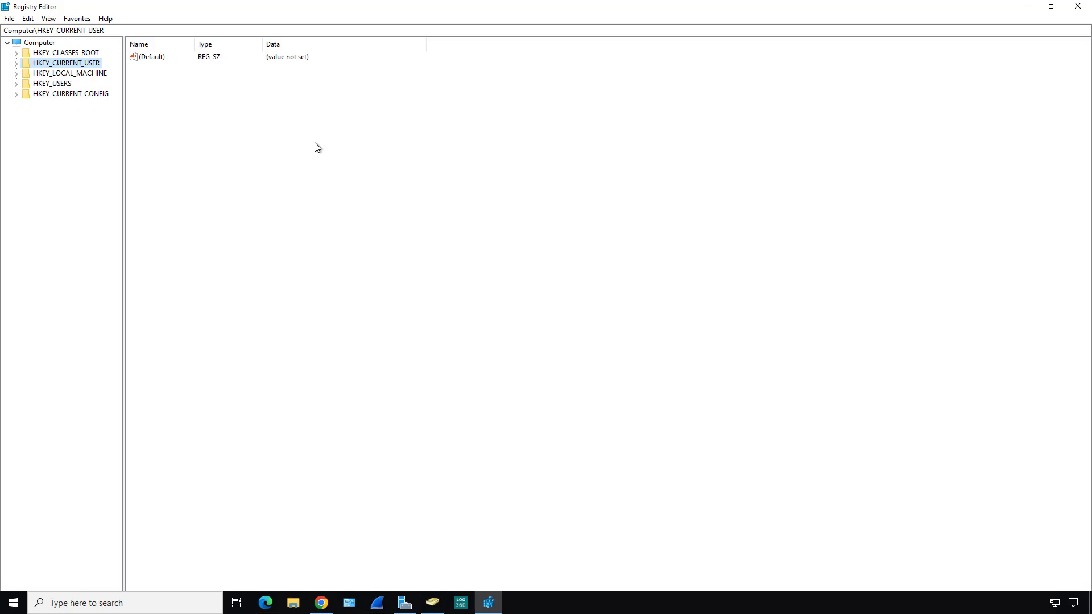
click(51, 84)
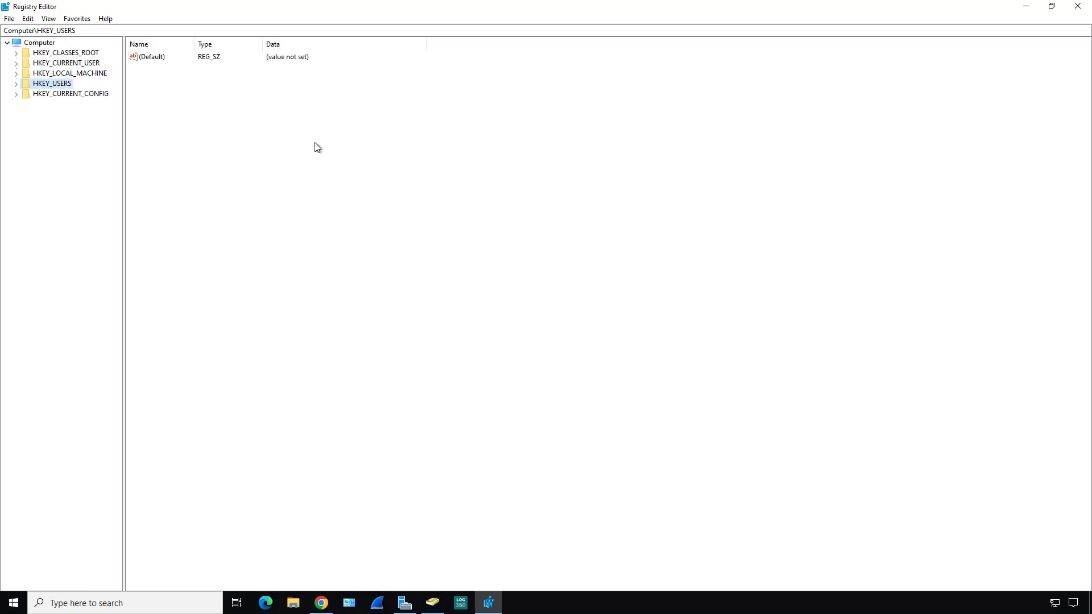
click(71, 93)
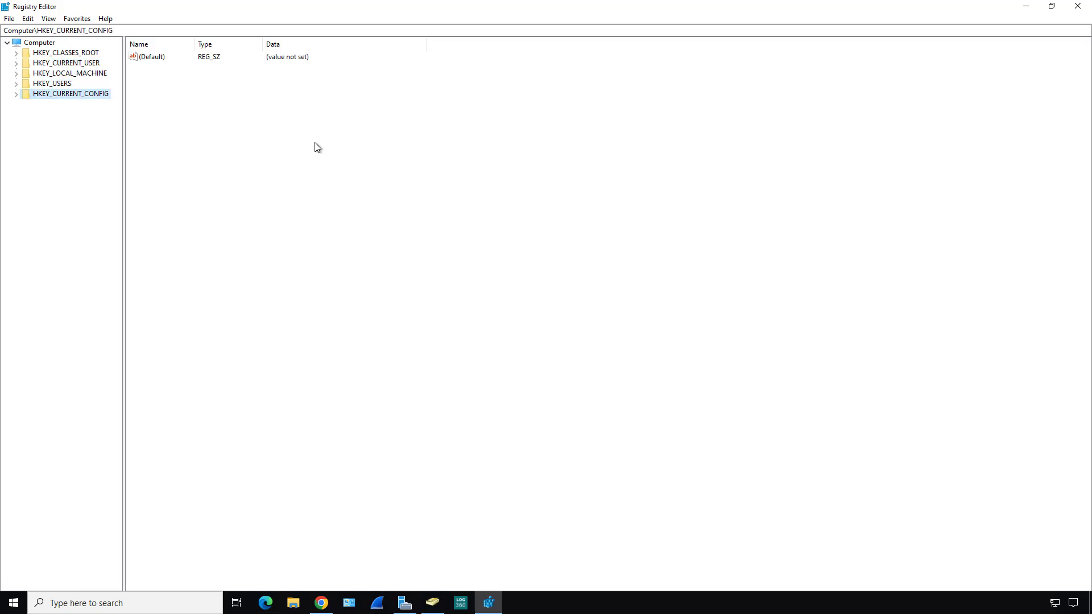
mouse_move(331, 147)
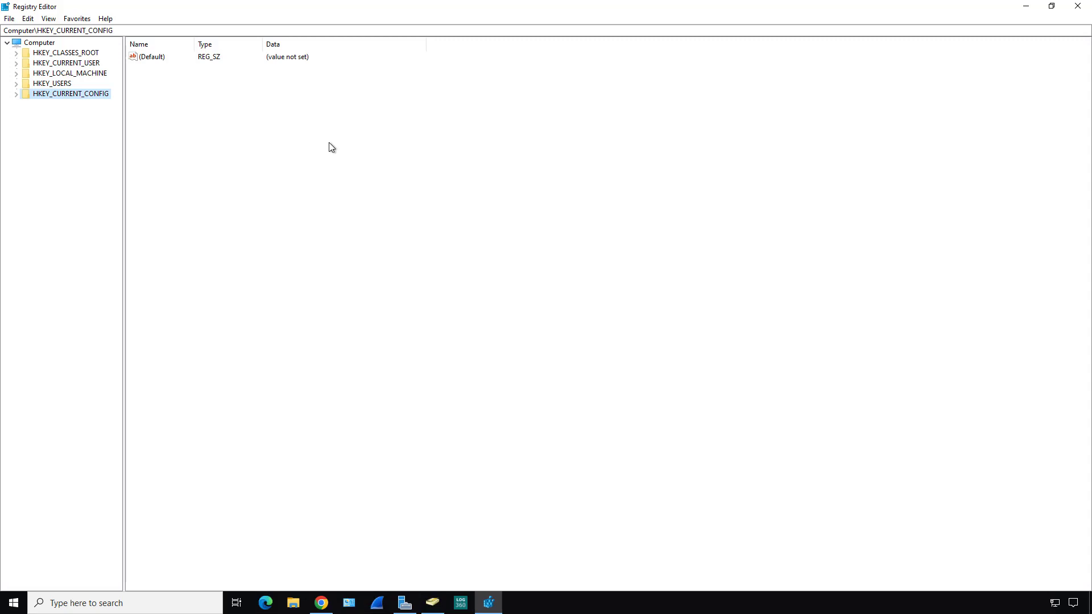
mouse_move(1068, 25)
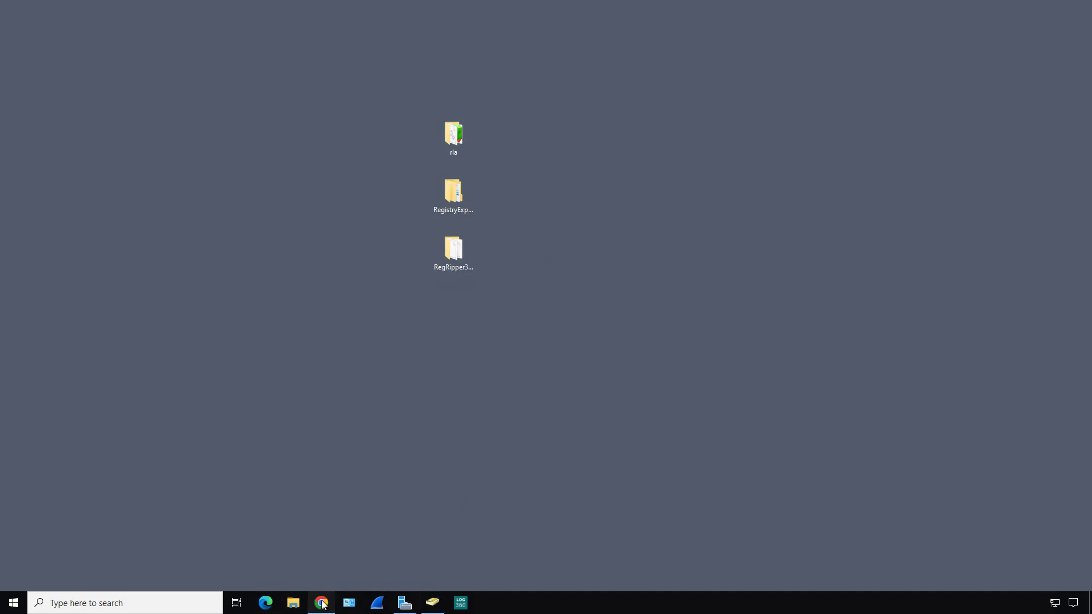
click(321, 602)
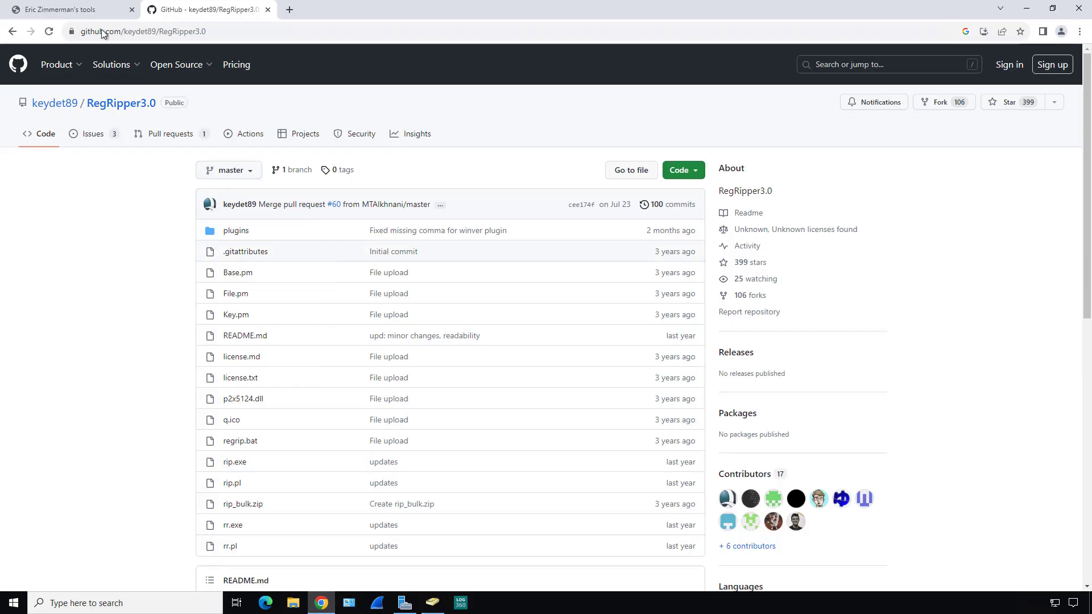
click(62, 9)
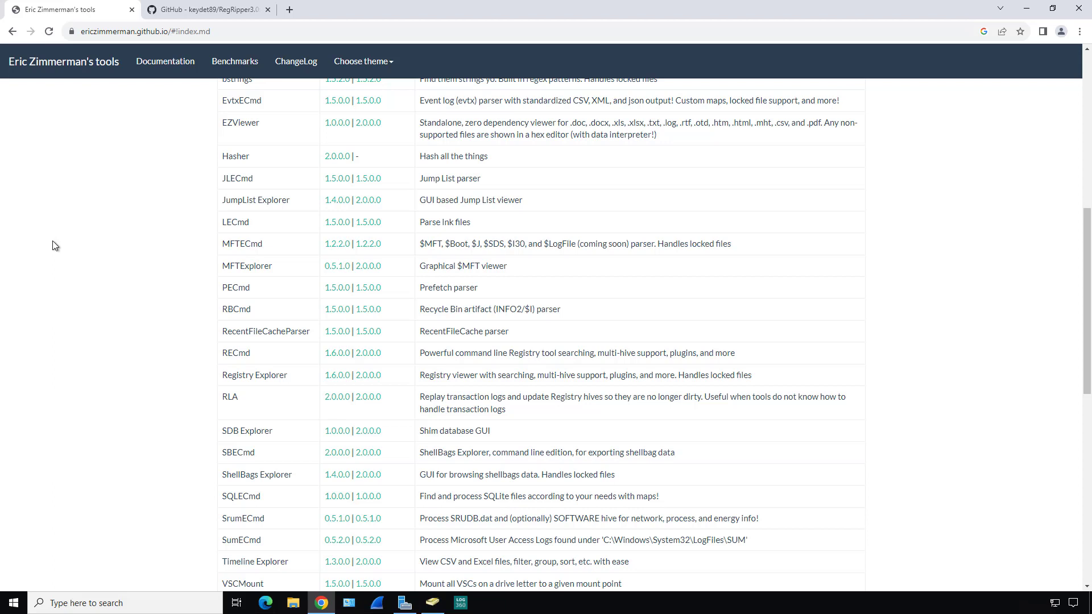
mouse_move(206, 402)
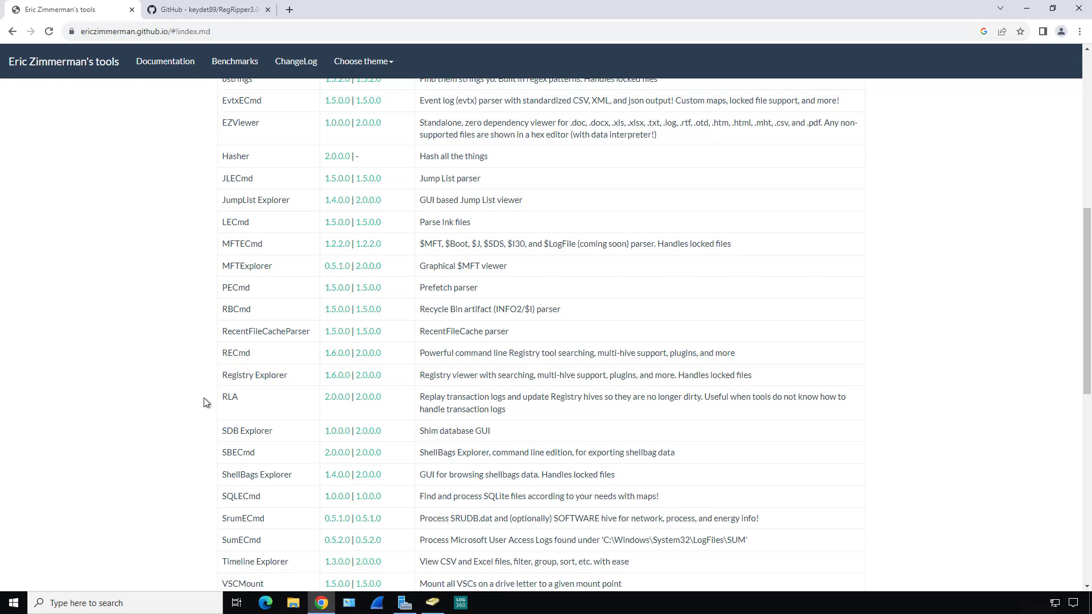
double_click(230, 396)
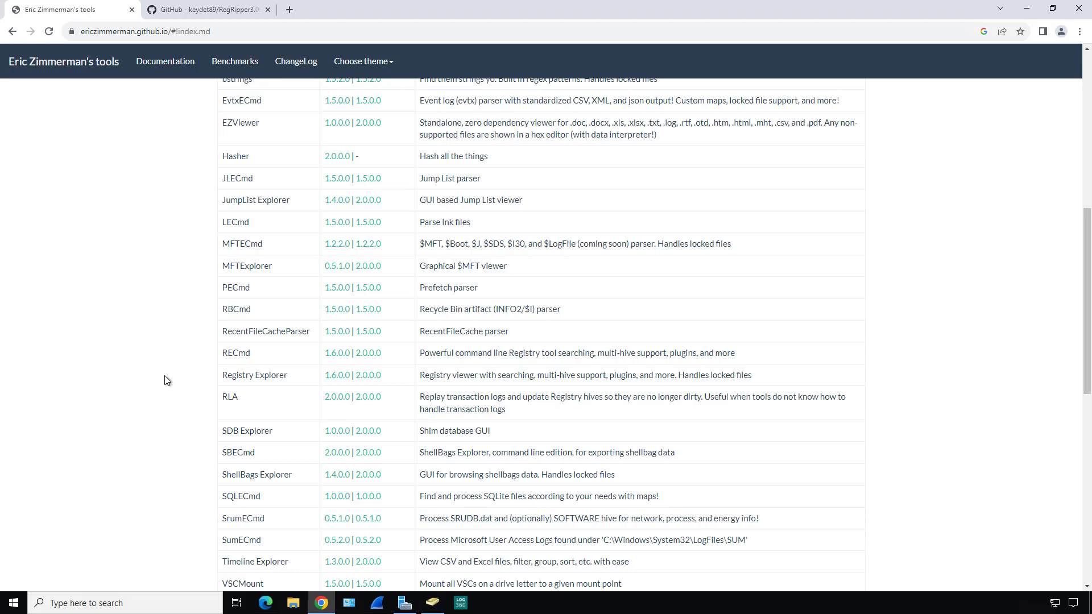
mouse_move(184, 341)
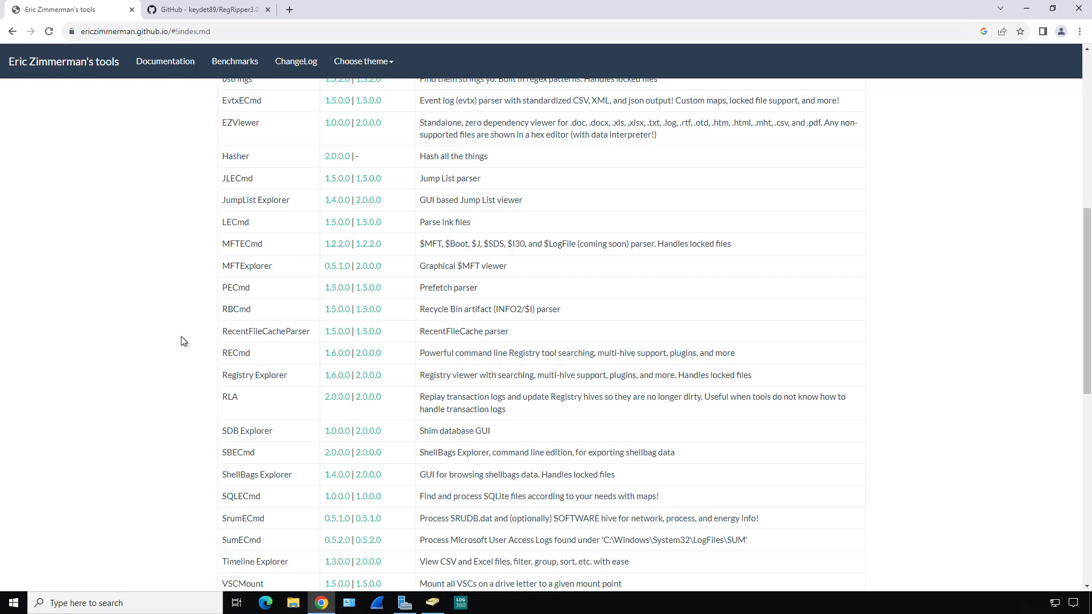
click(202, 9)
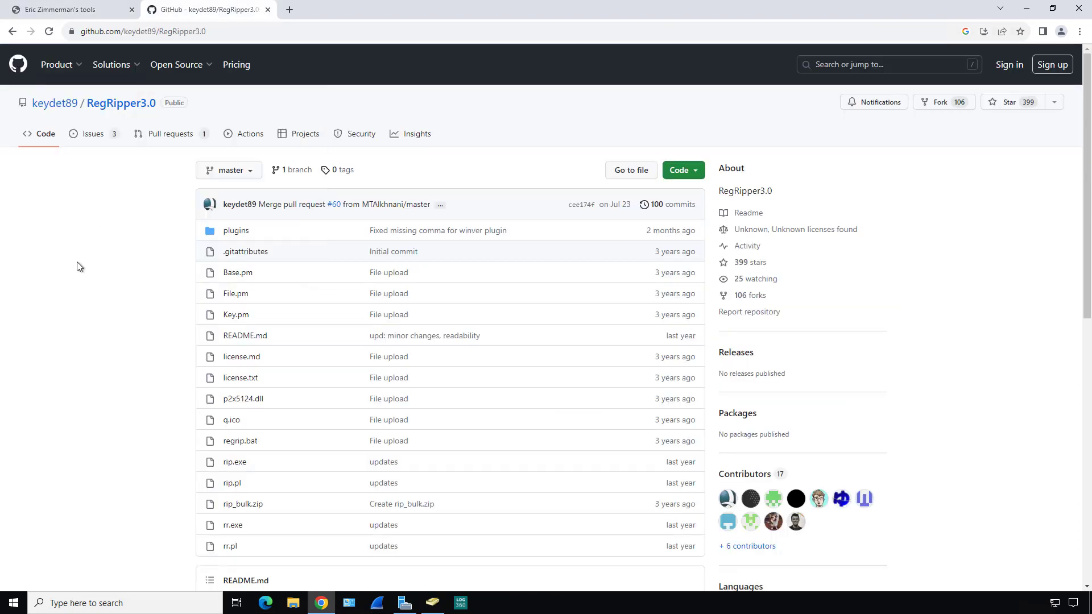
mouse_move(63, 383)
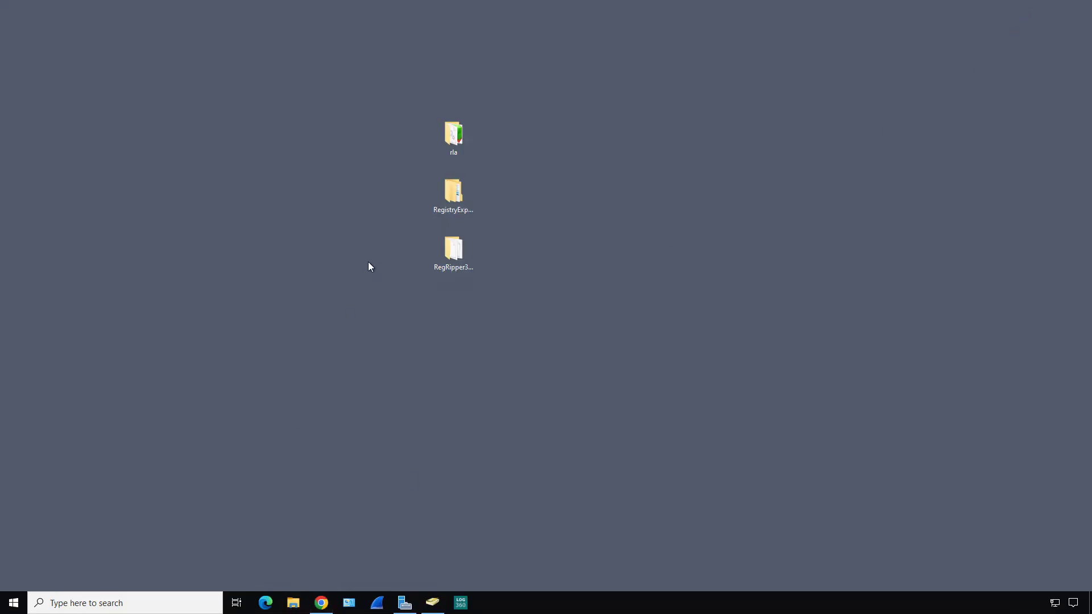
Navigate File Explorer from Local Disk (C:) through Windows and System32 into the config folder
click(293, 603)
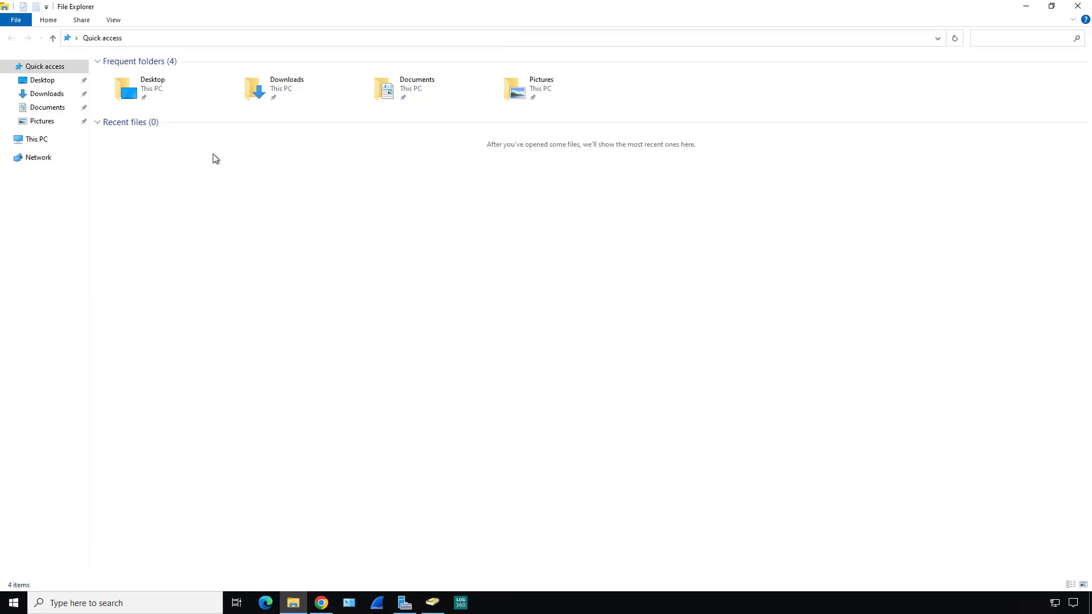
click(35, 138)
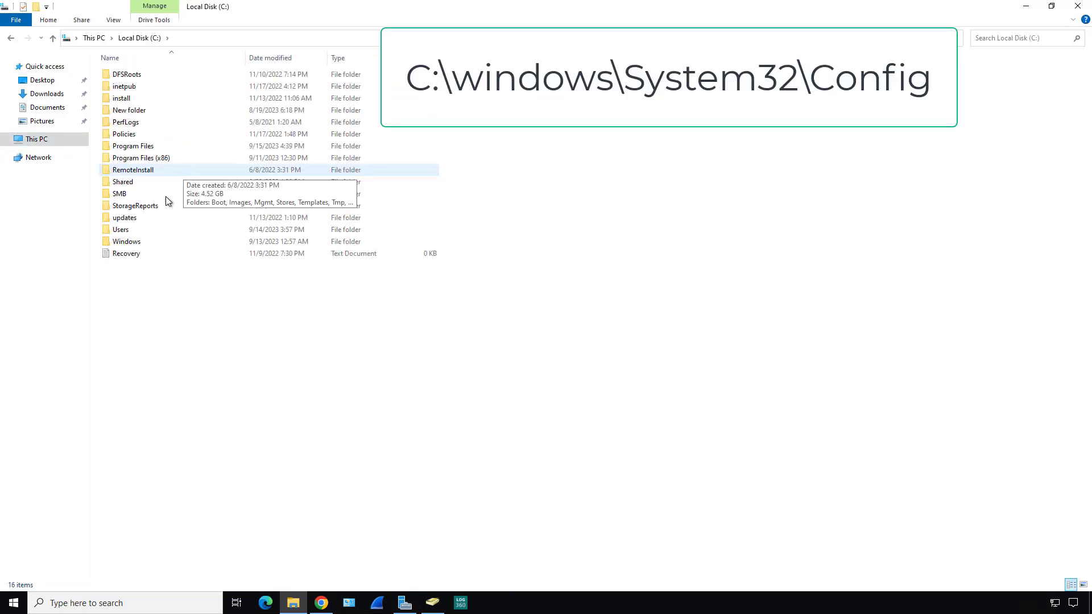
double_click(126, 241)
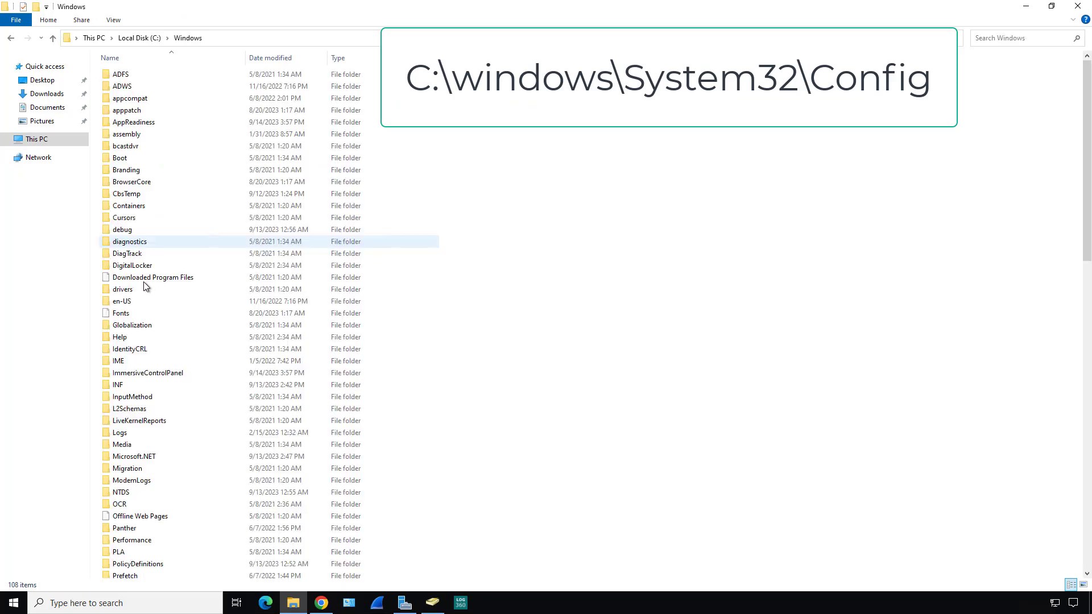
scroll(down, 3)
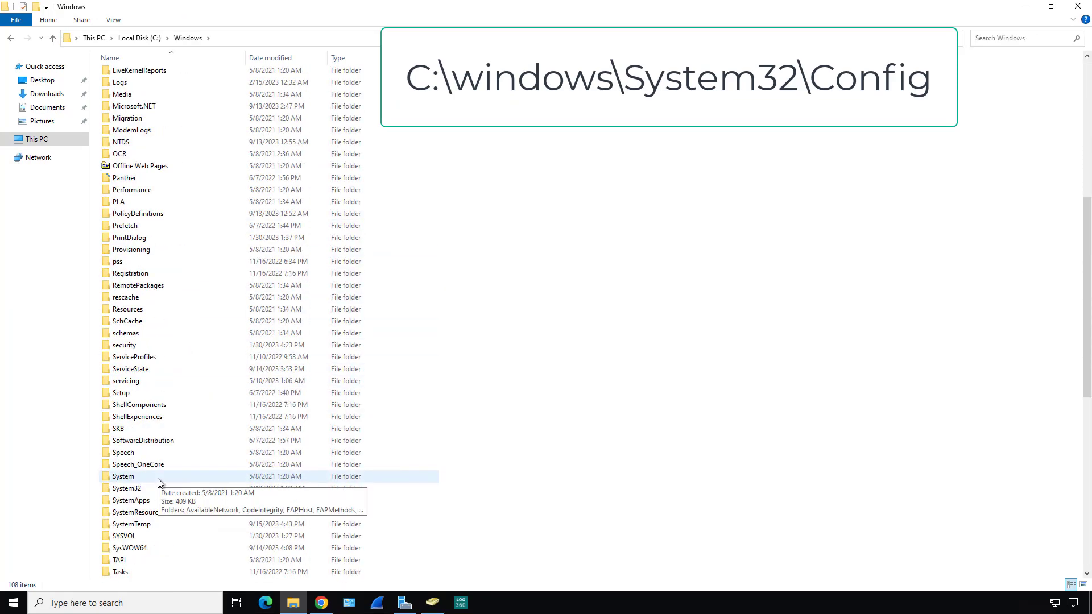
scroll(down, 3)
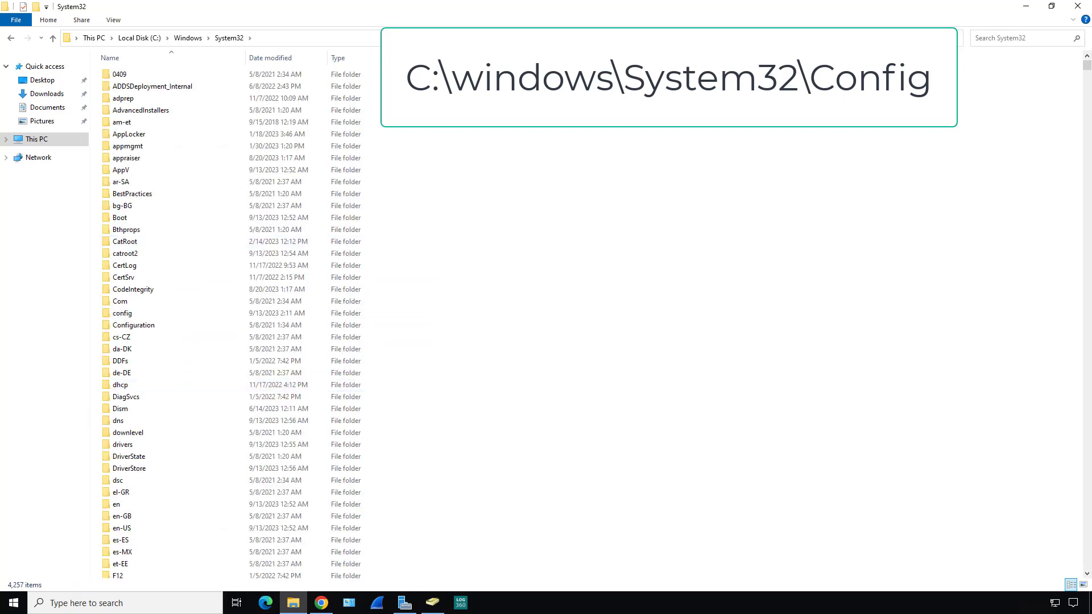
double_click(122, 313)
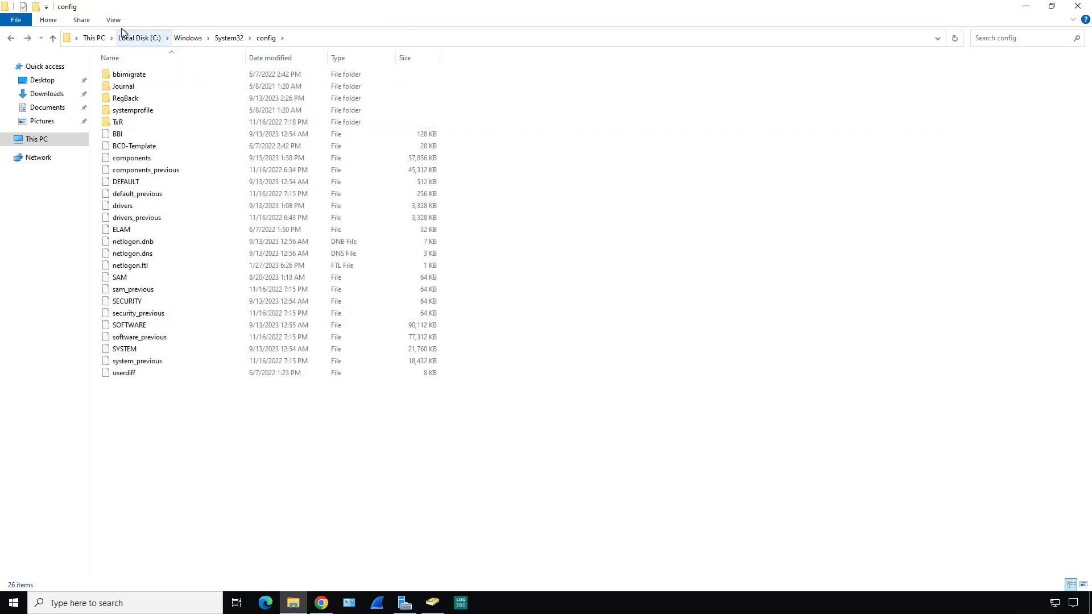
Look over the SOFTWARE and SYSTEM hive files and copy the config folder path from the address bar
click(112, 19)
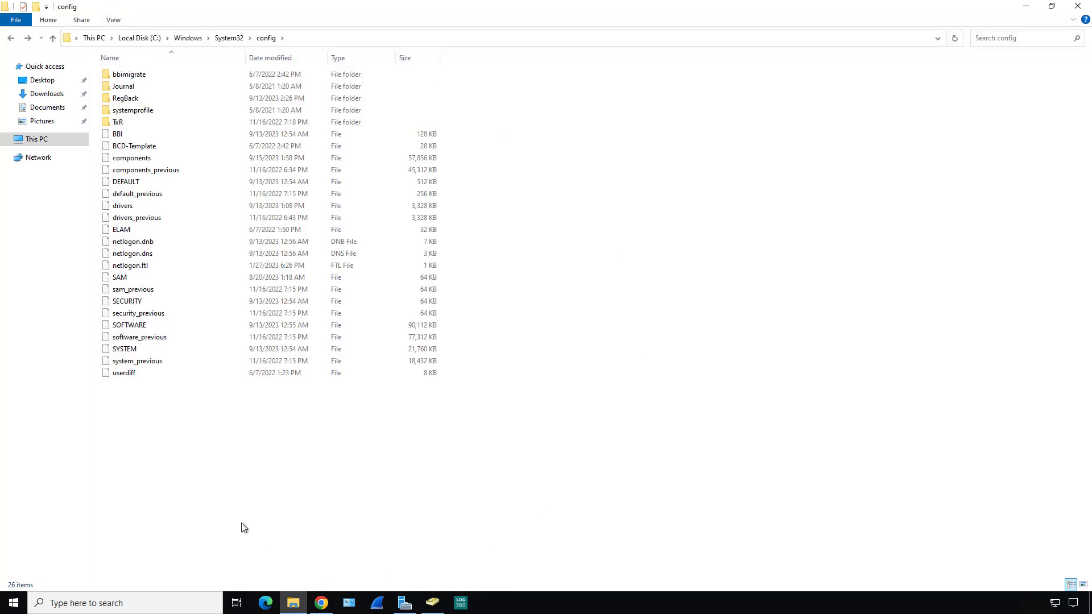
mouse_move(134, 419)
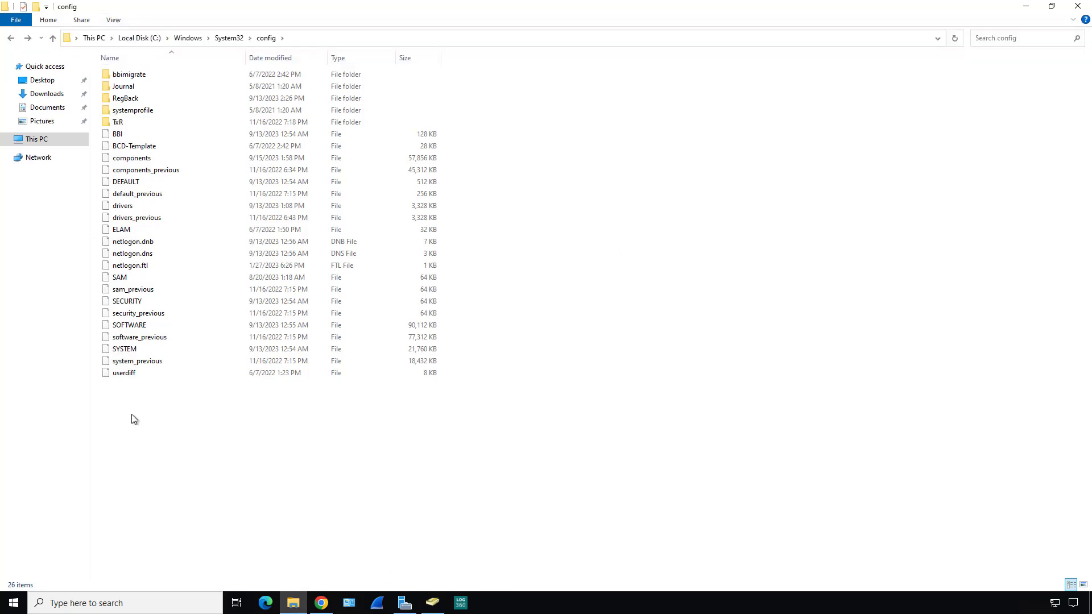
click(137, 361)
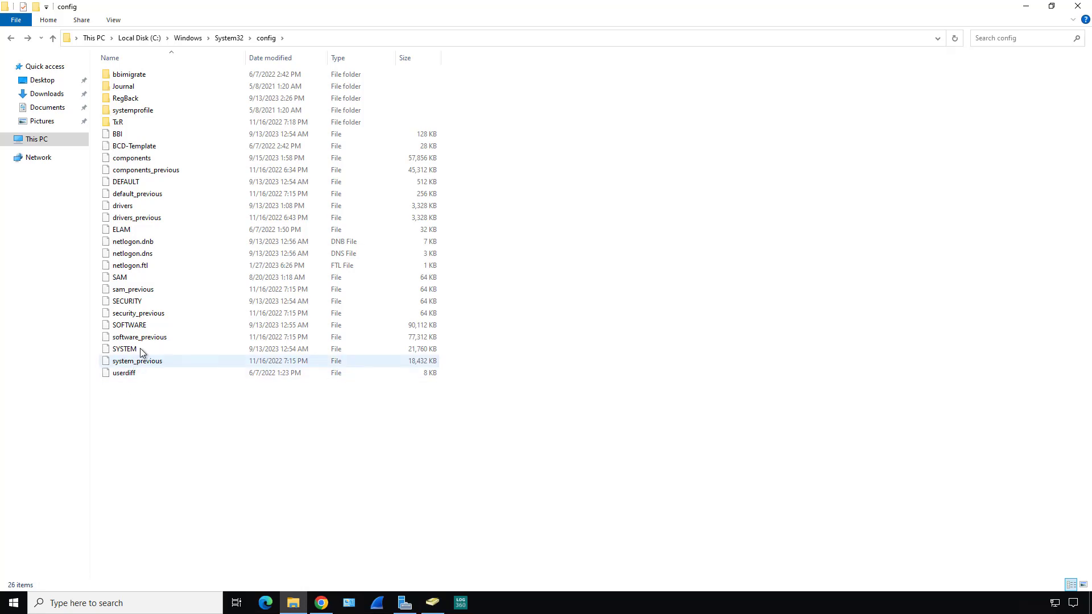
click(129, 325)
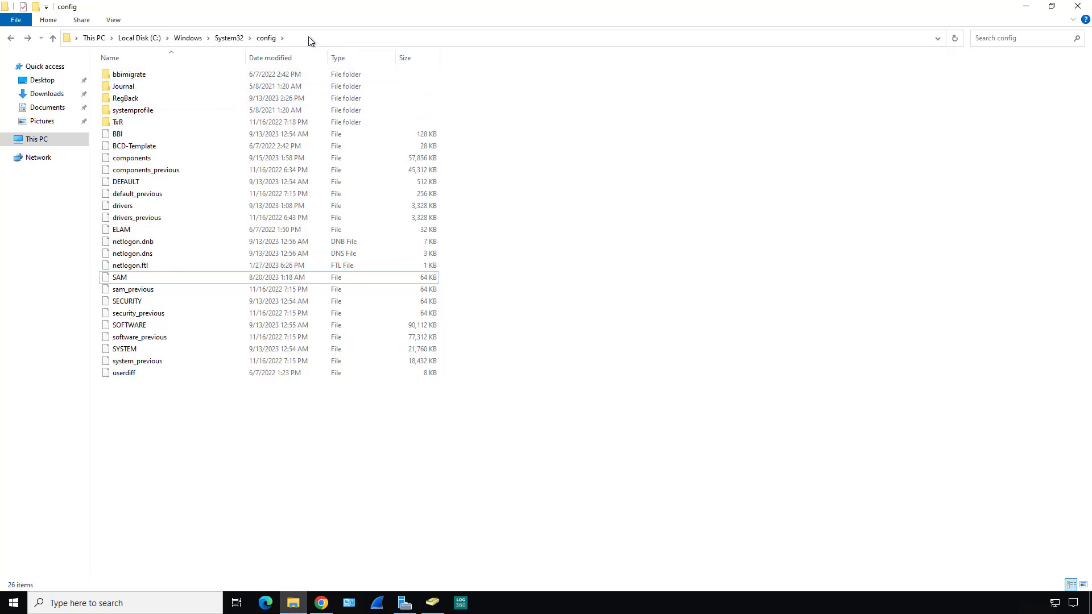
right_click(125, 39)
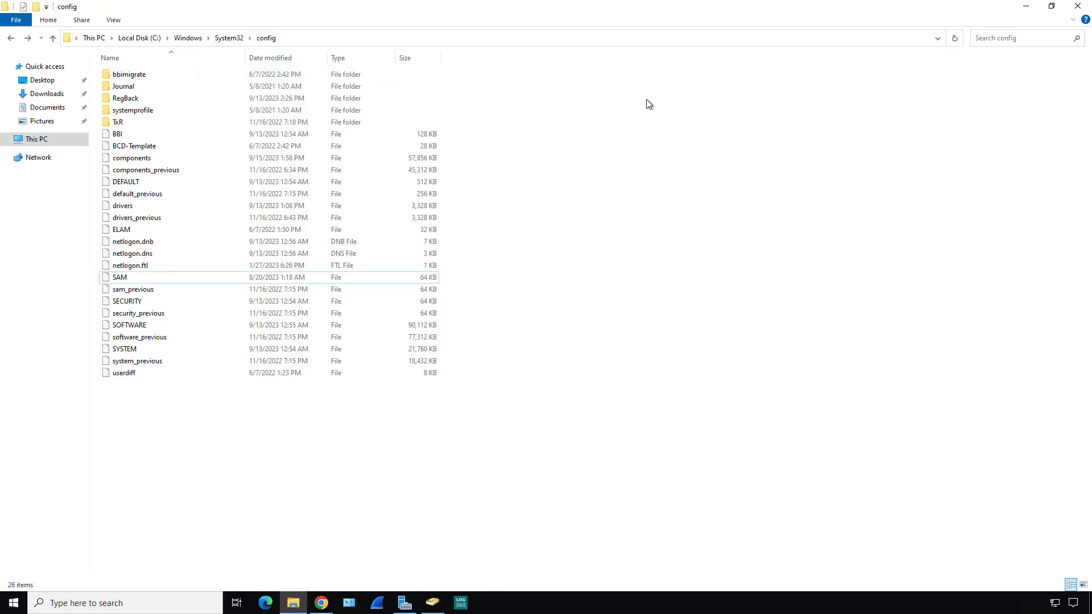
mouse_move(866, 155)
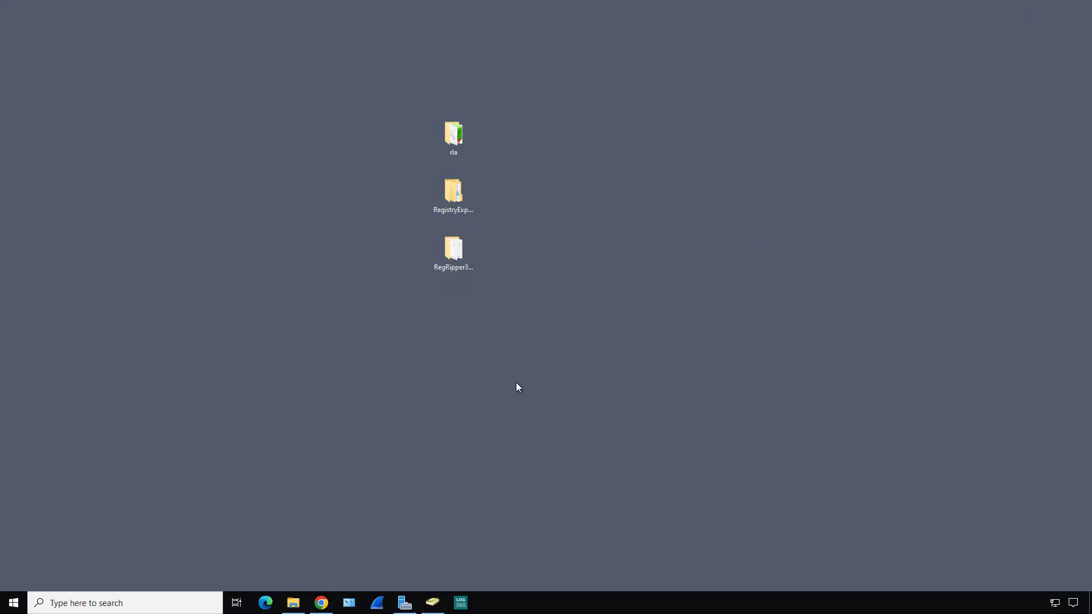
Start a Notepad note and paste the C:\Windows\System32\config path into it
text(no)
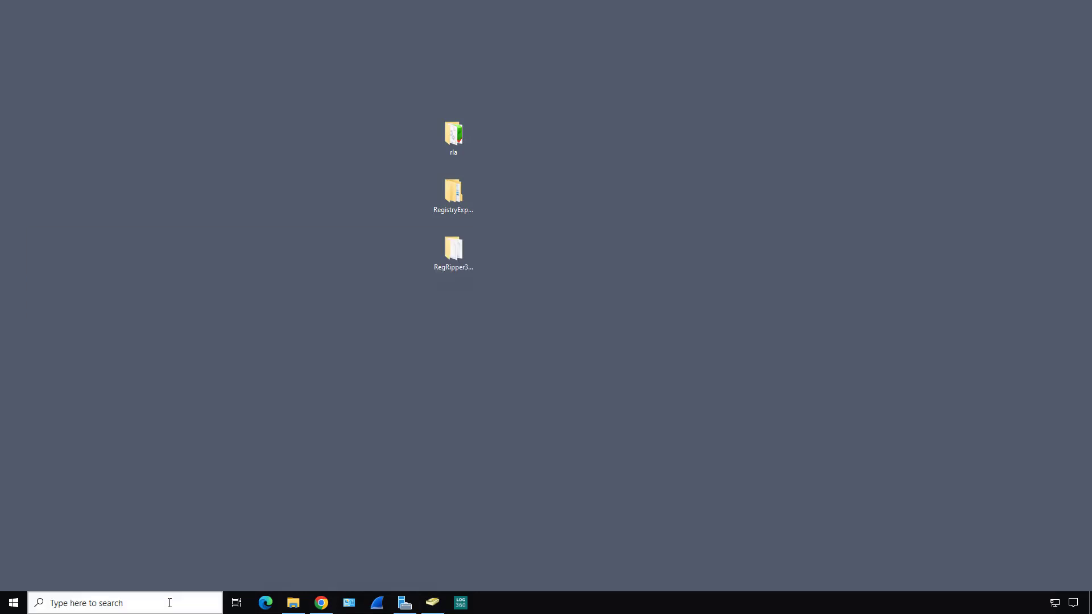
right_click(432, 174)
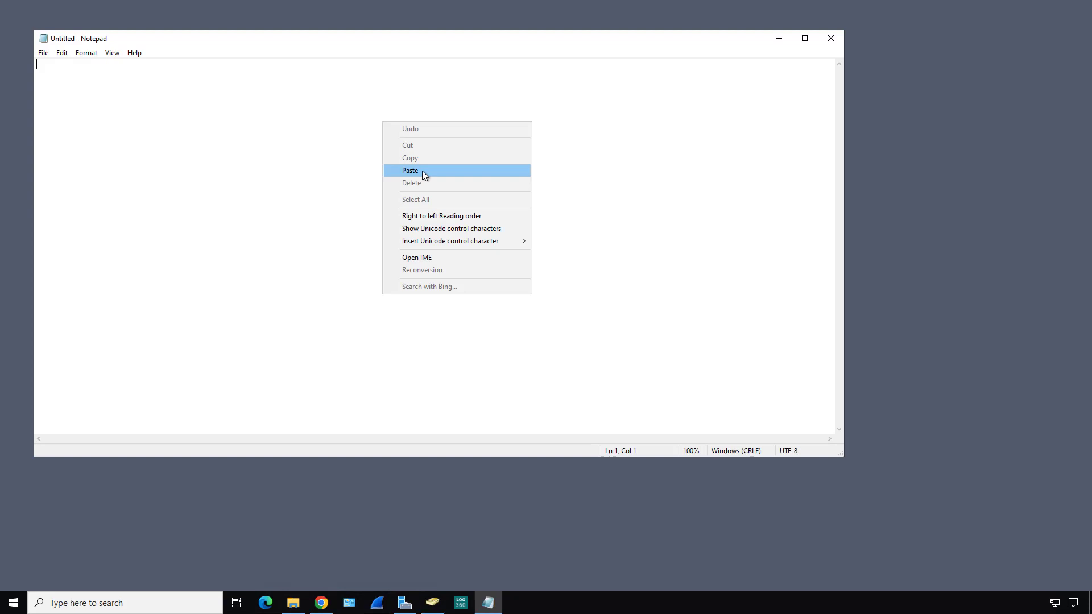
click(410, 171)
text(rla.exe -d "path to files" --out "Path to output" --cn False    -d will find all hives and combine)
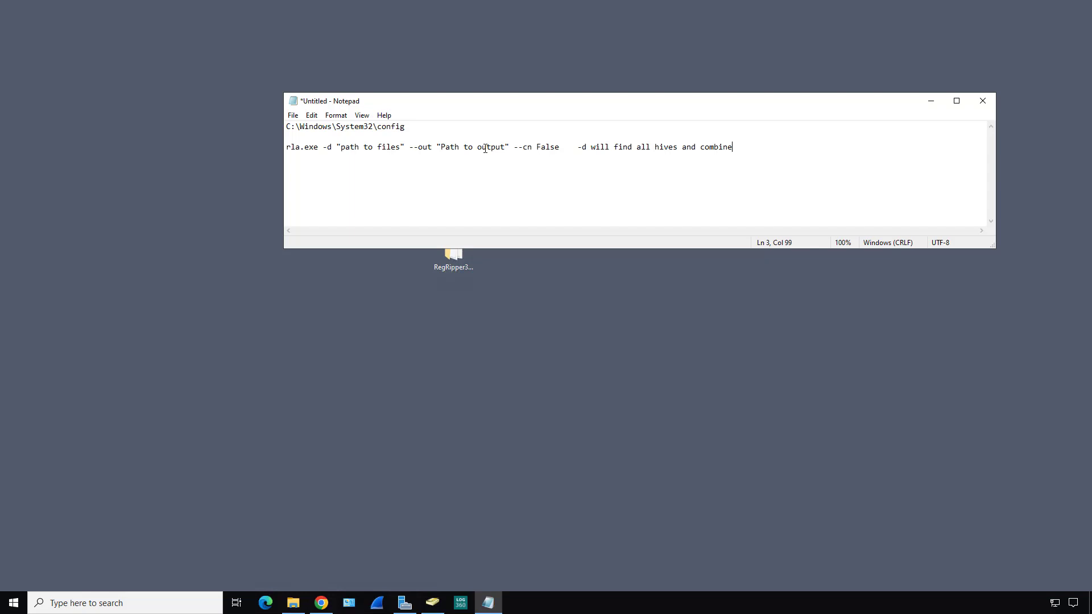
mouse_move(559, 172)
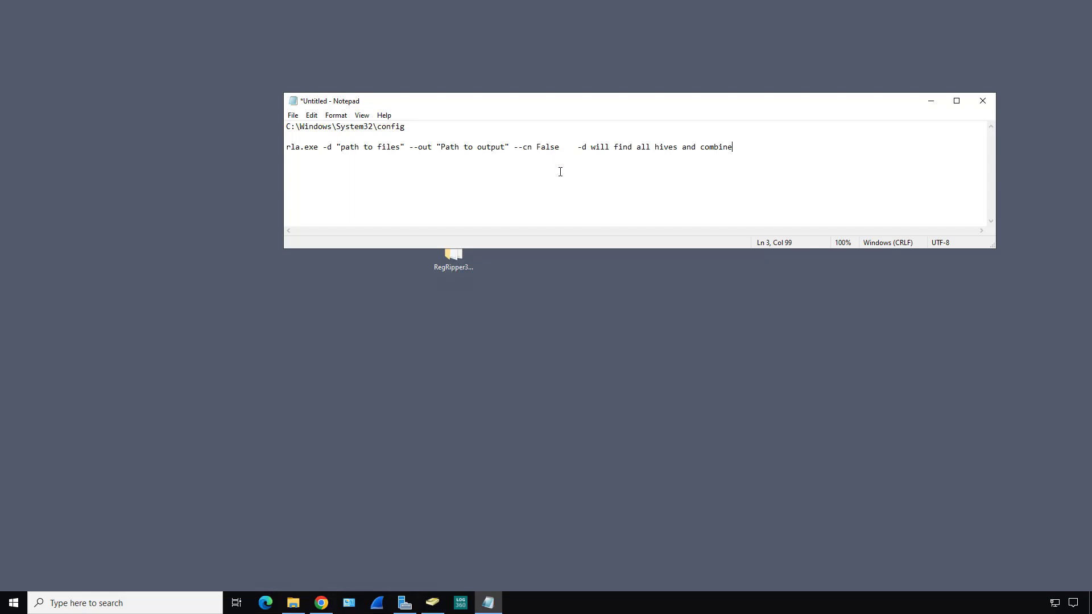
mouse_move(557, 183)
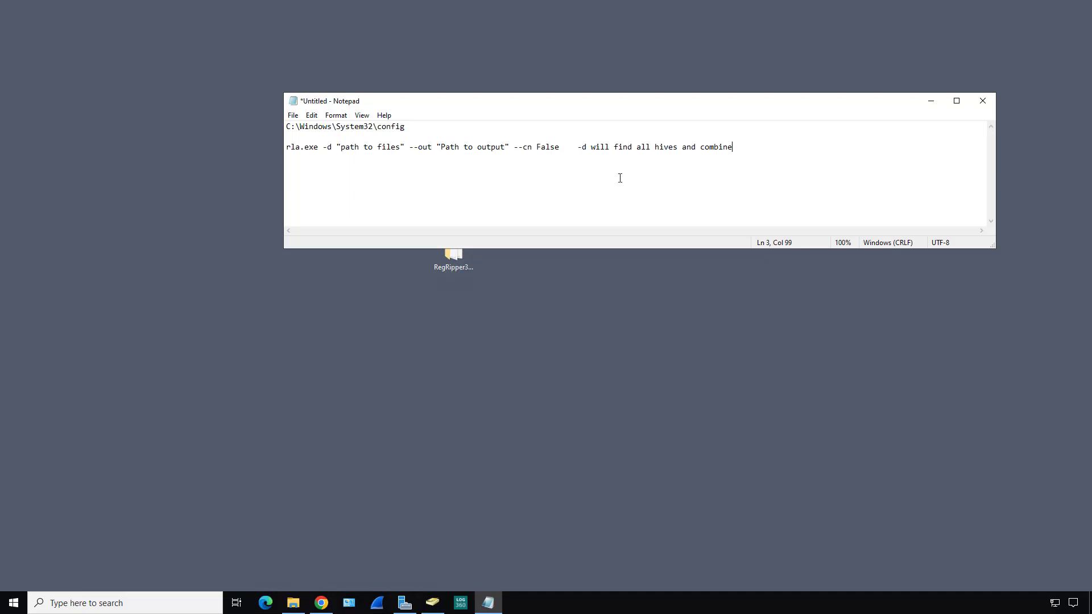
mouse_move(790, 161)
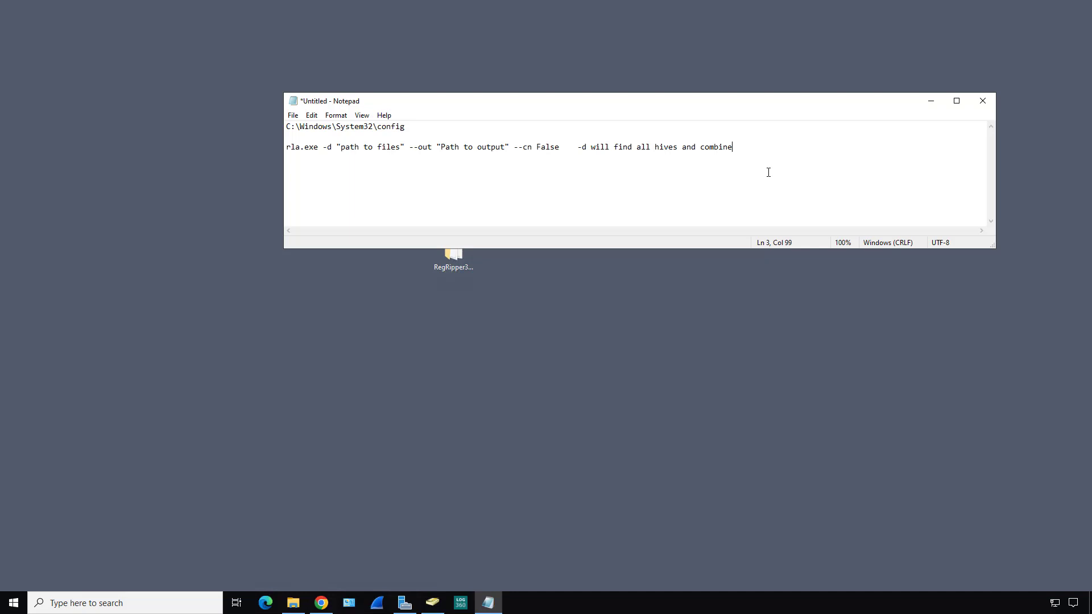
mouse_move(721, 185)
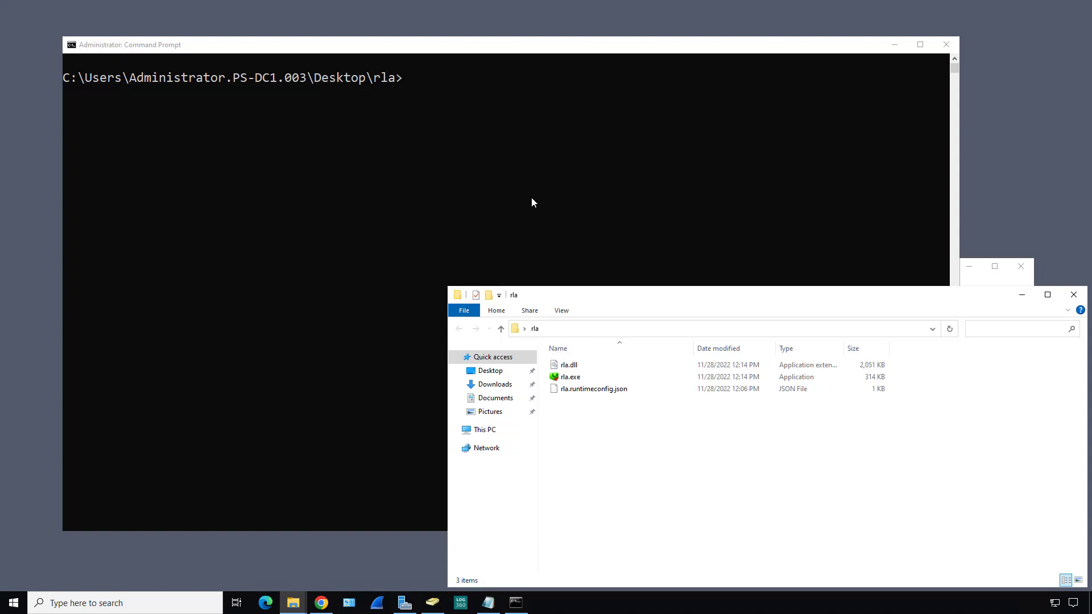
mouse_move(529, 232)
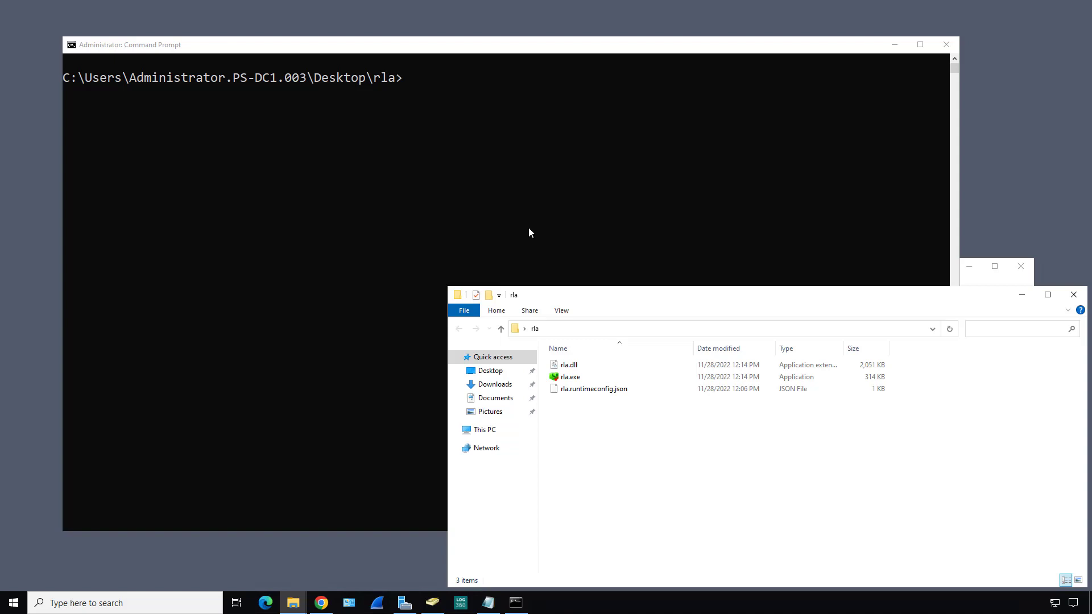
mouse_move(569, 318)
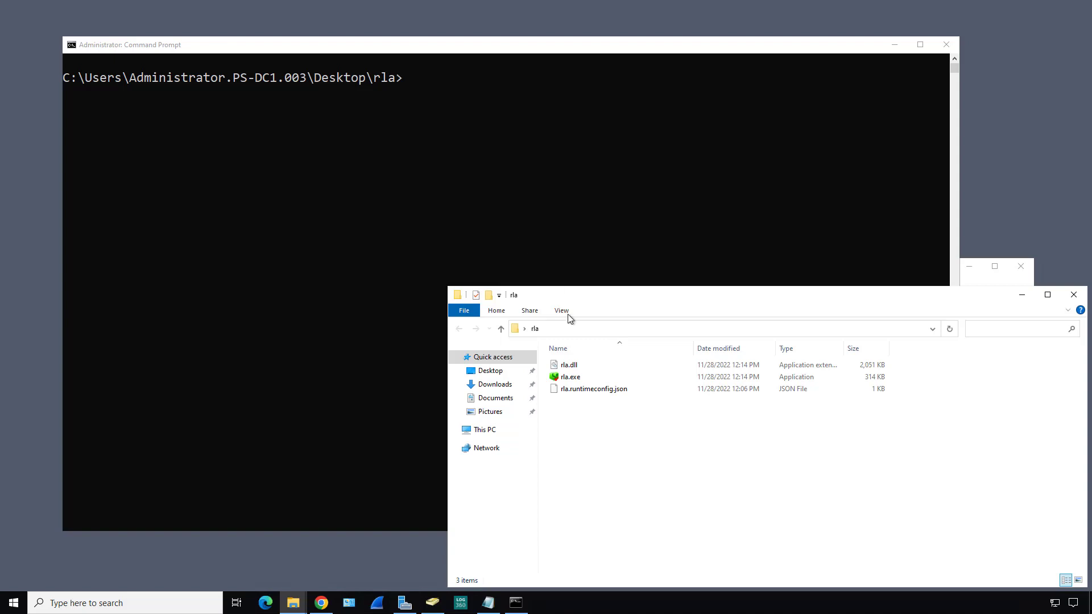
mouse_move(547, 415)
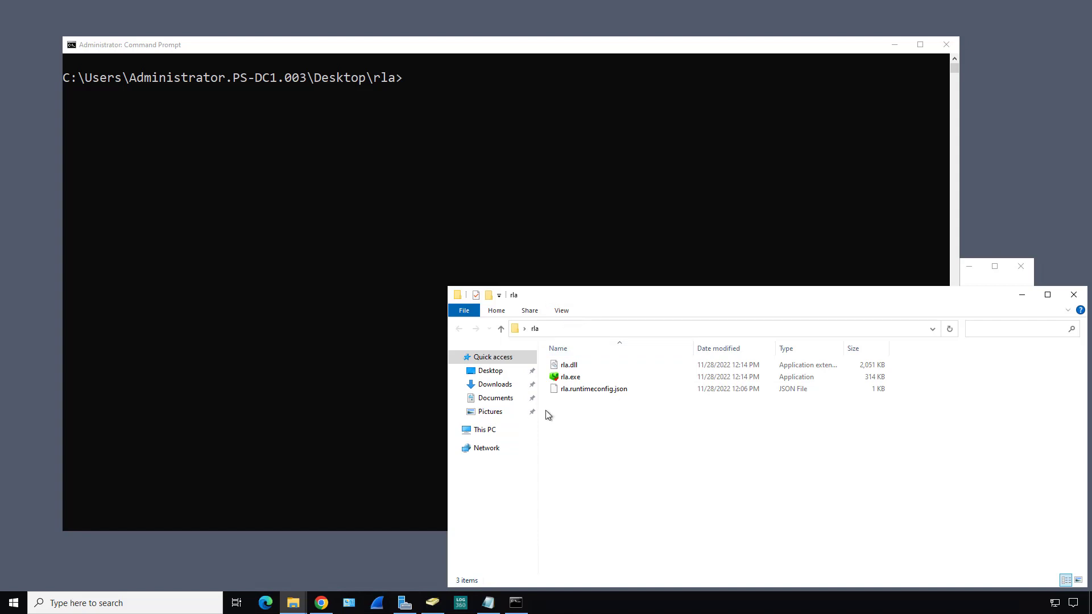
Go from This PC into Local Disk (C:) and the CleanHive folder
click(484, 430)
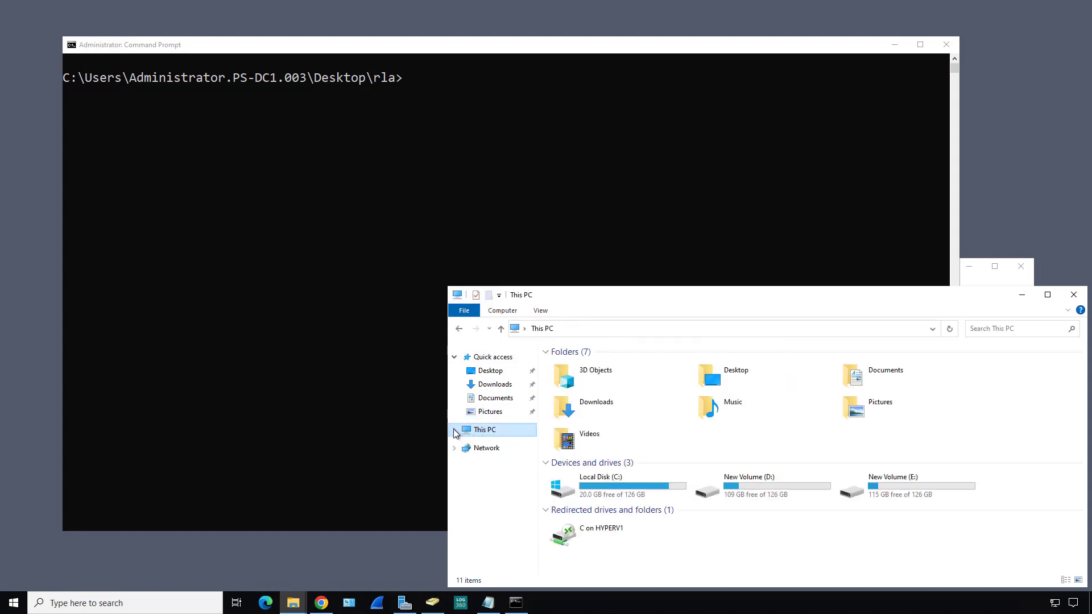
click(453, 430)
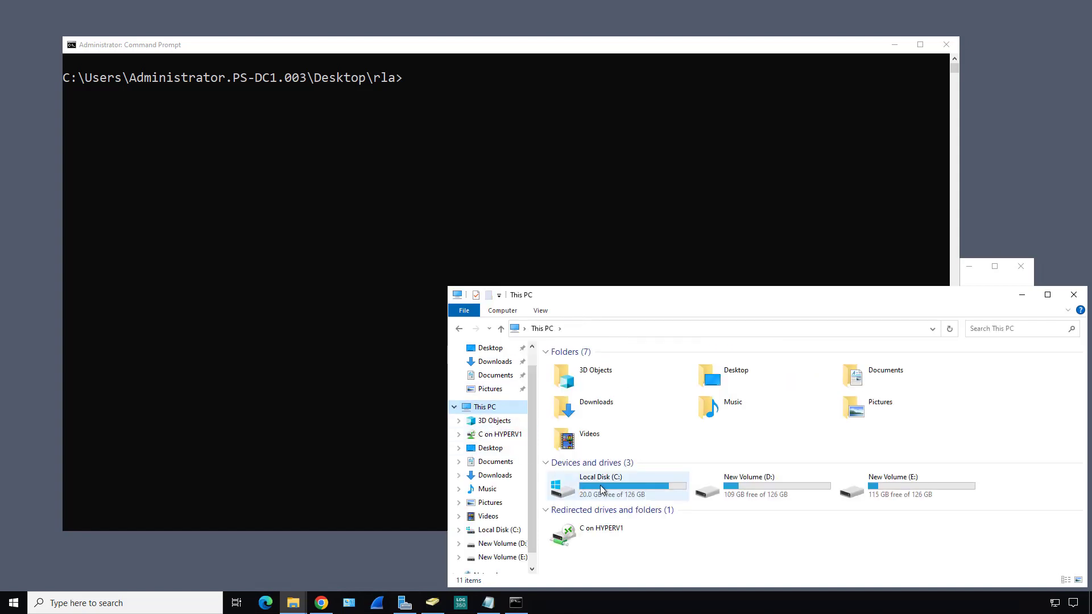
double_click(599, 486)
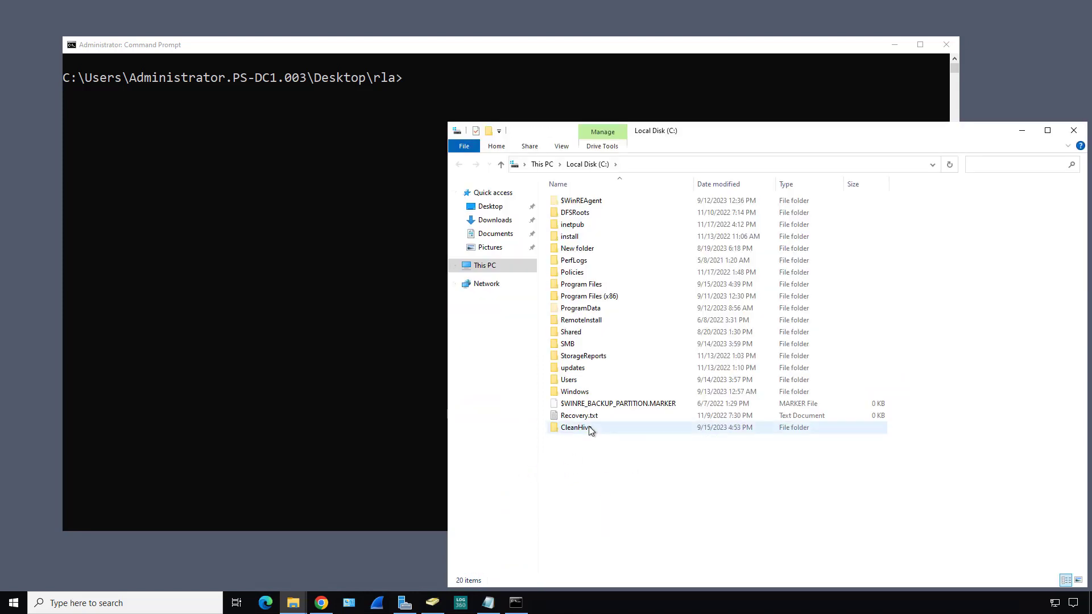
double_click(576, 426)
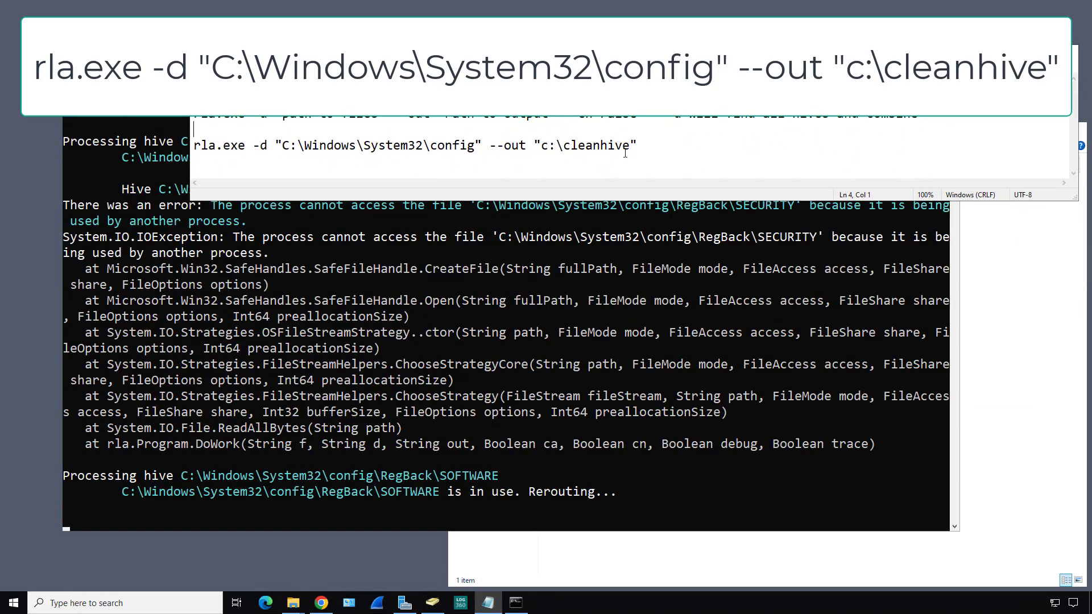
mouse_move(1002, 469)
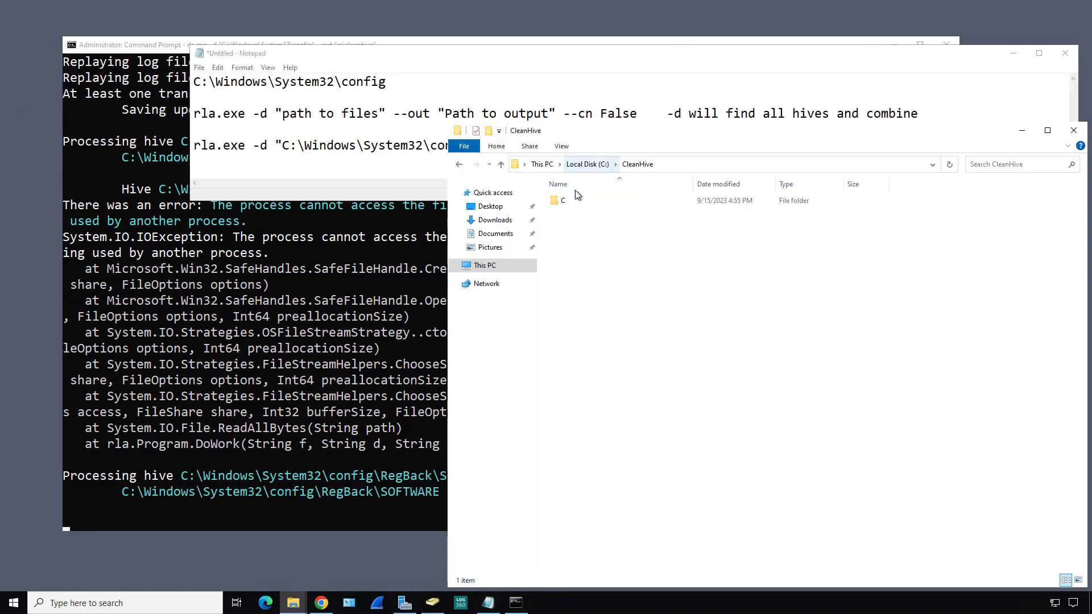
Maximize the CleanHive window and enter its C output folder mirroring the source path
click(563, 200)
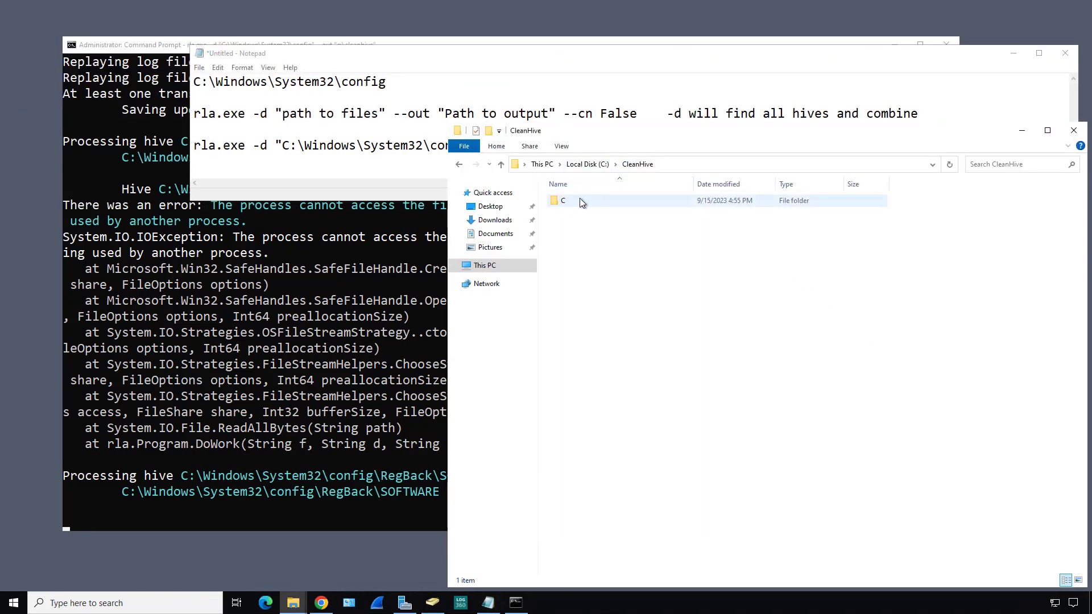
click(563, 200)
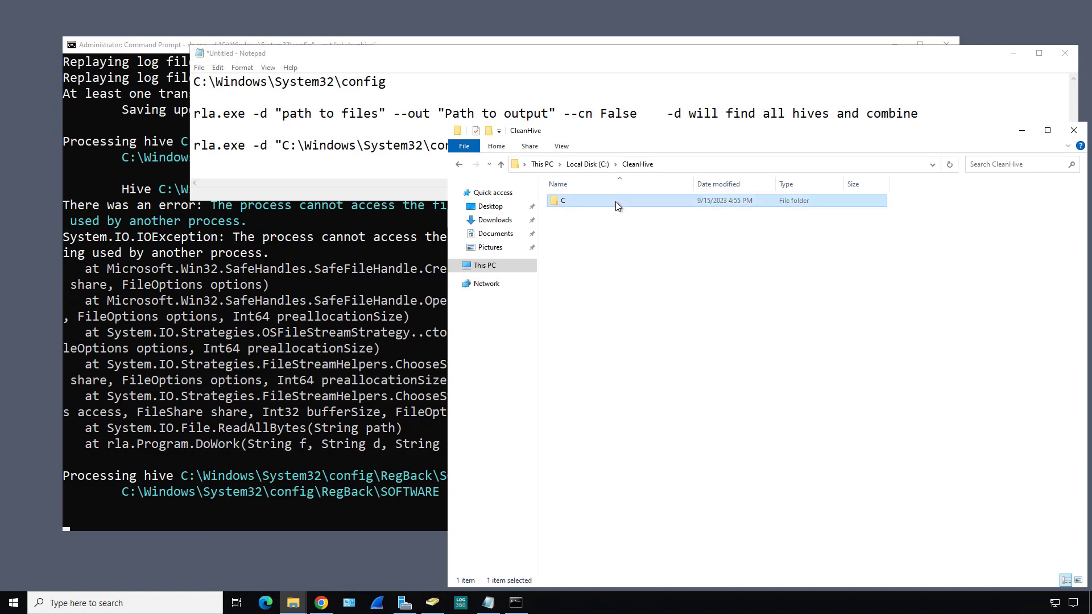
double_click(563, 200)
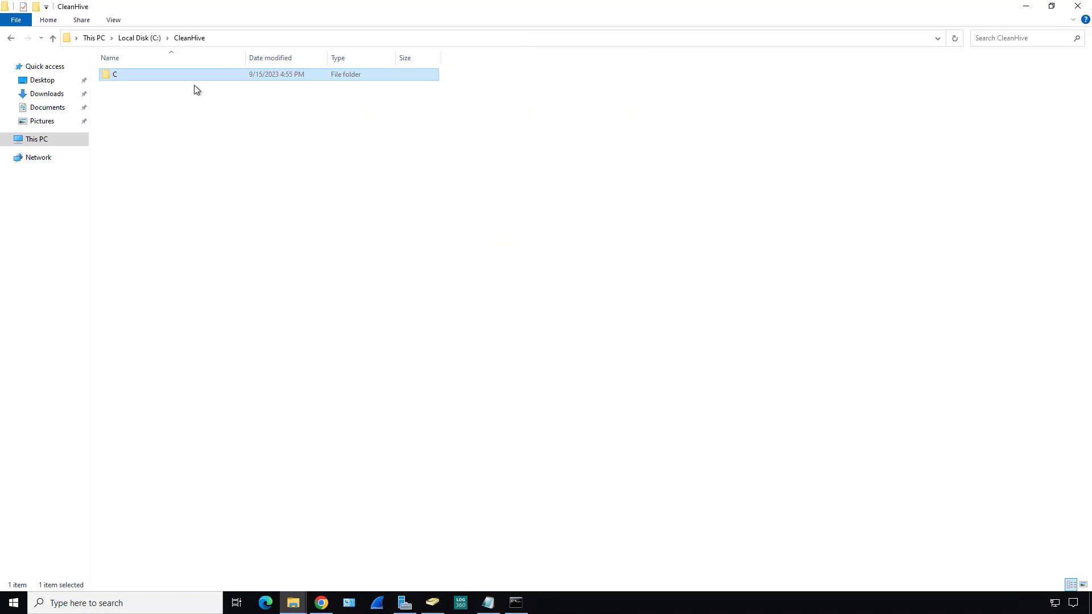
double_click(114, 75)
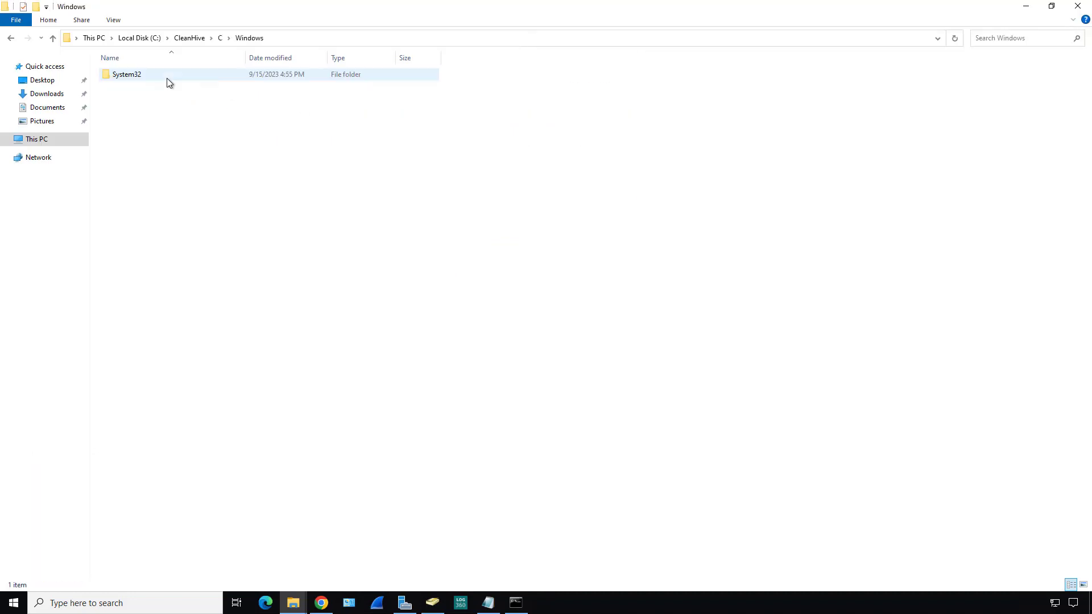
Reach the cleaned System32\config folder, view its full path, then enter the RegistryExplorer desktop folder
double_click(126, 74)
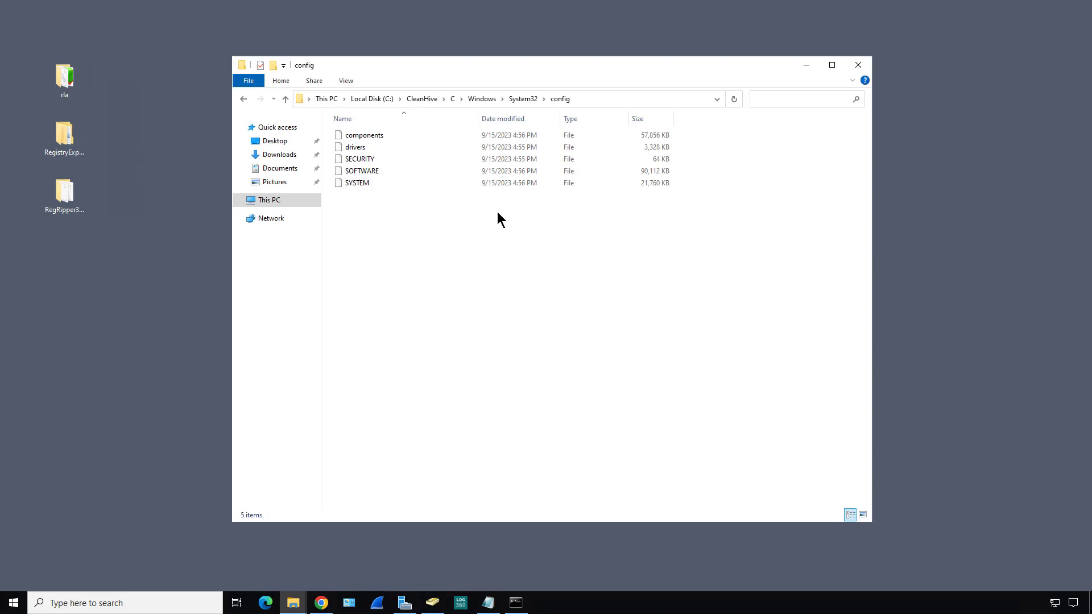
click(508, 98)
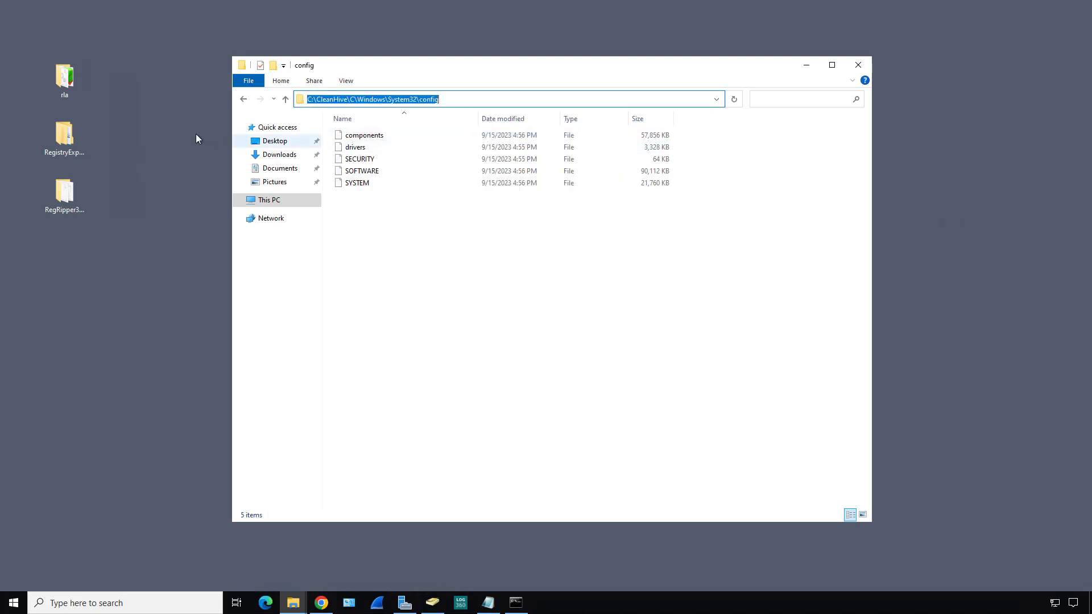
click(64, 134)
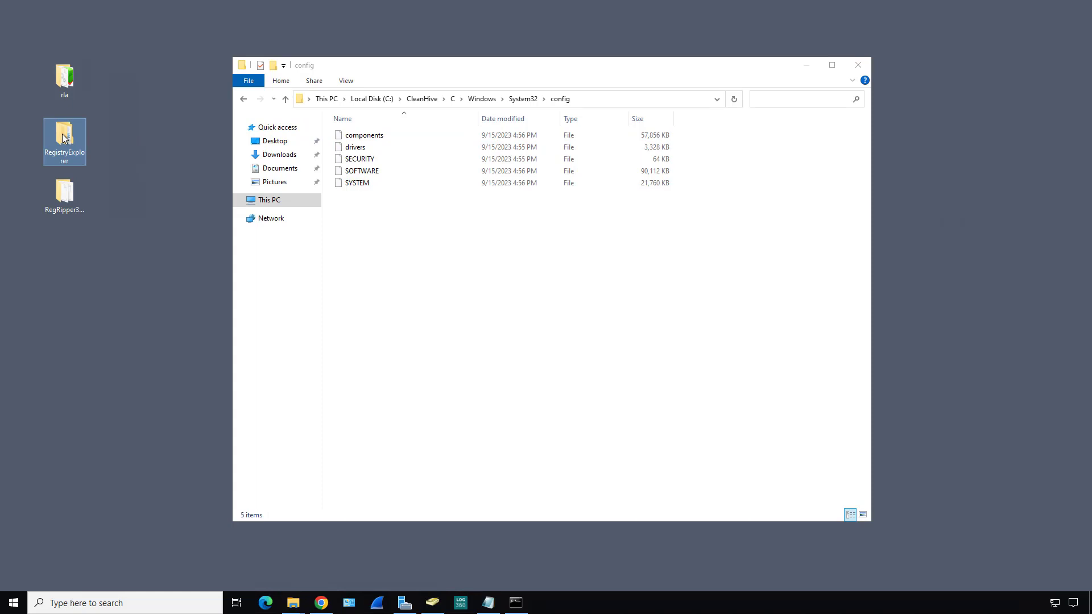
double_click(63, 138)
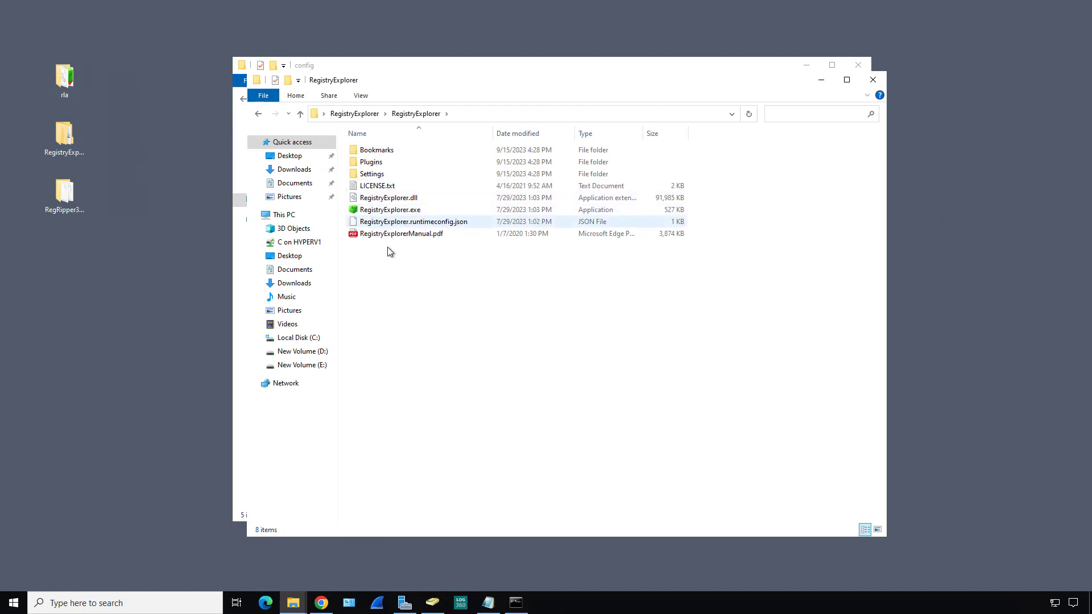
Launch RegistryExplorer.exe from its tools folder
click(390, 209)
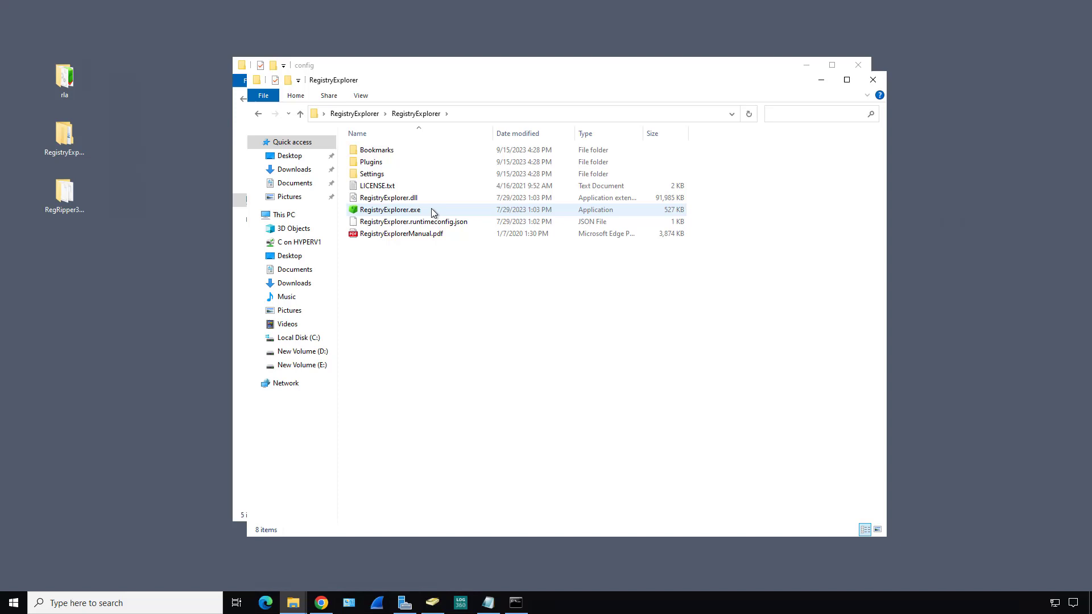
click(390, 209)
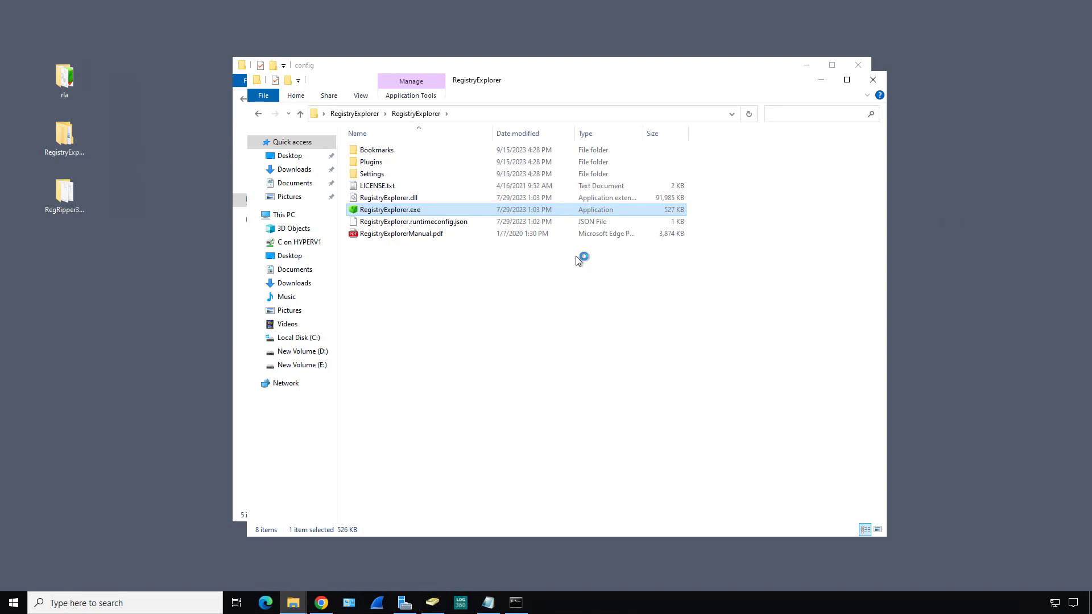
double_click(390, 209)
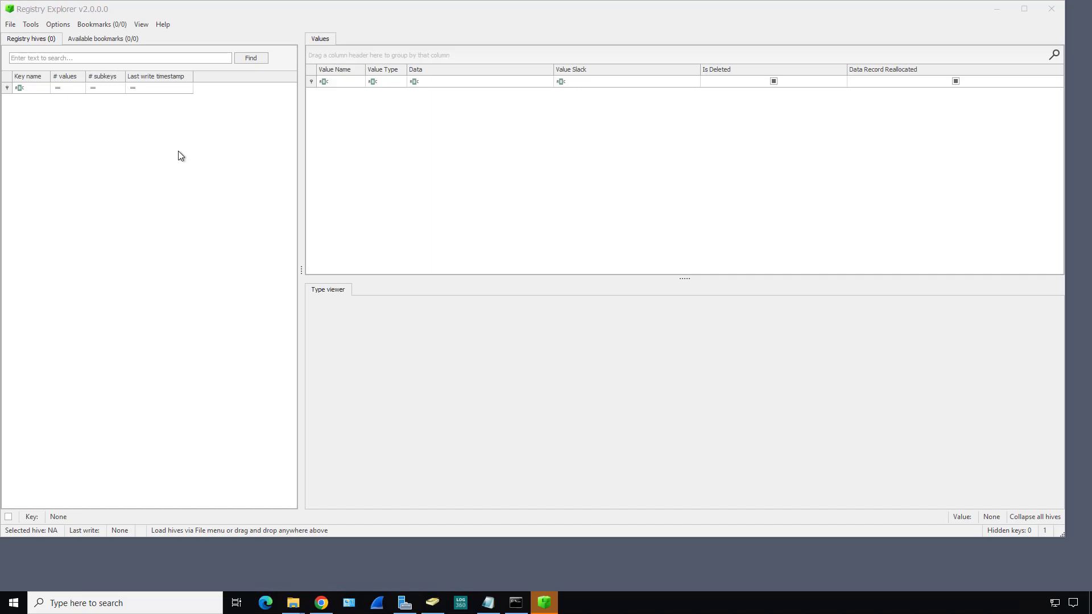
mouse_move(83, 118)
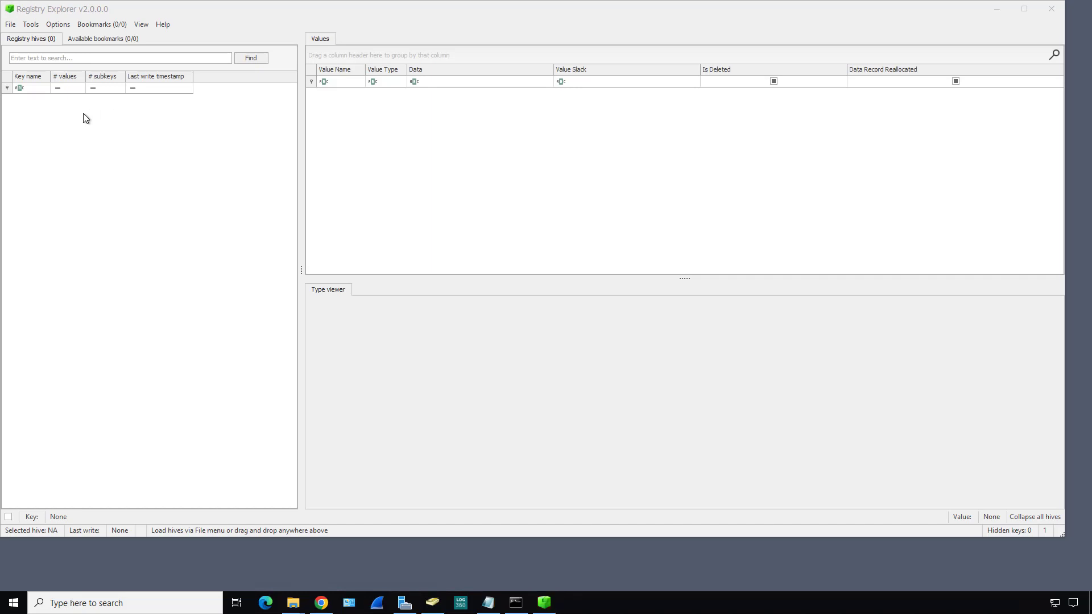
Load the SYSTEM hive from C:\CleanHive\C\Windows\System32\config via File > Load hive
click(10, 24)
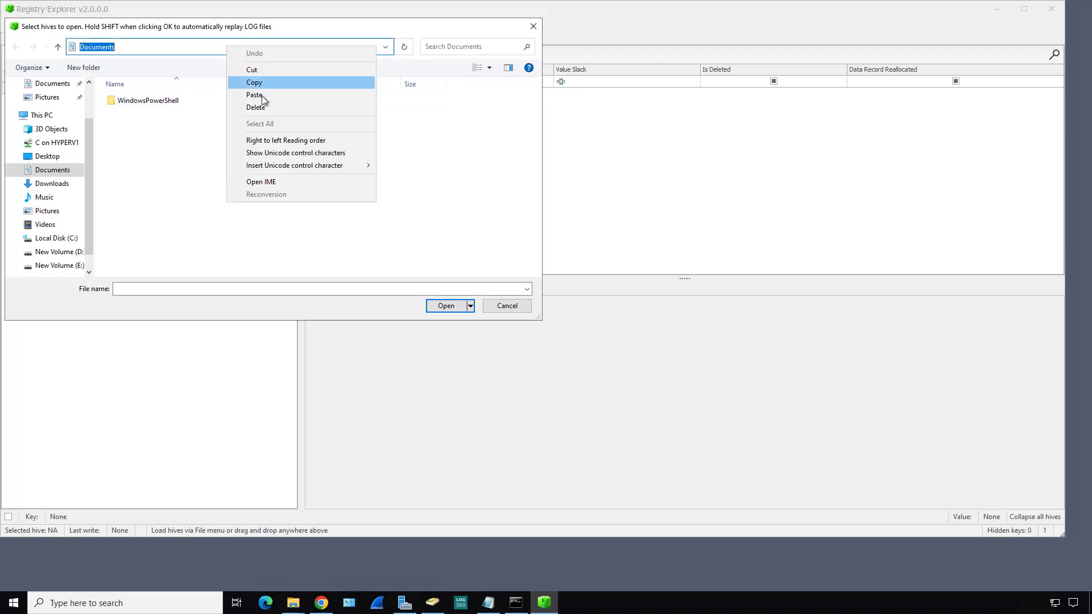
click(255, 95)
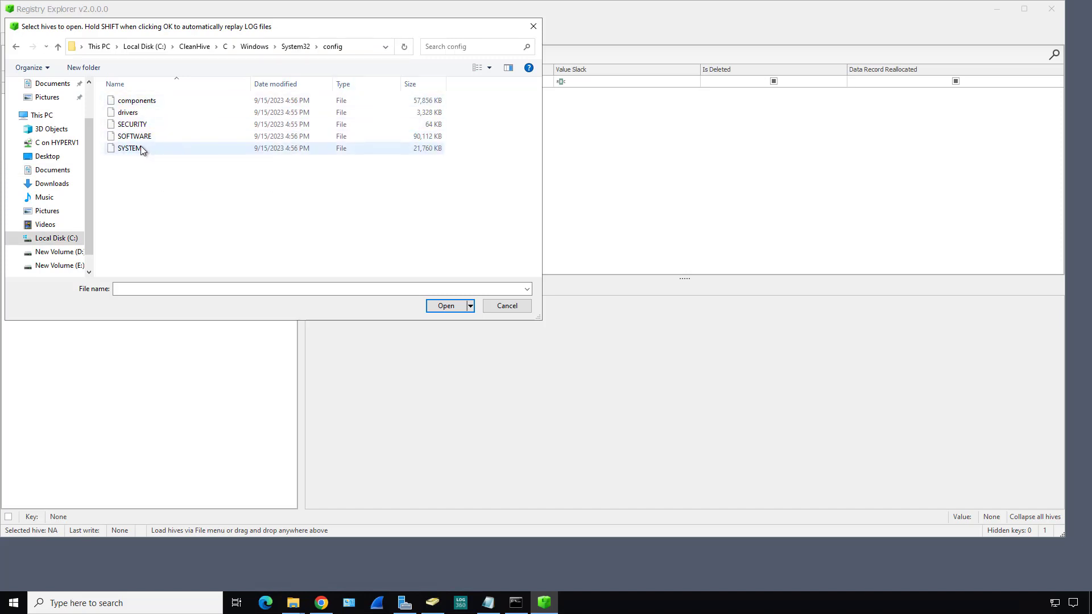
click(446, 306)
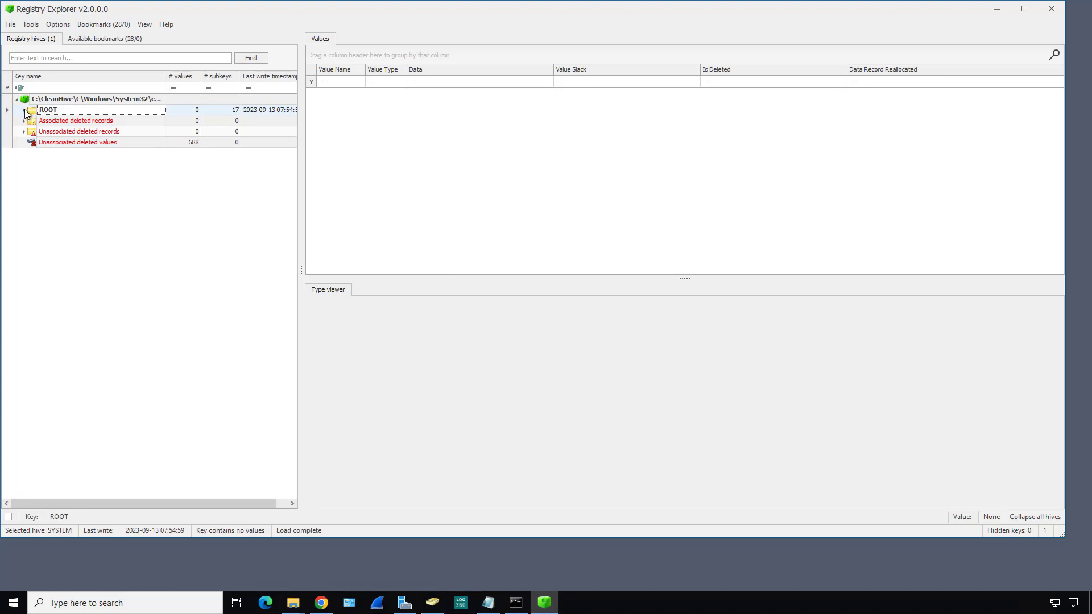
Expand ROOT > ActivationBroker > Plugins, view plugin GUID key values, then list the 688 unassociated deleted values
click(24, 109)
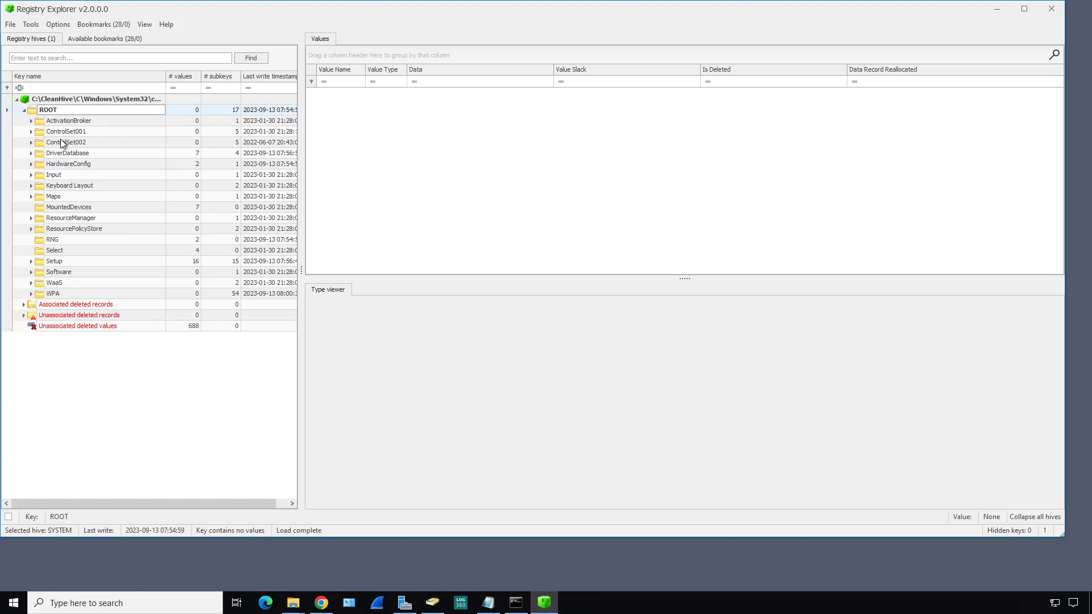
mouse_move(78, 121)
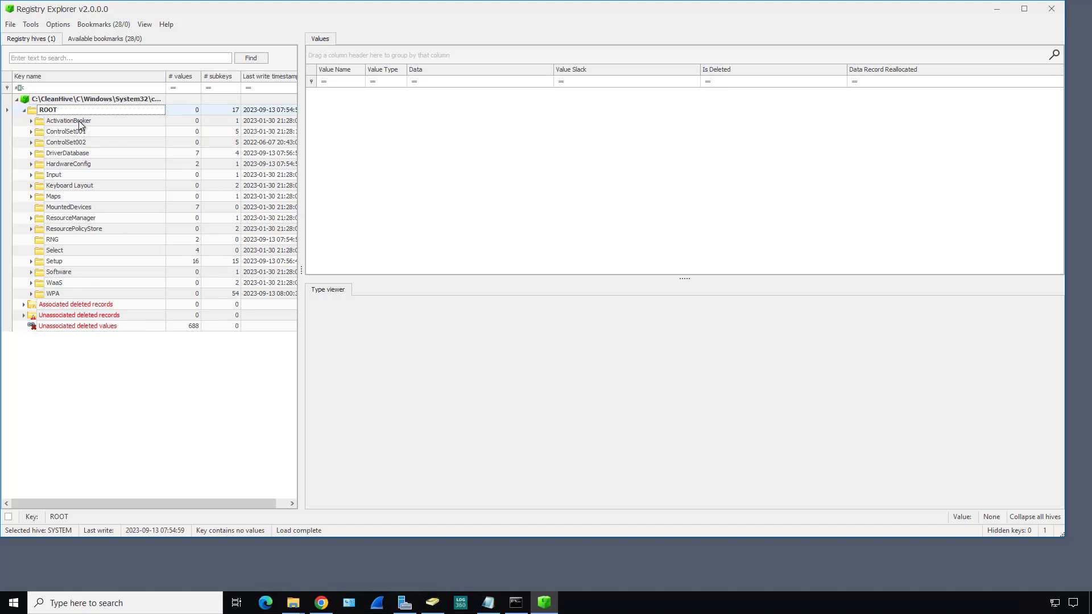
click(31, 121)
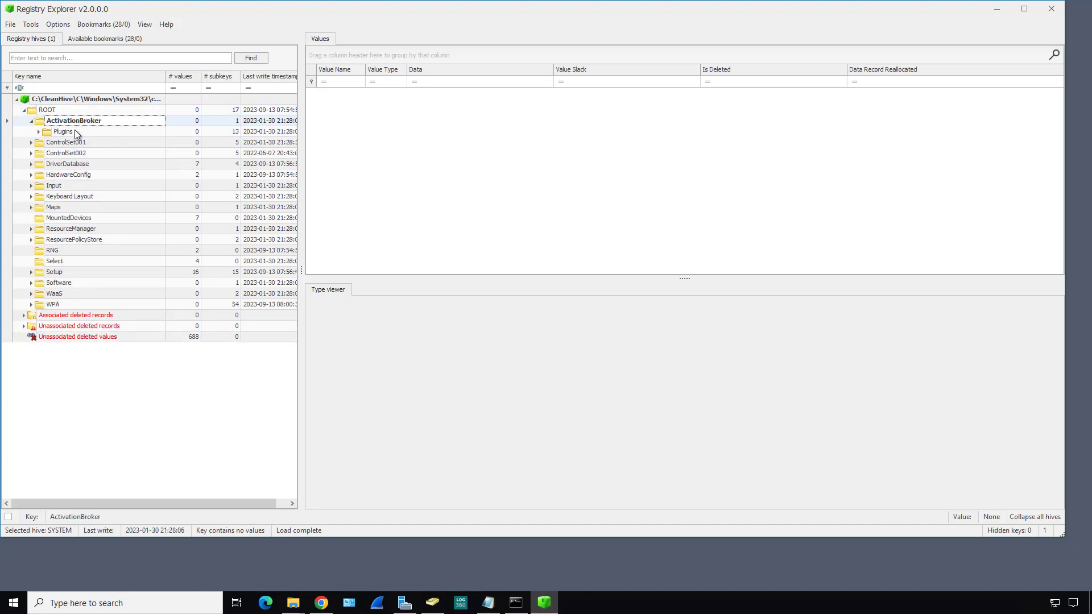
click(40, 132)
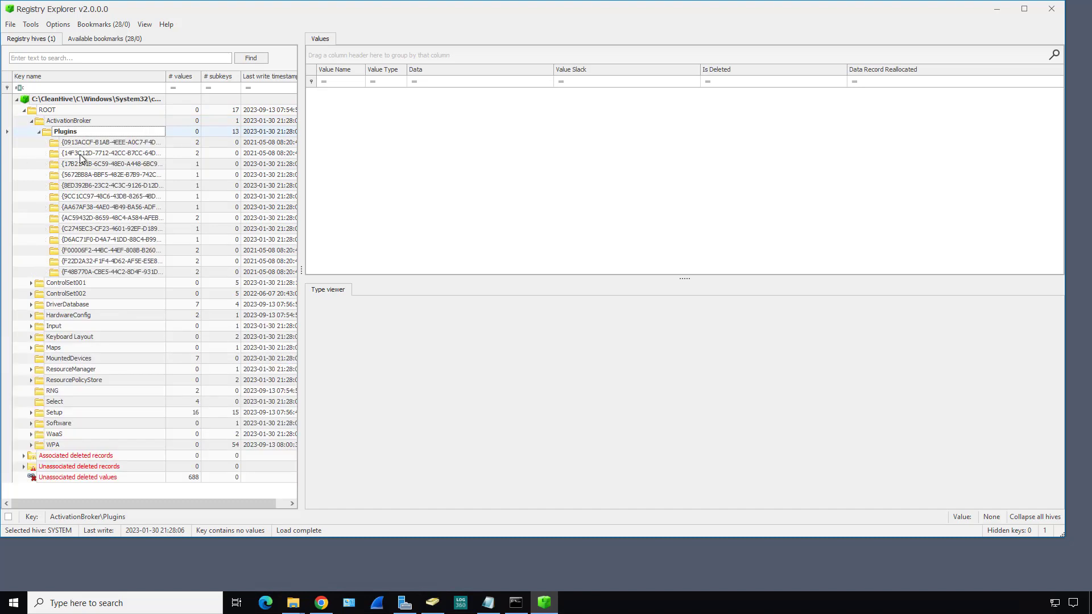
click(112, 163)
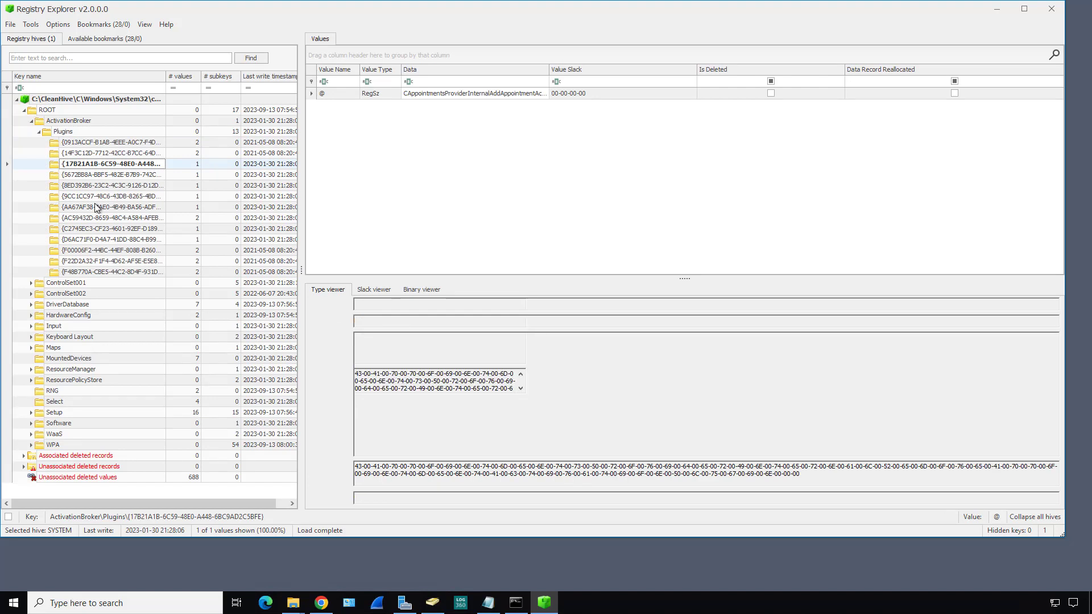
click(111, 207)
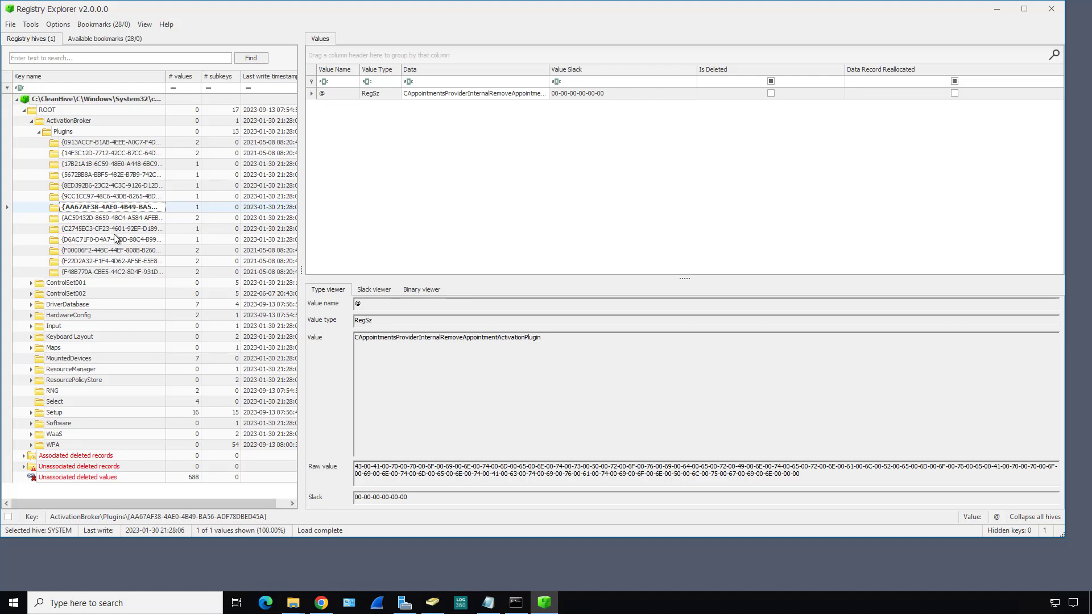
mouse_move(116, 378)
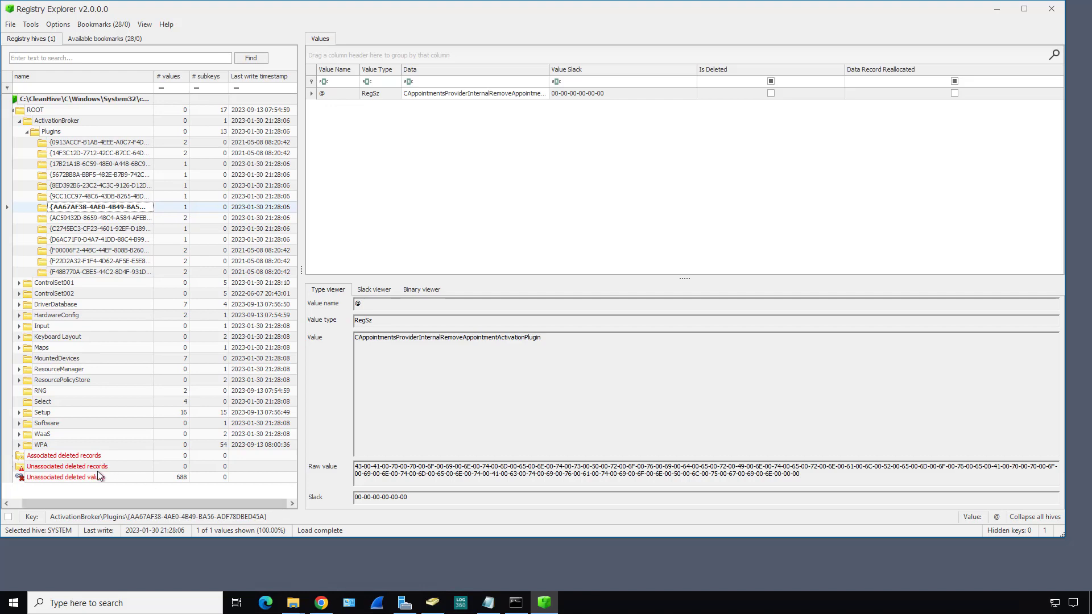
mouse_move(114, 482)
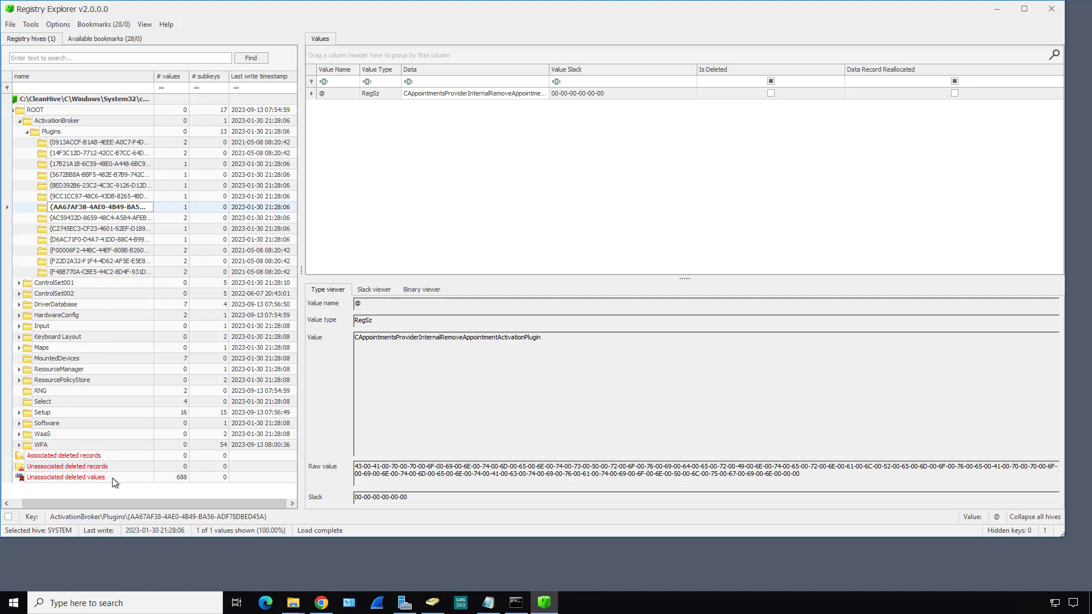
click(64, 477)
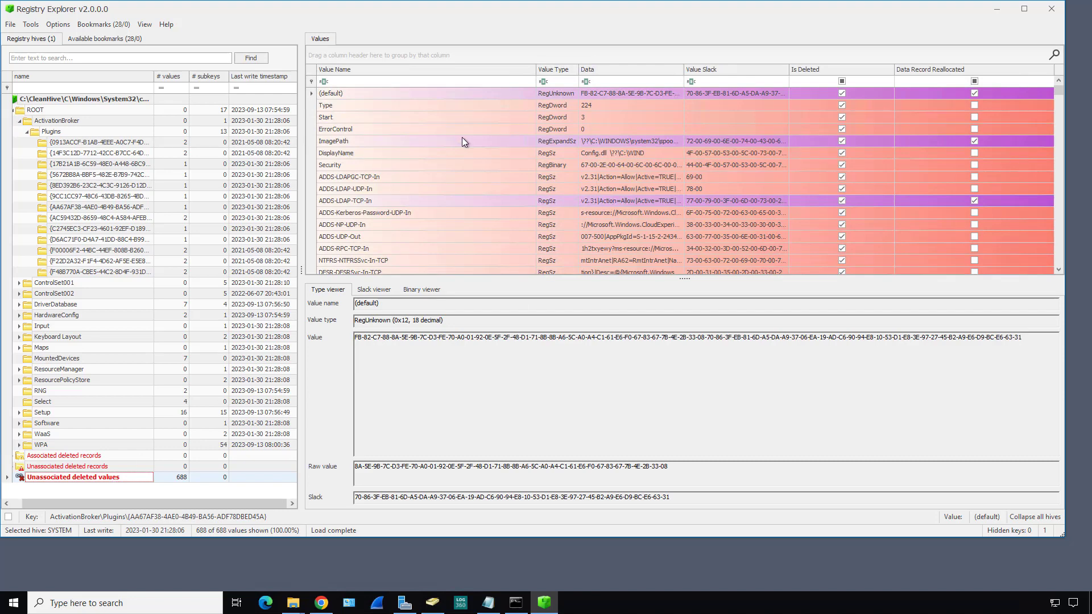
mouse_move(104, 173)
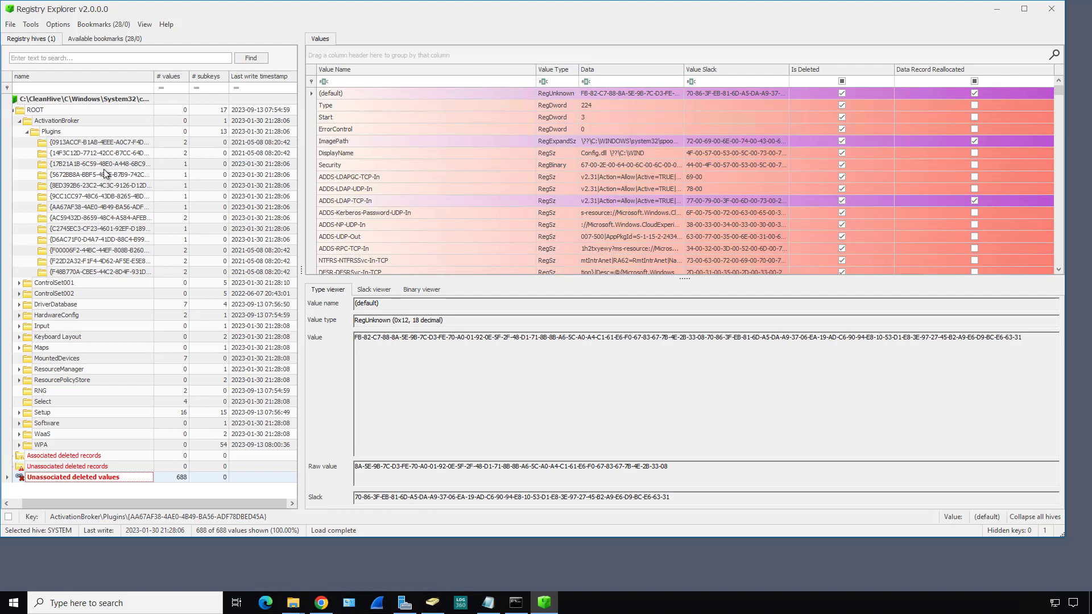
mouse_move(685, 148)
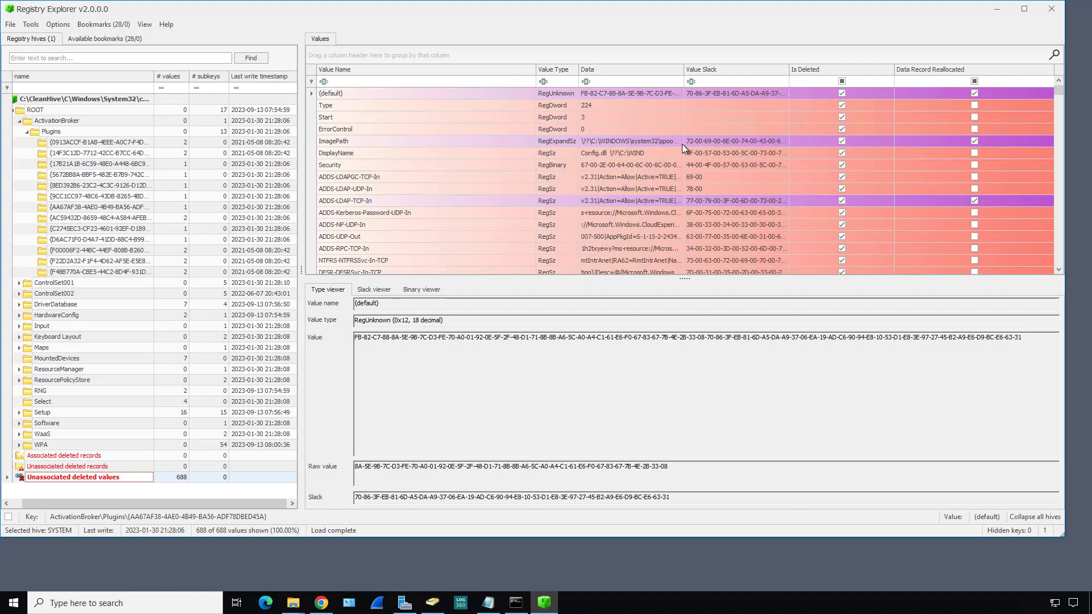
mouse_move(437, 148)
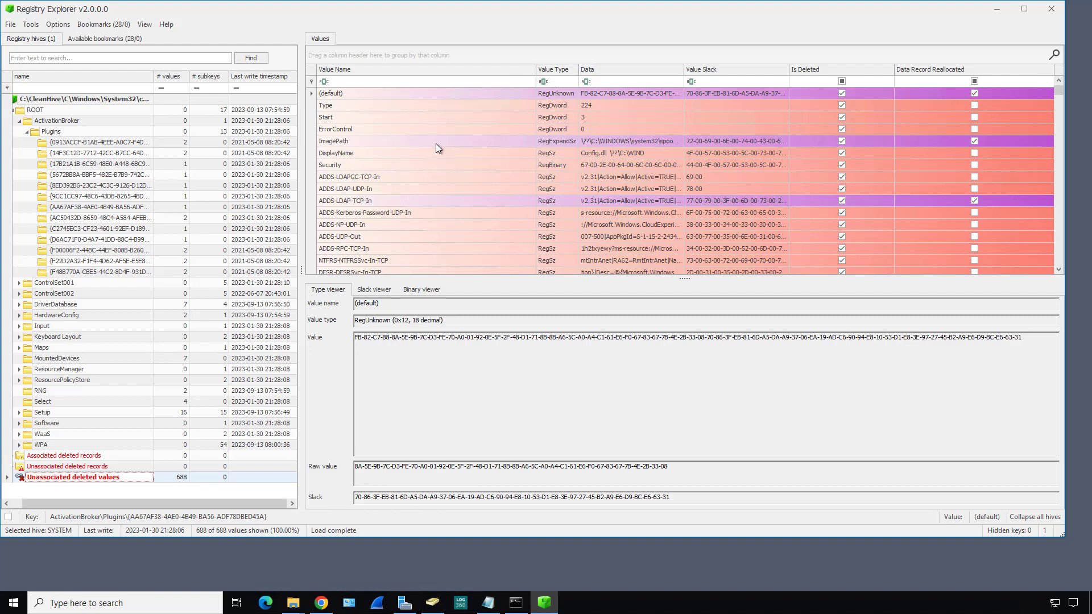
mouse_move(438, 158)
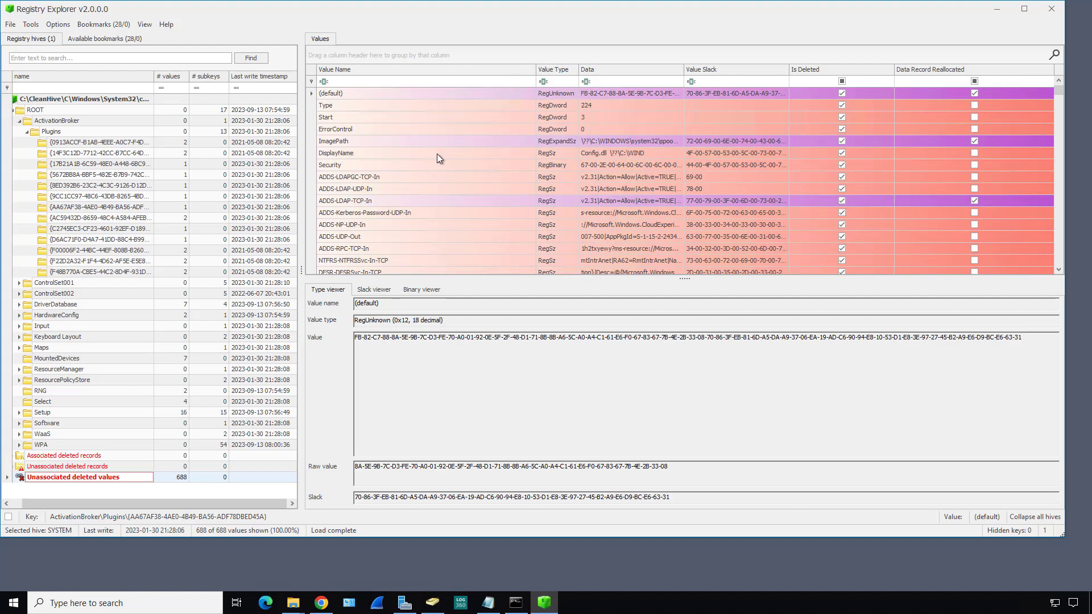
Inspect deleted values Security, ADDS-LDAP-UDP-In and ADDS-NP-UDP-In and scroll through the rest of the list
click(337, 152)
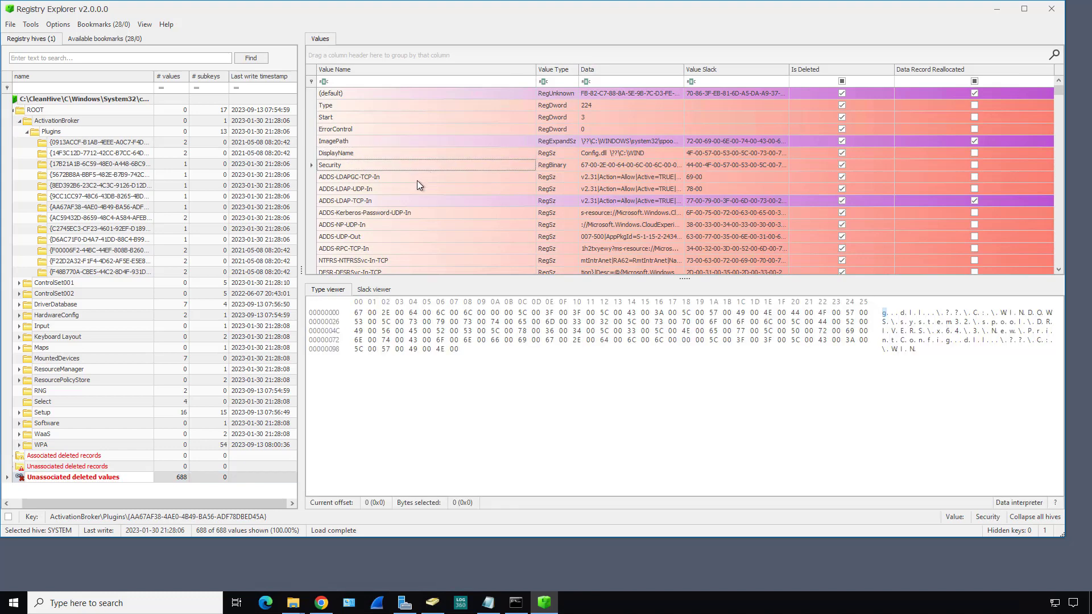
click(369, 177)
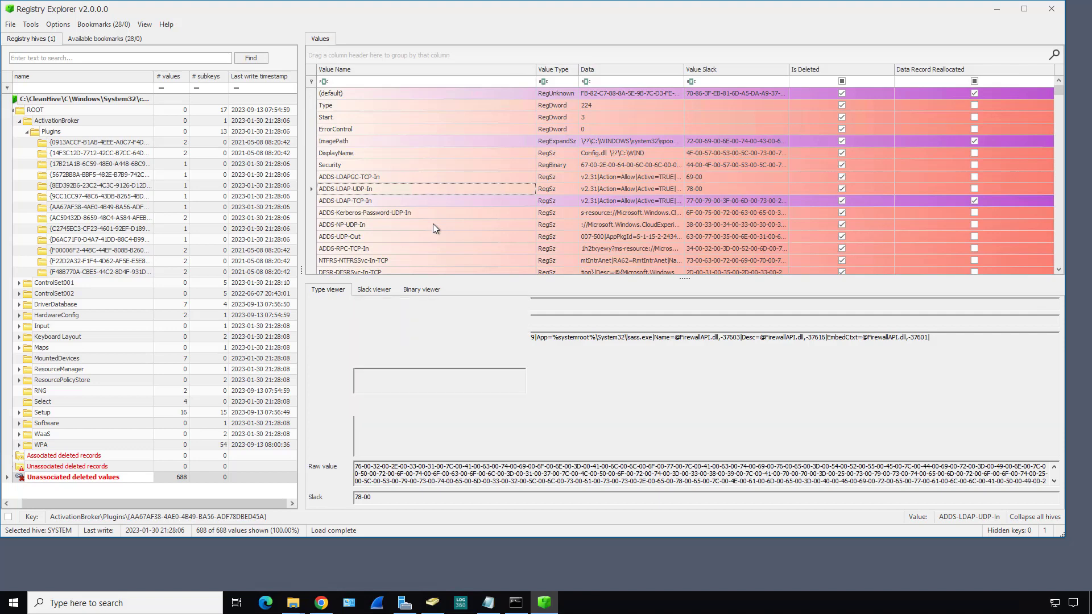
click(342, 224)
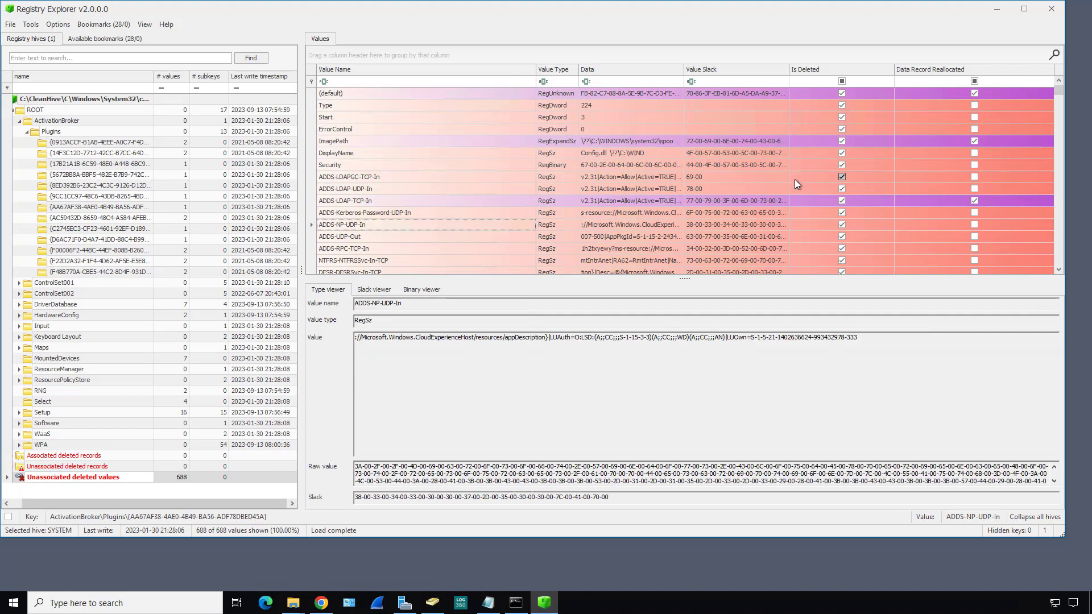
mouse_move(583, 214)
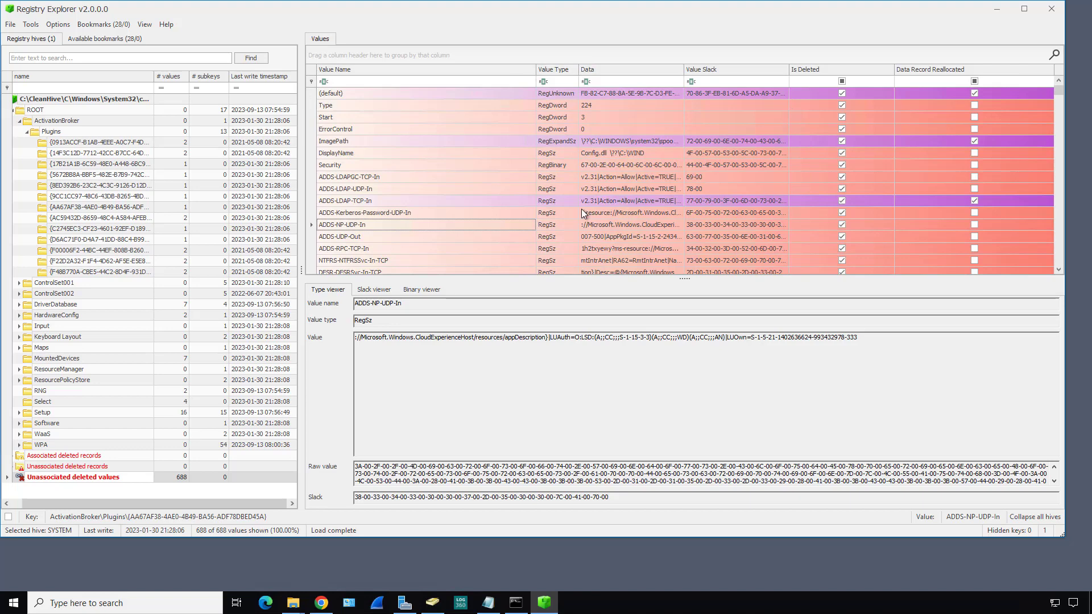
scroll(down, 3)
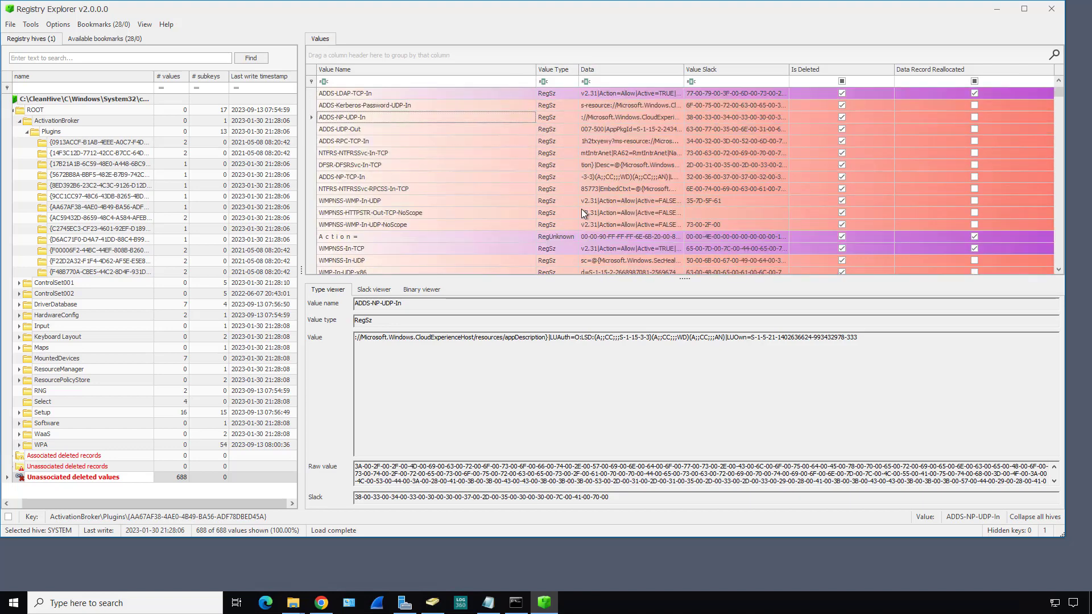
scroll(down, 3)
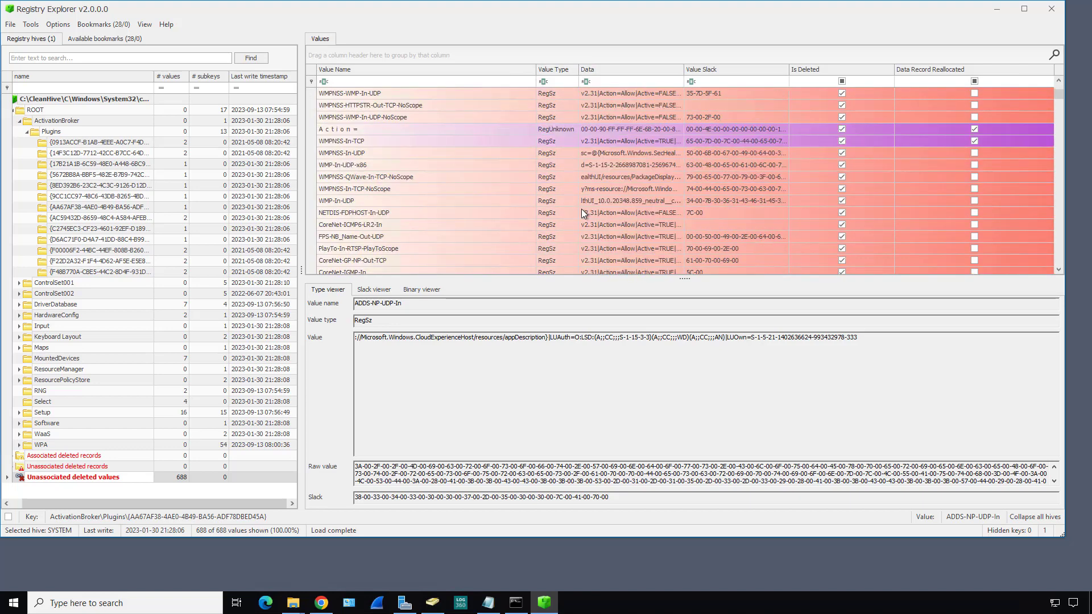
scroll(down, 3)
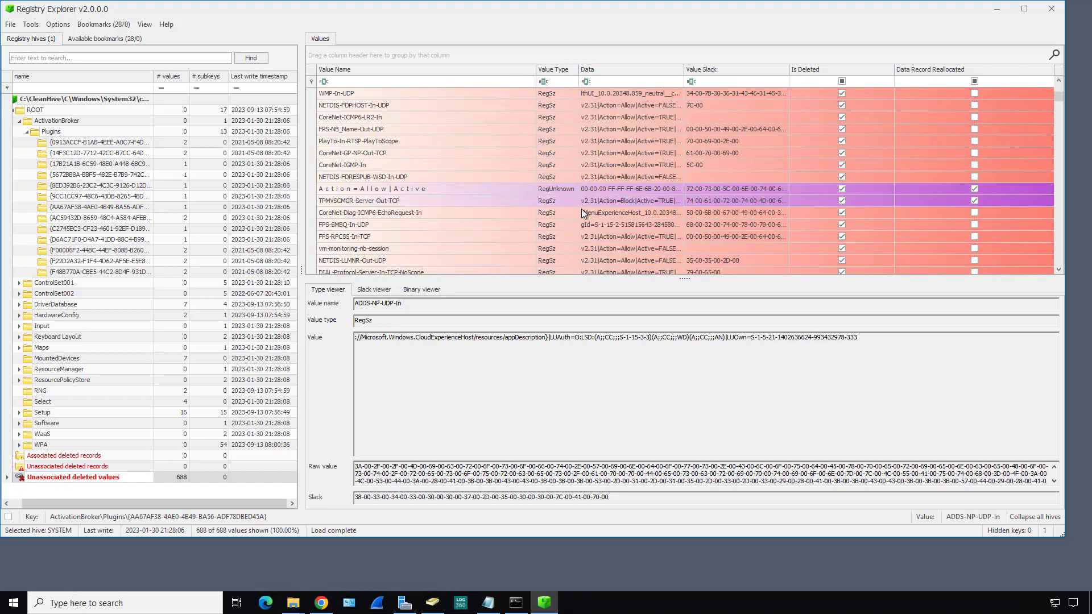
scroll(down, 3)
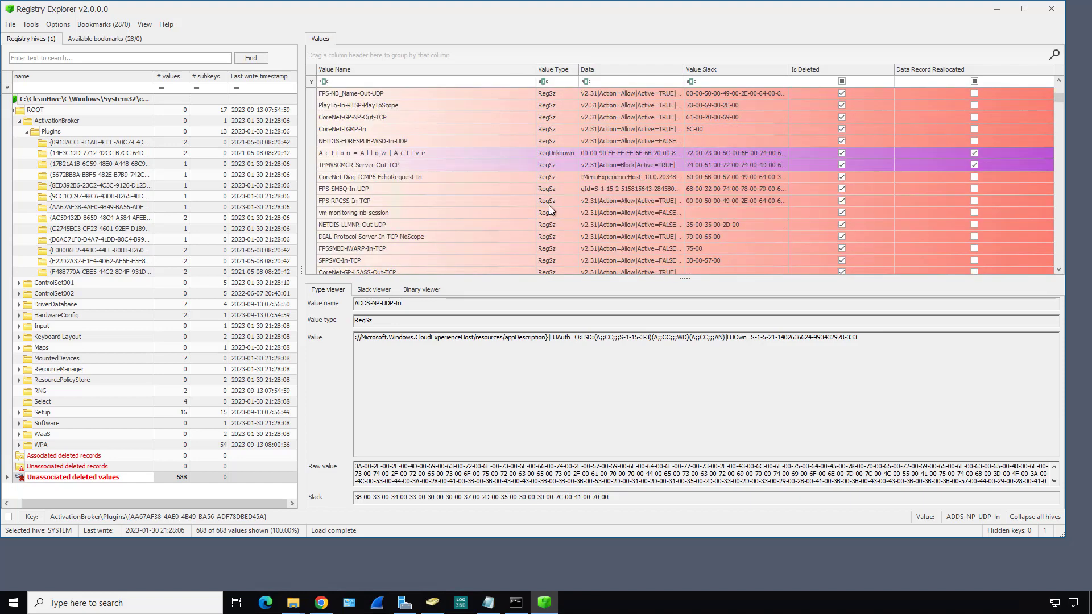
scroll(down, 3)
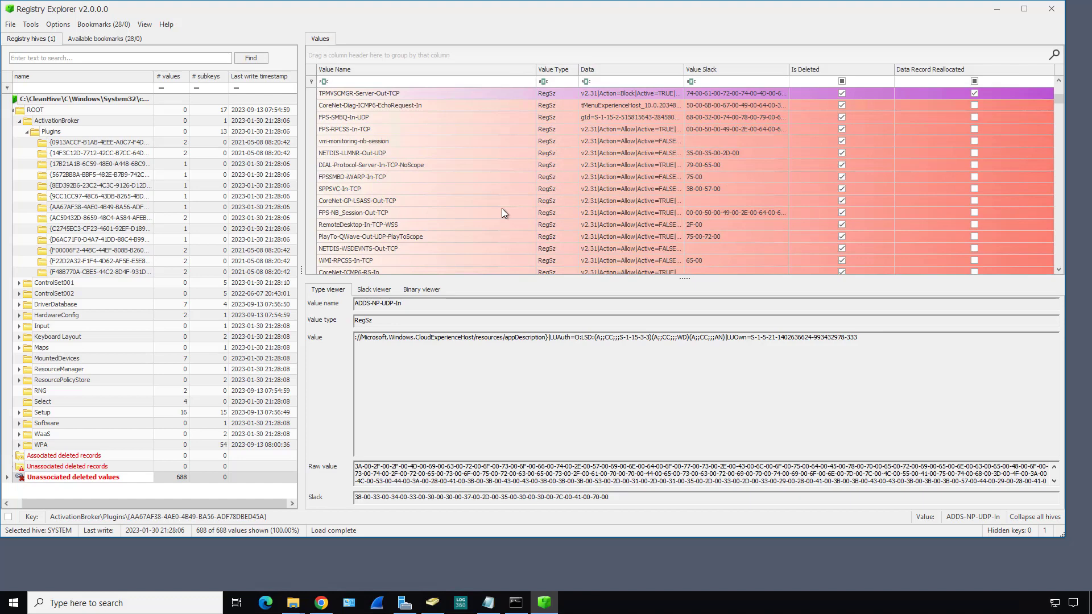
mouse_move(504, 201)
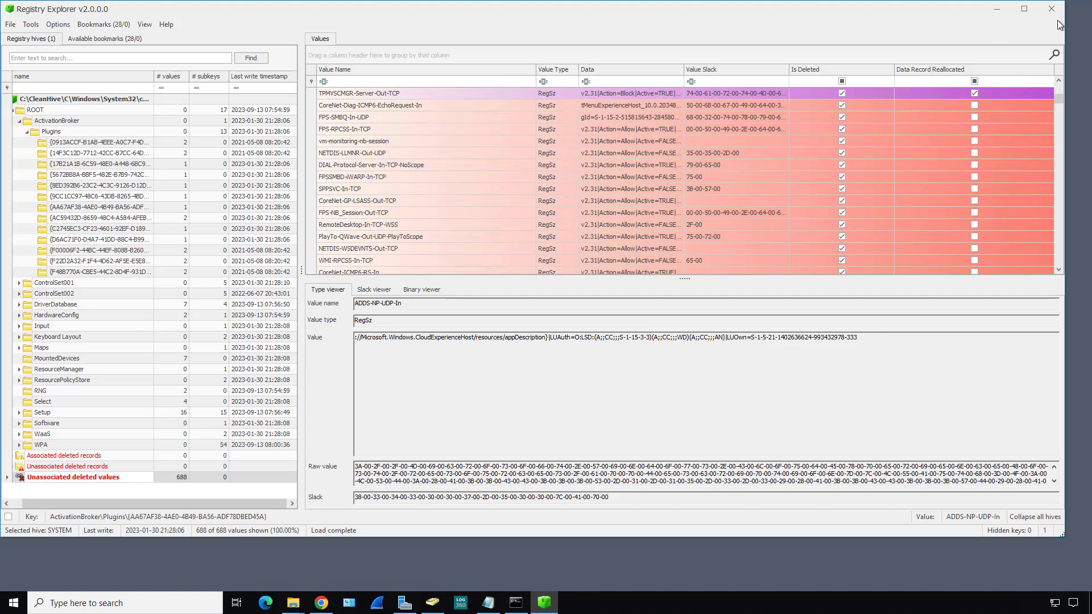
Exit Registry Explorer, confirming with Yes
click(1051, 8)
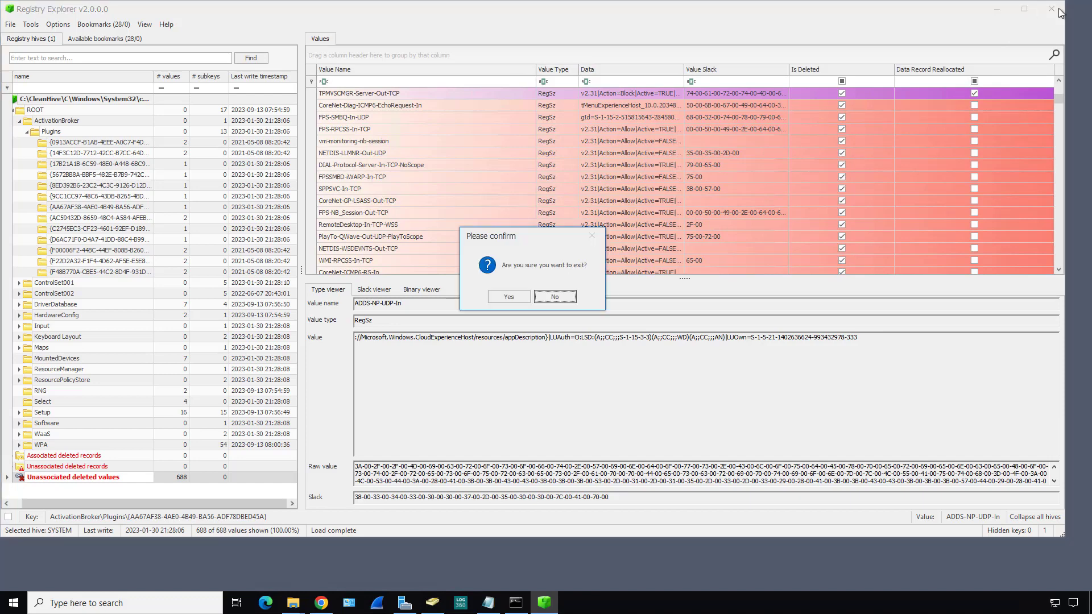
click(554, 296)
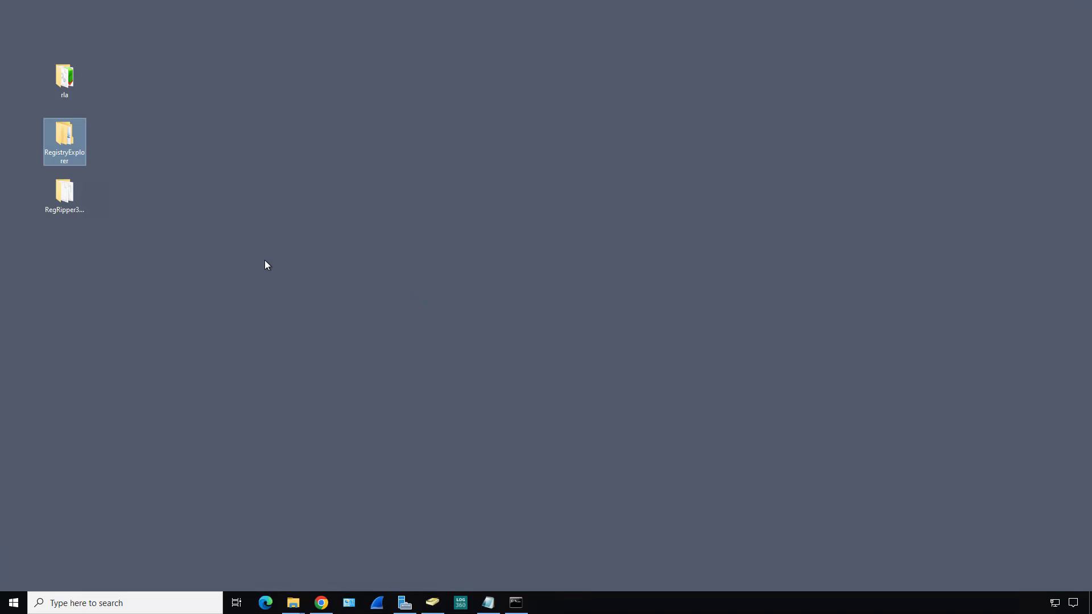
mouse_move(116, 206)
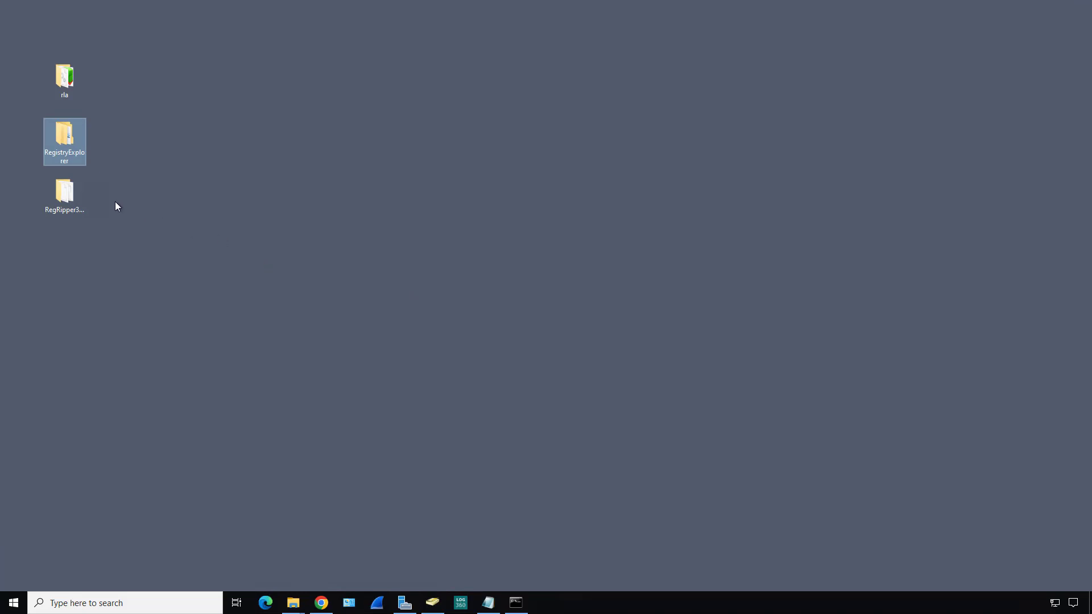
Launch rr.exe from the RegRipper3.0-master folder to start the RegRipper GUI
click(407, 222)
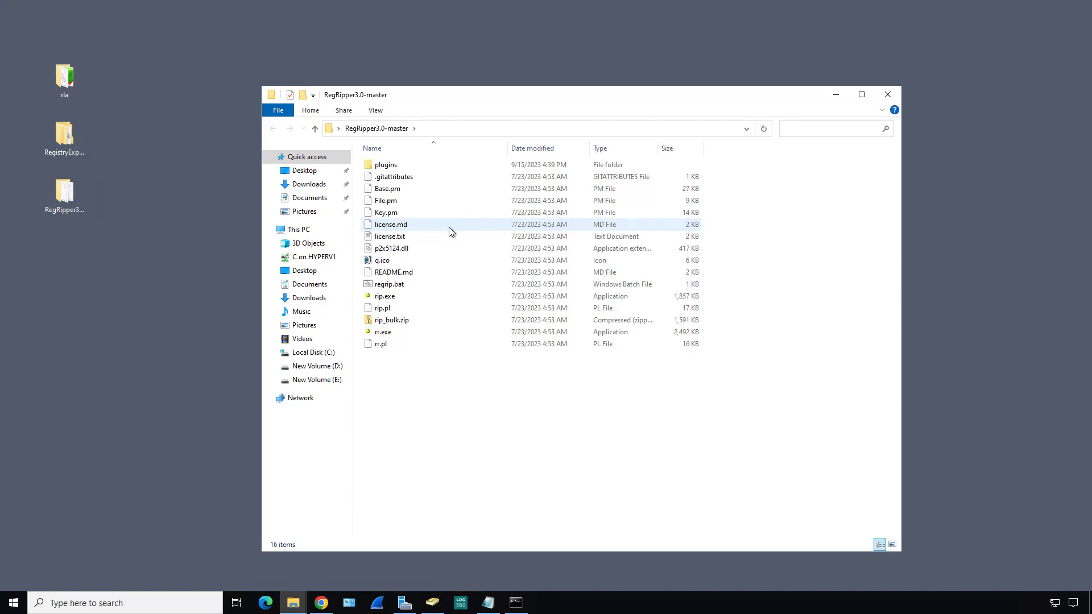
click(382, 331)
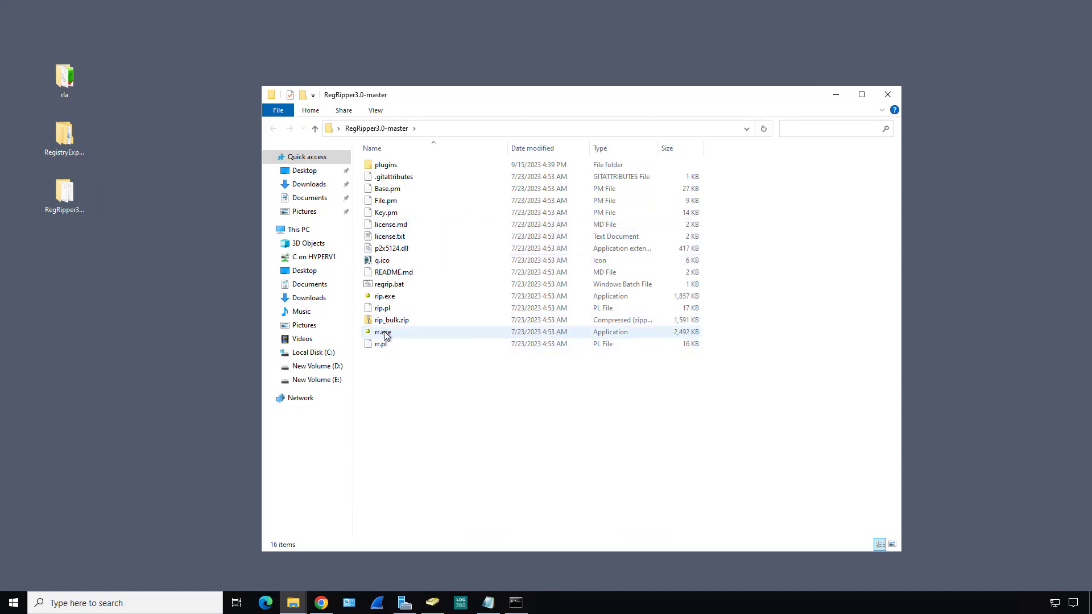
click(382, 331)
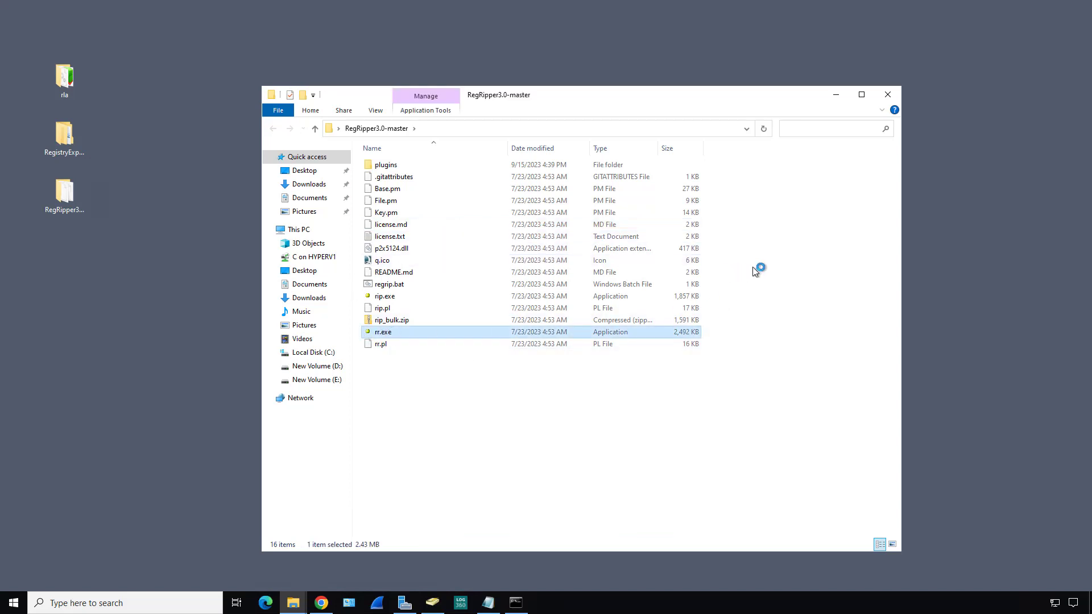
double_click(382, 331)
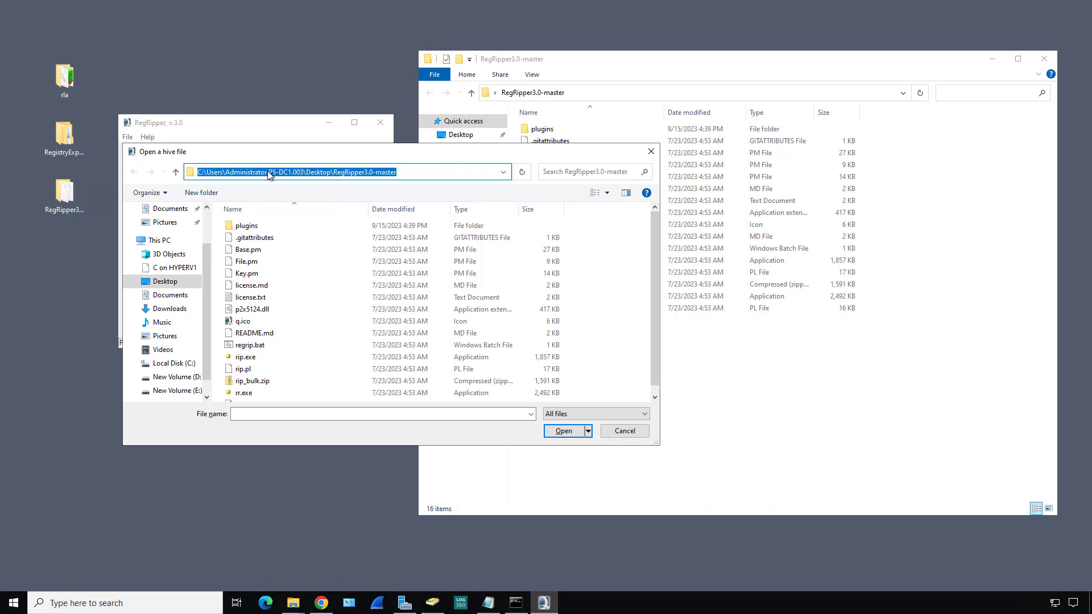
Load the SOFTWARE hive from C:\CleanHive\C\Windows\System32\config as the hive file
text(C:\CleanHive\C\Windows\System32\config)
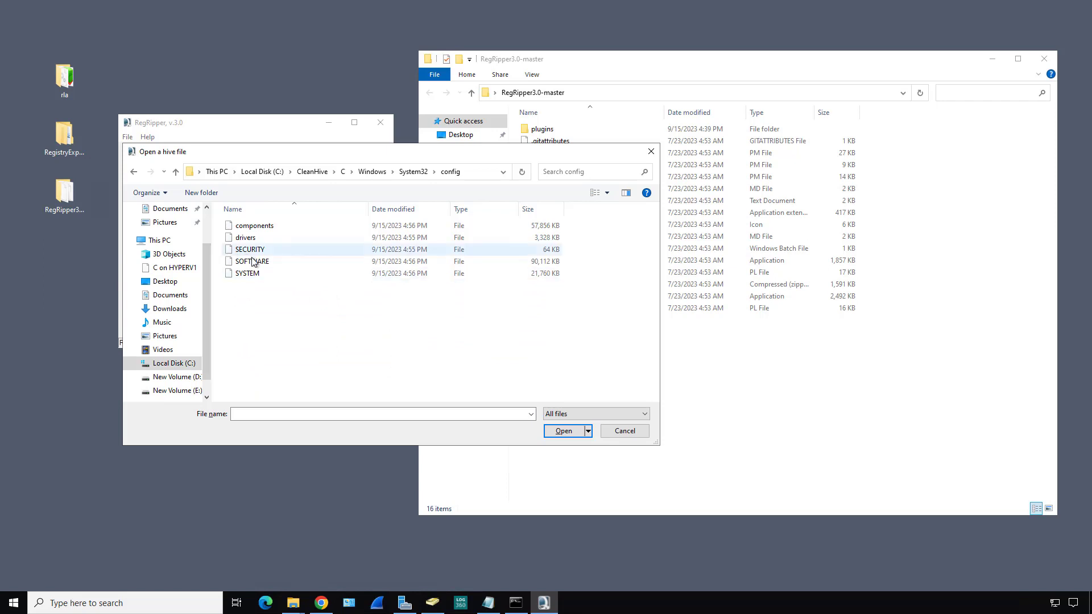
click(252, 262)
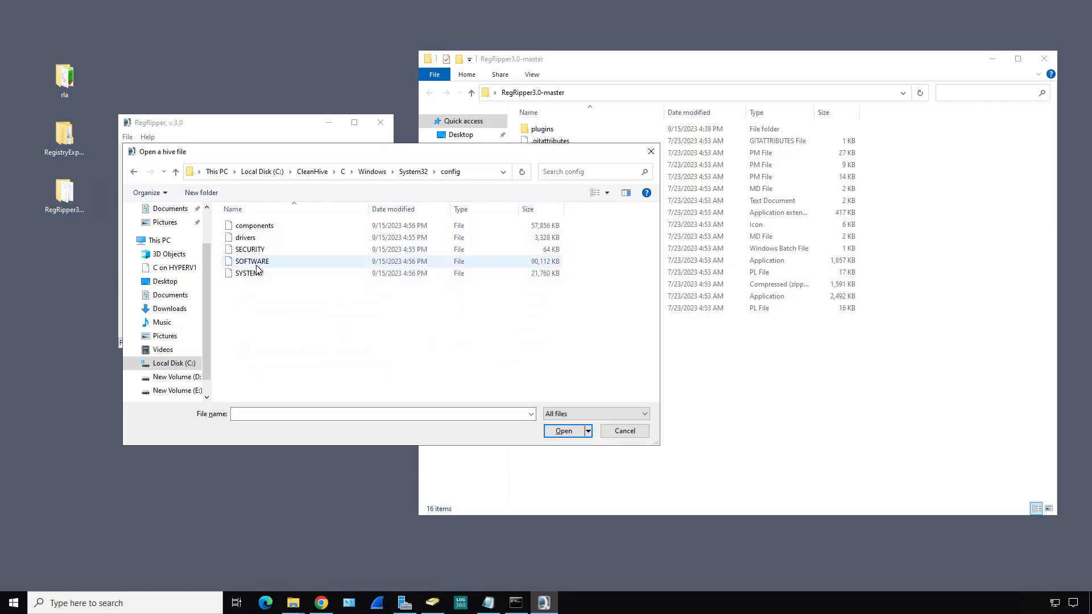
click(563, 431)
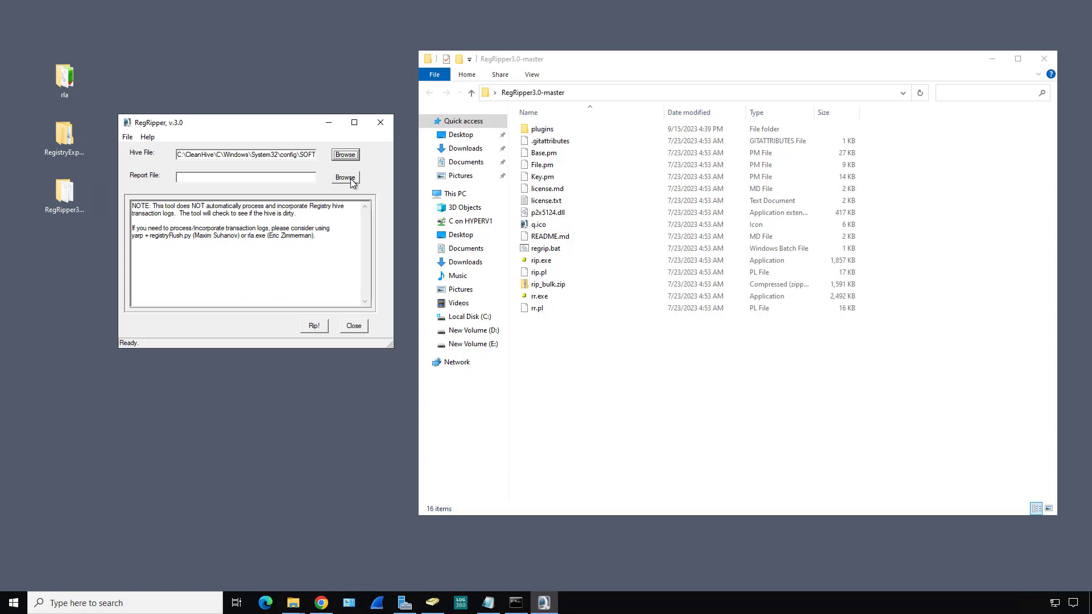
Set the report file to app.txt in a new applicationhivekey folder under CleanHive
click(345, 178)
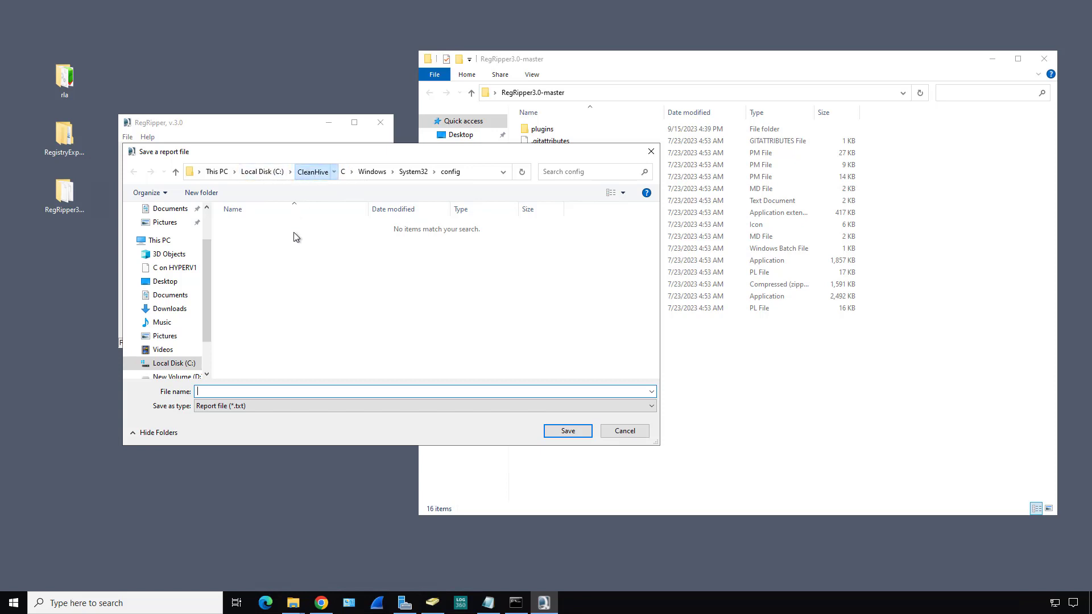
right_click(294, 236)
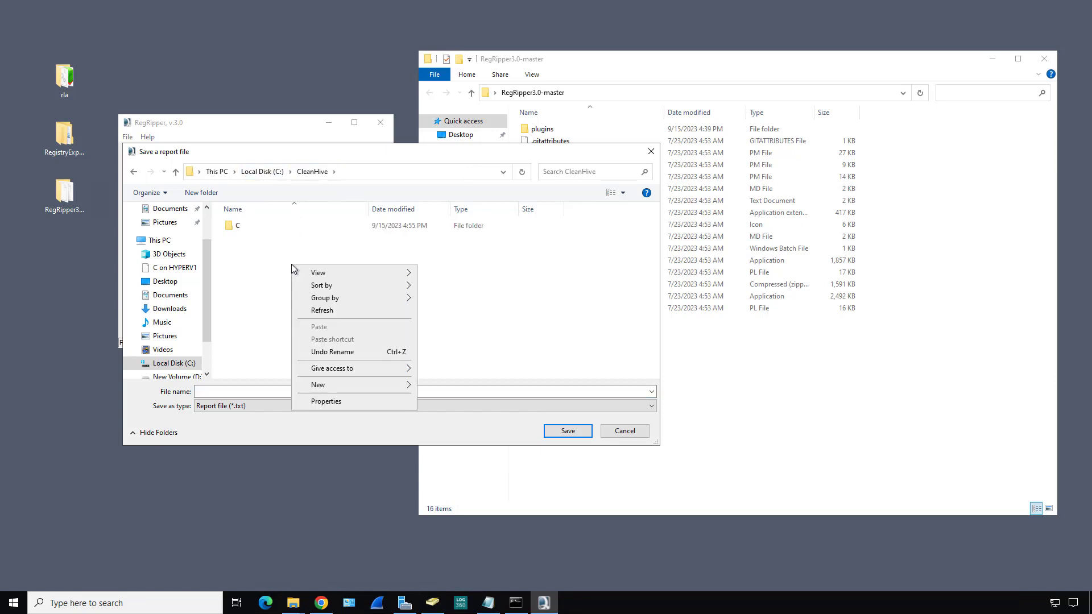
click(317, 384)
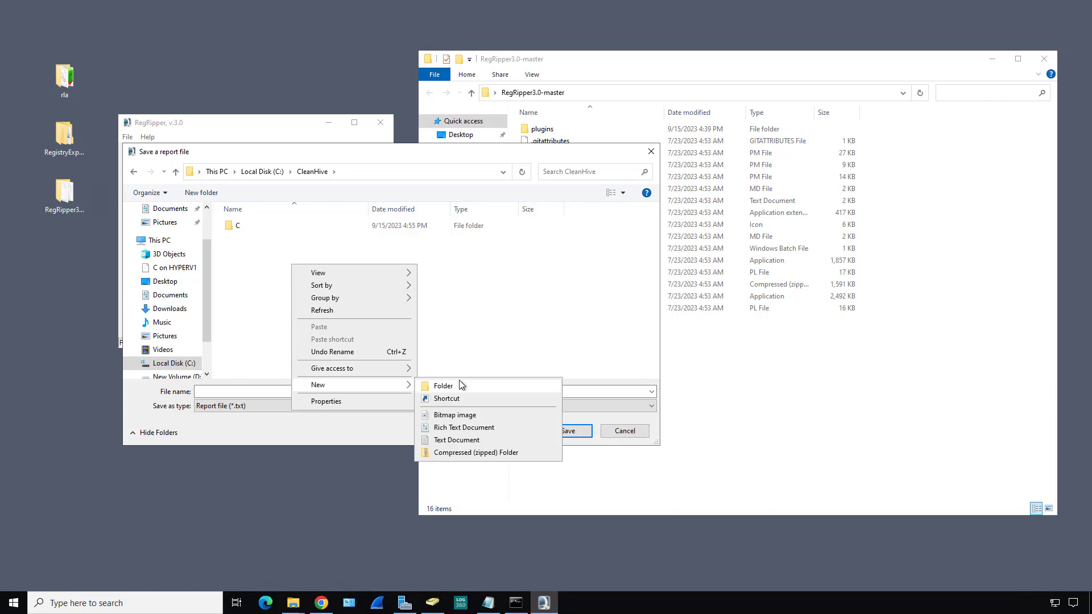
click(442, 386)
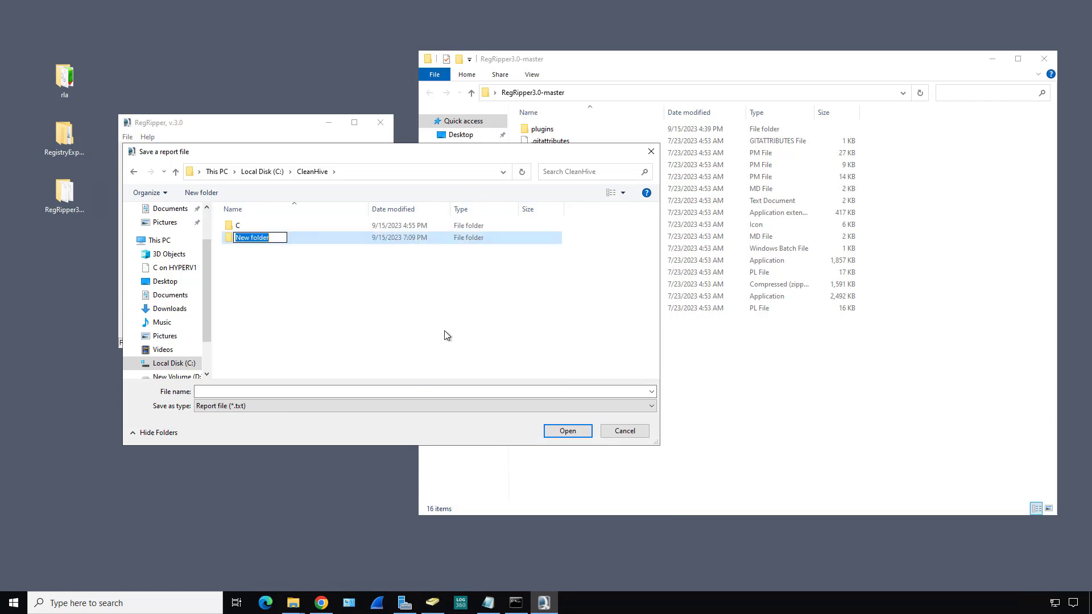
text(applicationhivekey)
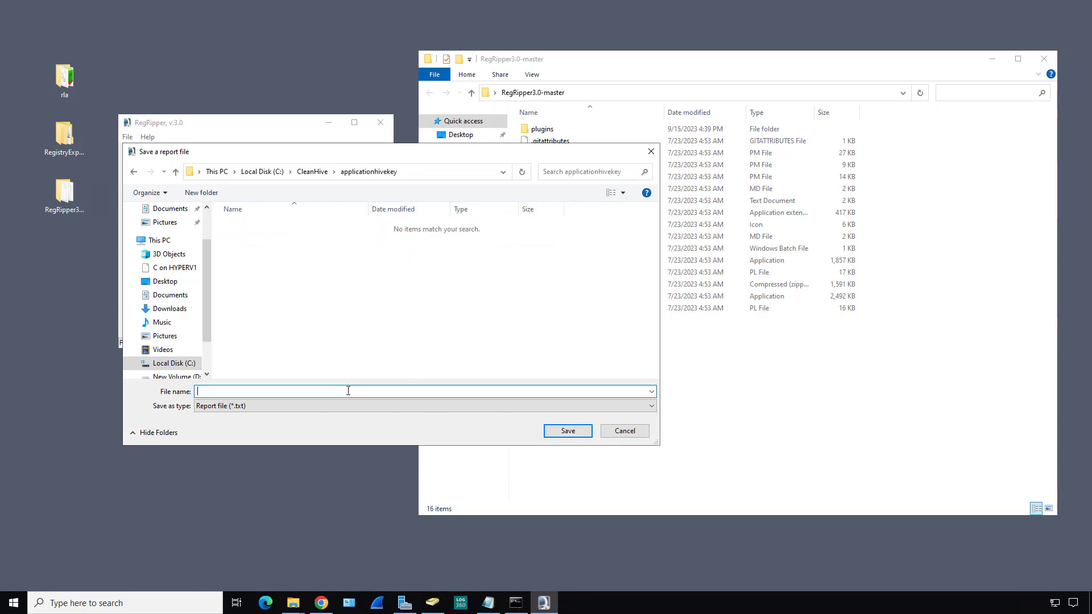
text(app)
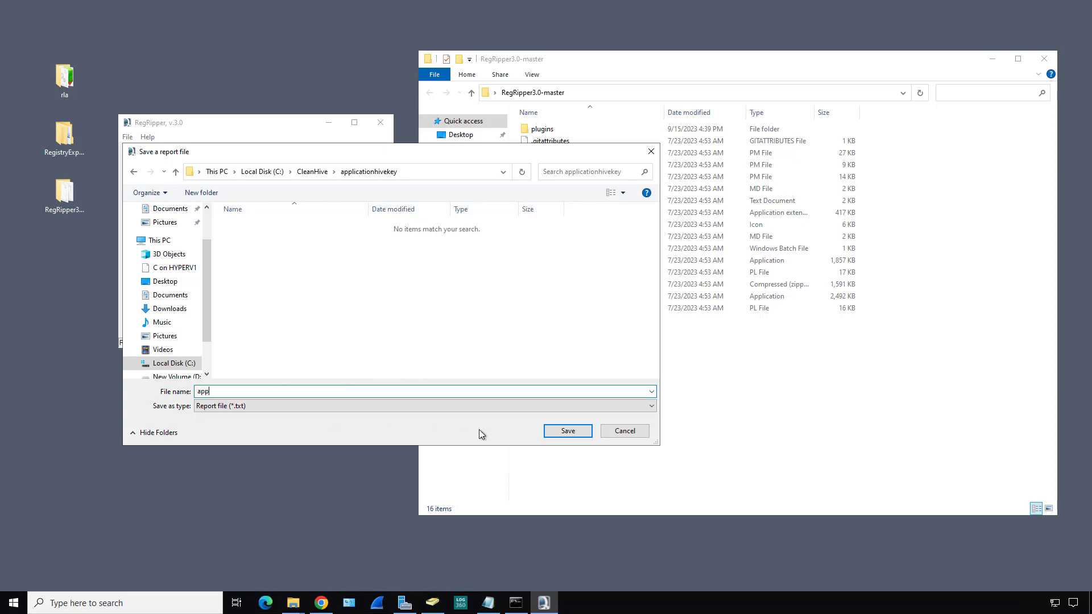
click(567, 430)
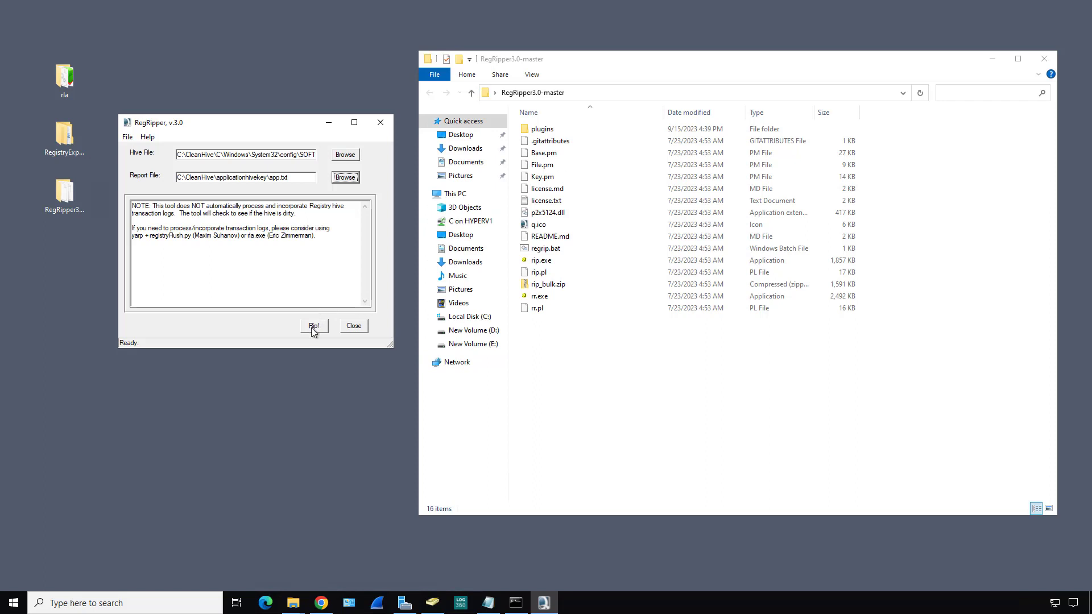
Rip the SOFTWARE hive into the report, then browse to Local Disk (C:)
click(314, 327)
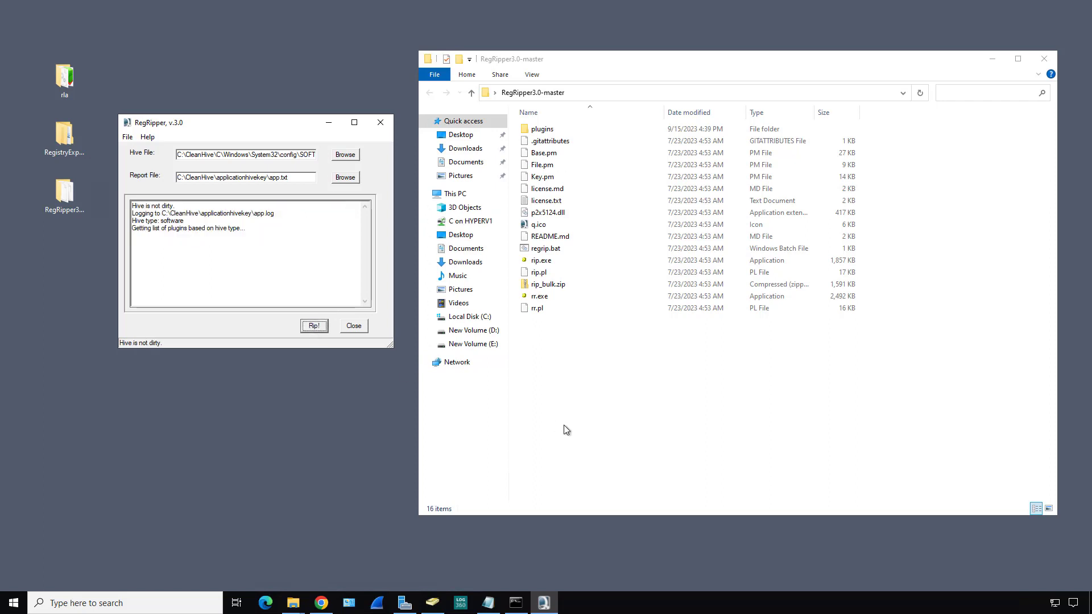
click(314, 326)
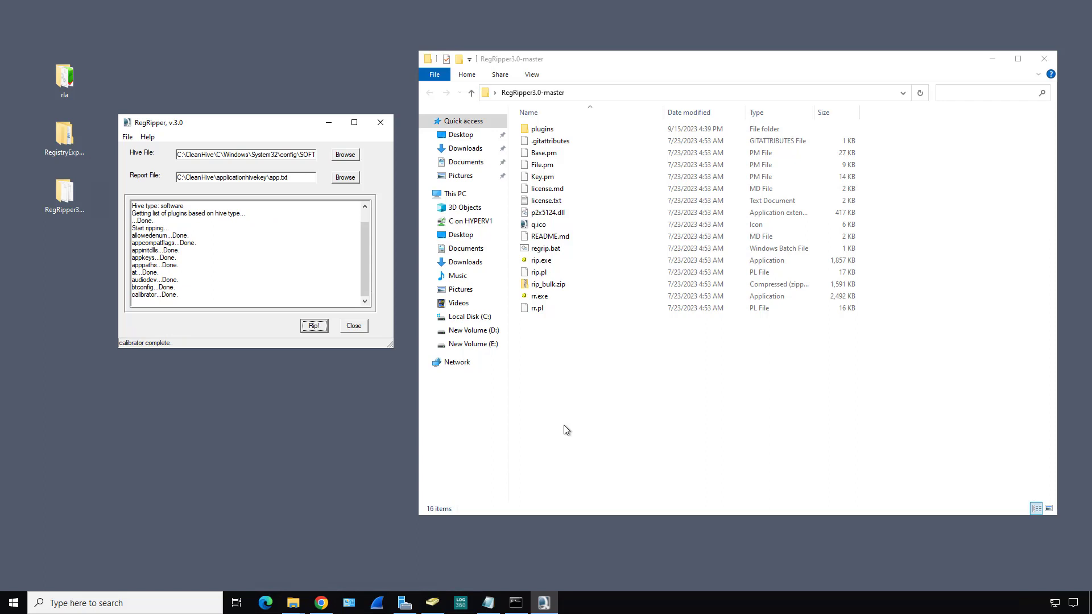
mouse_move(527, 395)
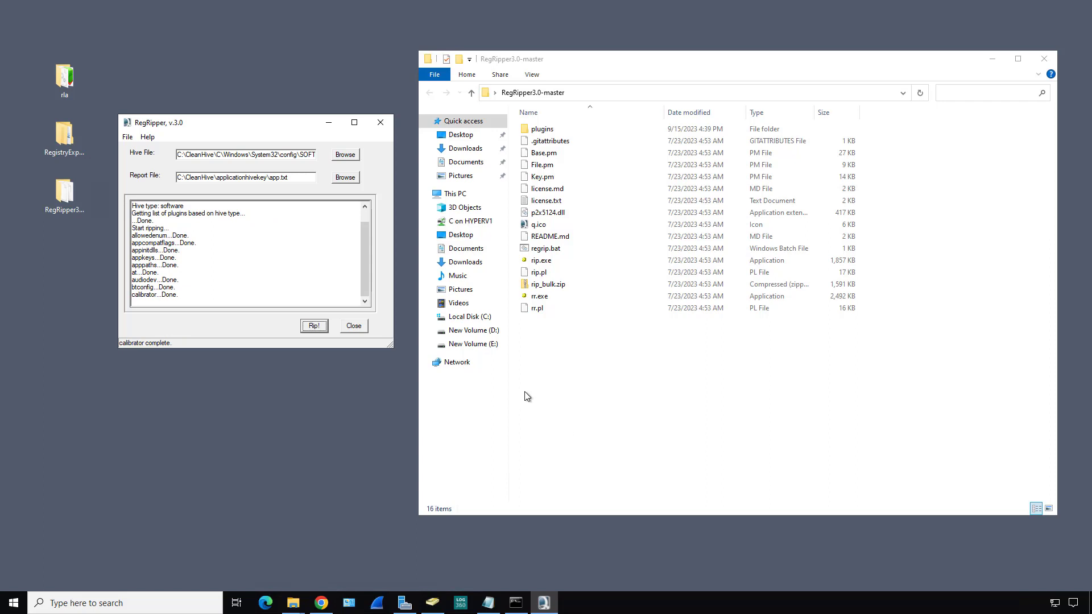
click(470, 316)
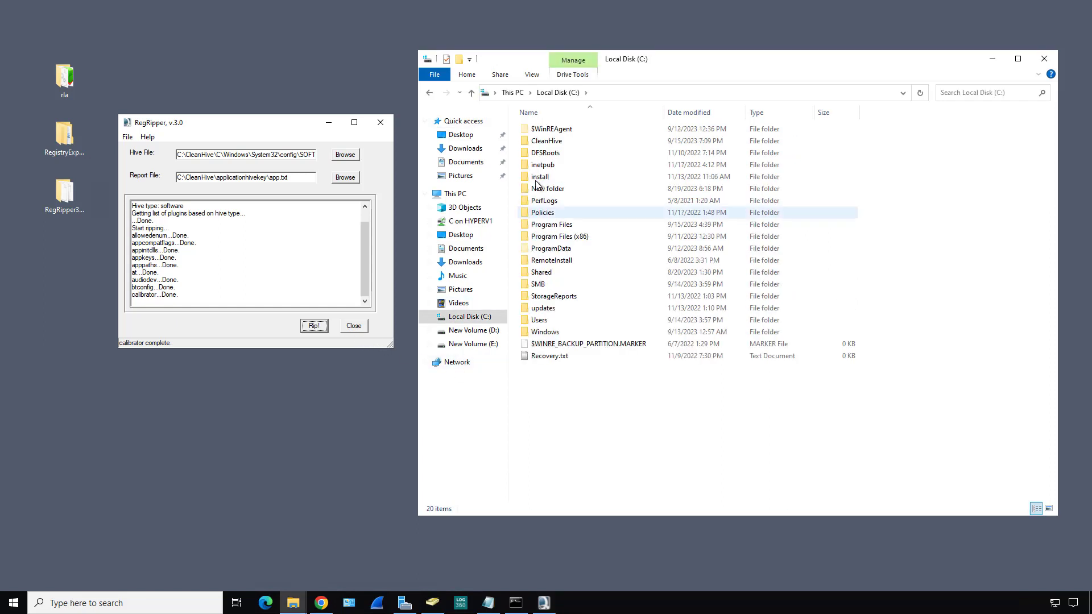
Open the app.txt report from CleanHive\applicationhivekey in Notepad
double_click(547, 141)
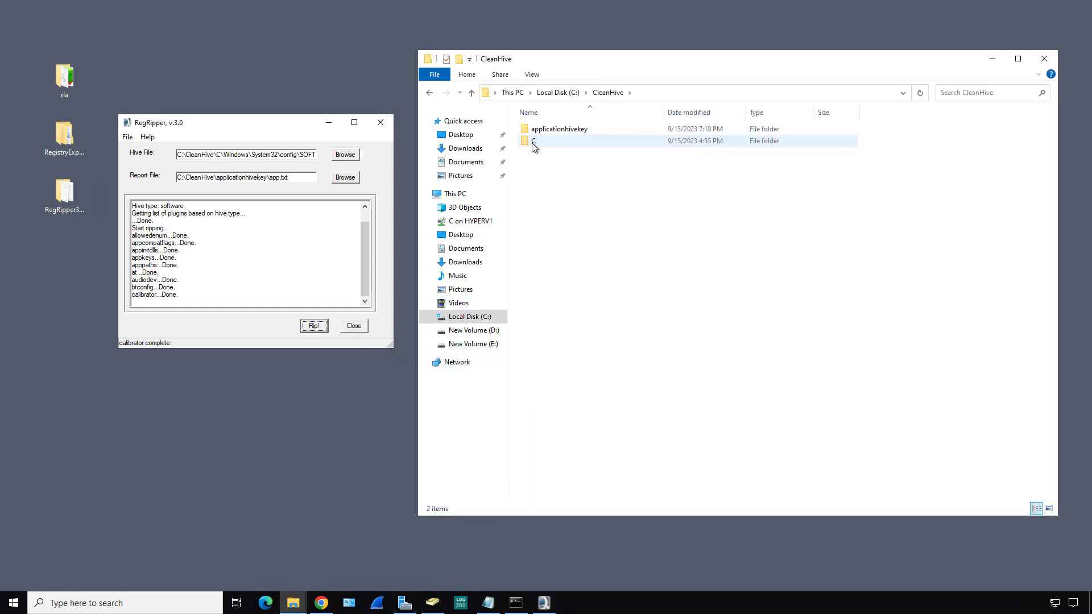
double_click(559, 129)
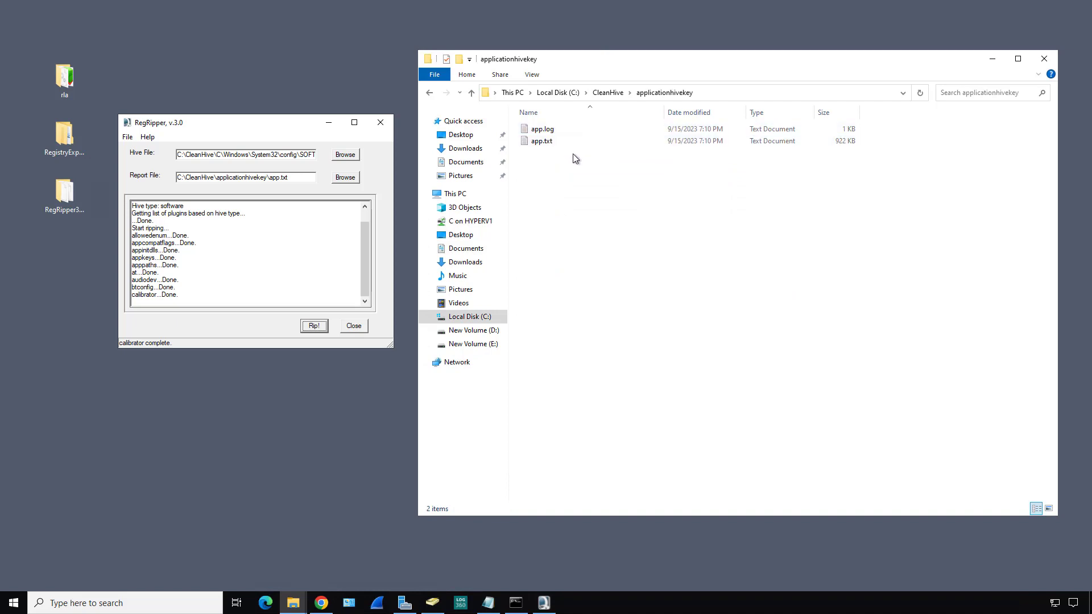
click(542, 141)
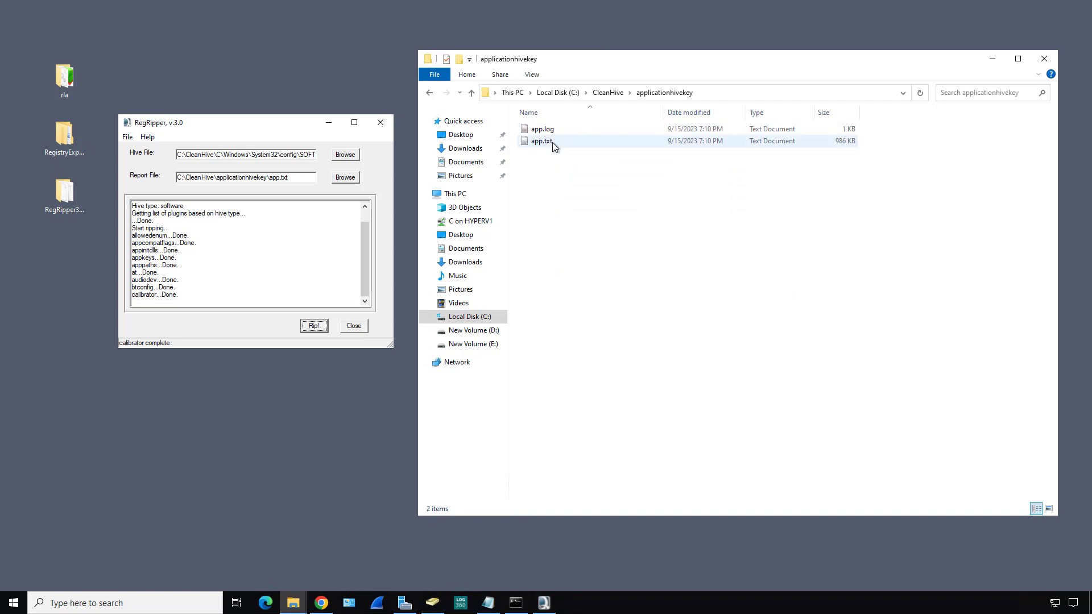
mouse_move(542, 141)
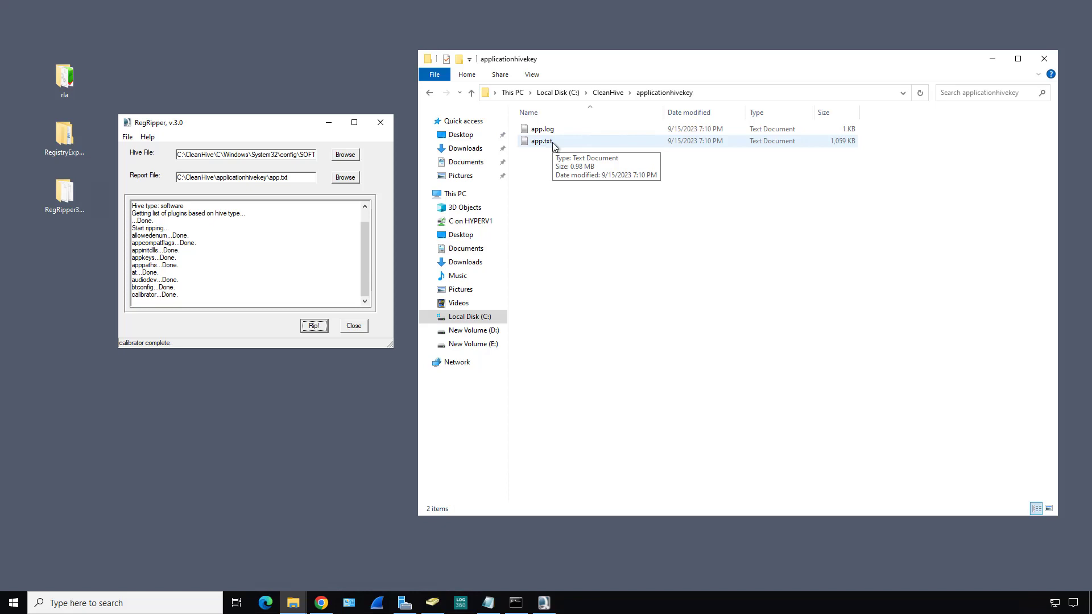
double_click(542, 141)
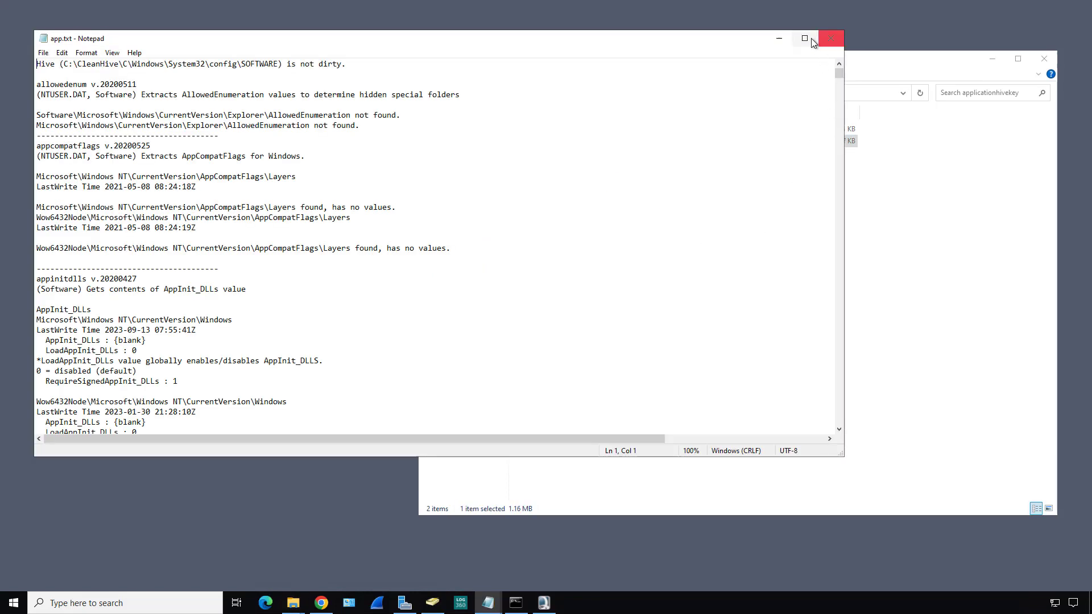
click(804, 38)
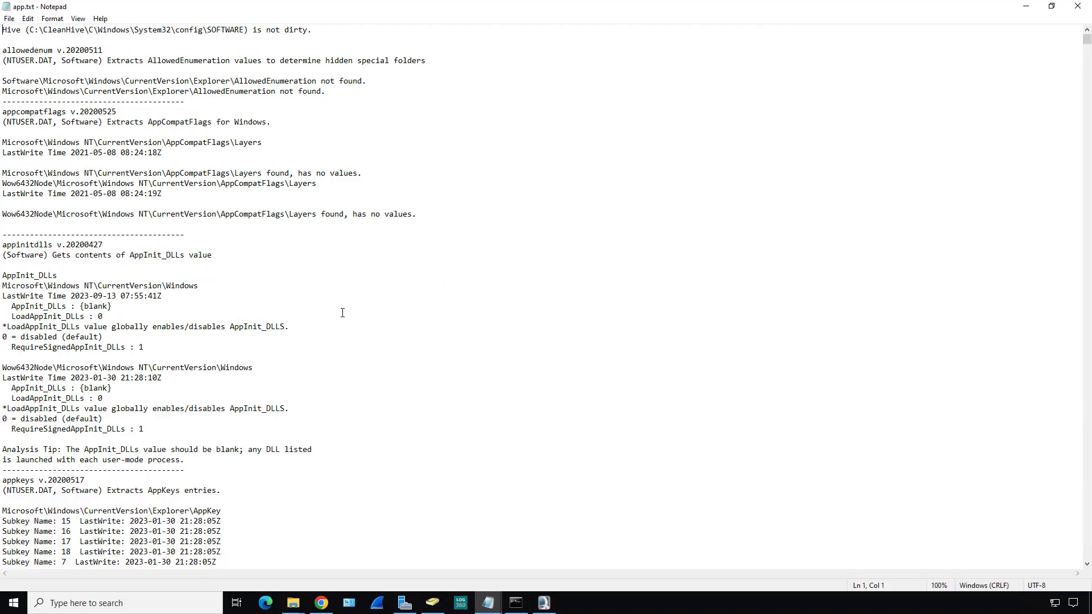
scroll(down, 3)
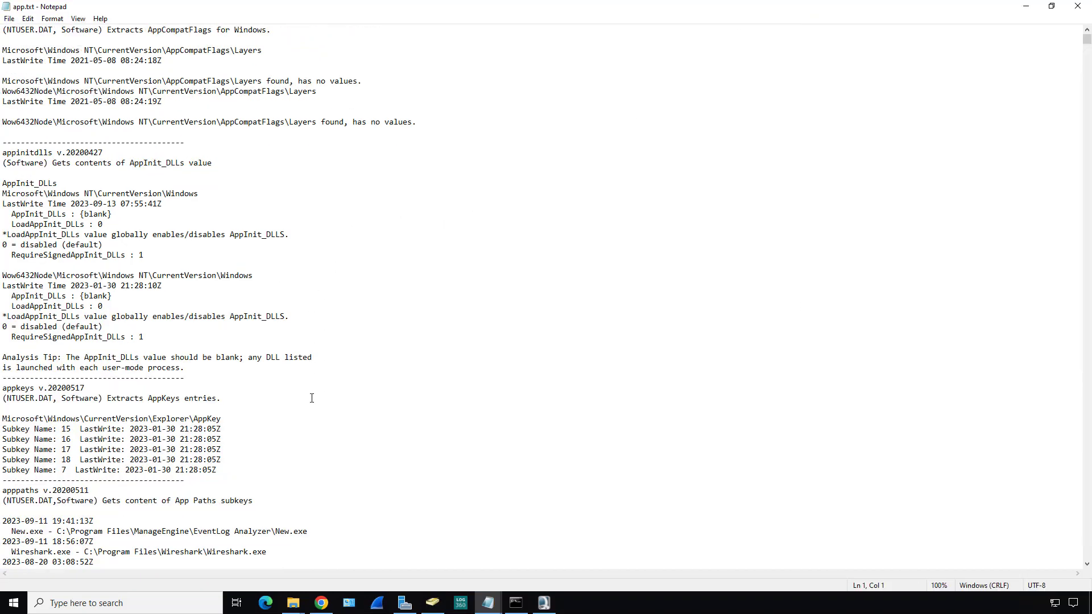
scroll(down, 3)
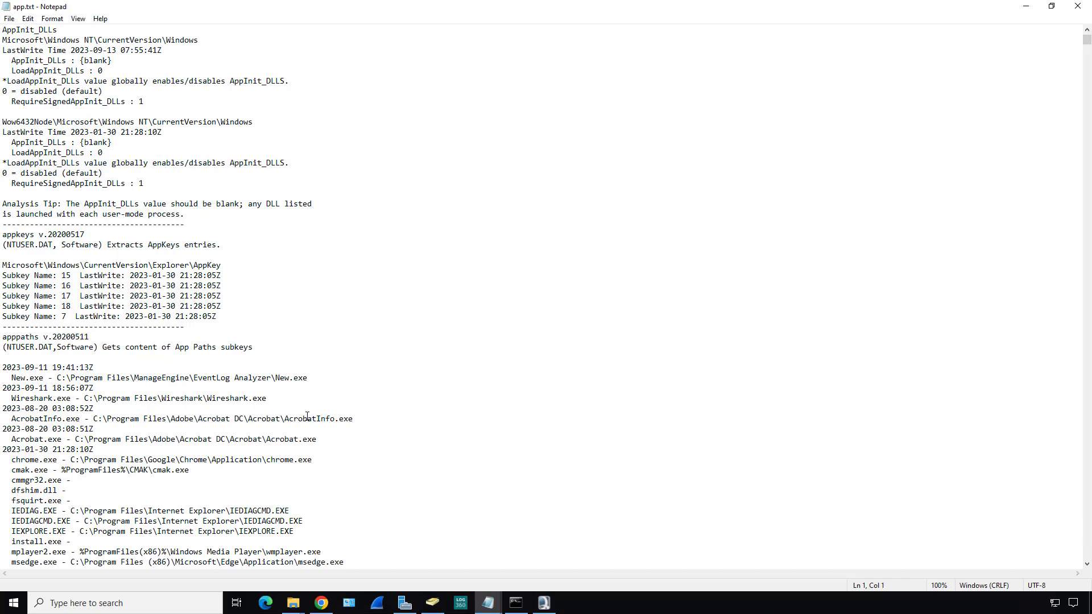
scroll(down, 3)
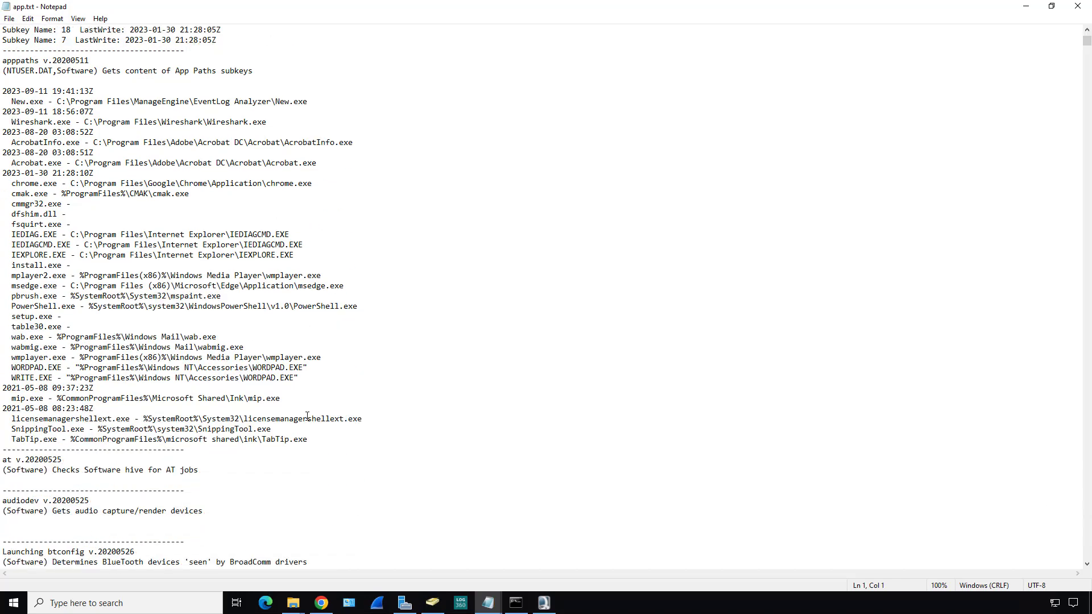
scroll(down, 3)
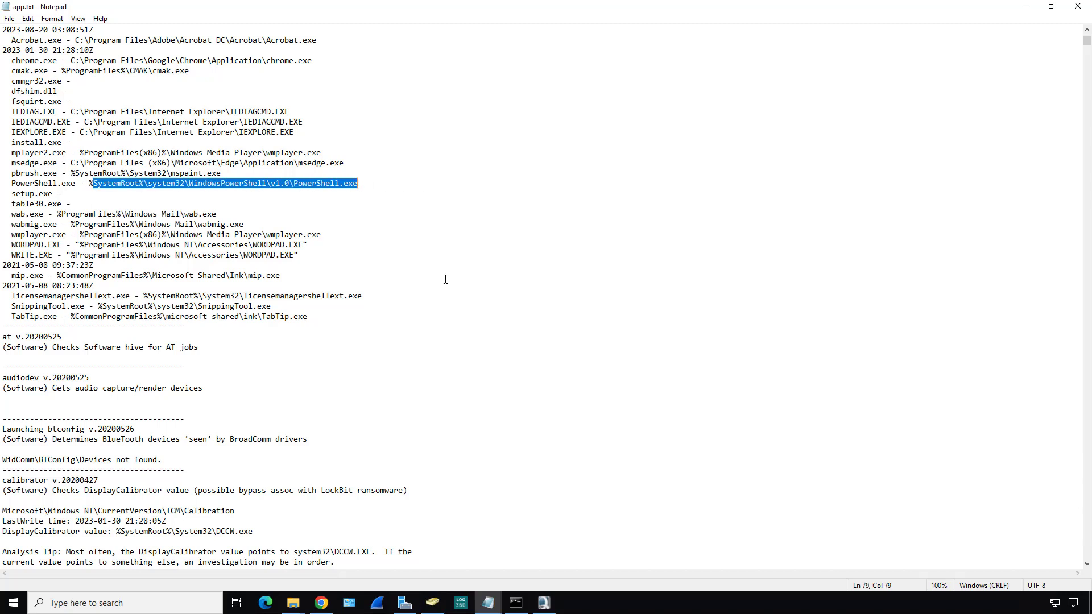
scroll(down, 3)
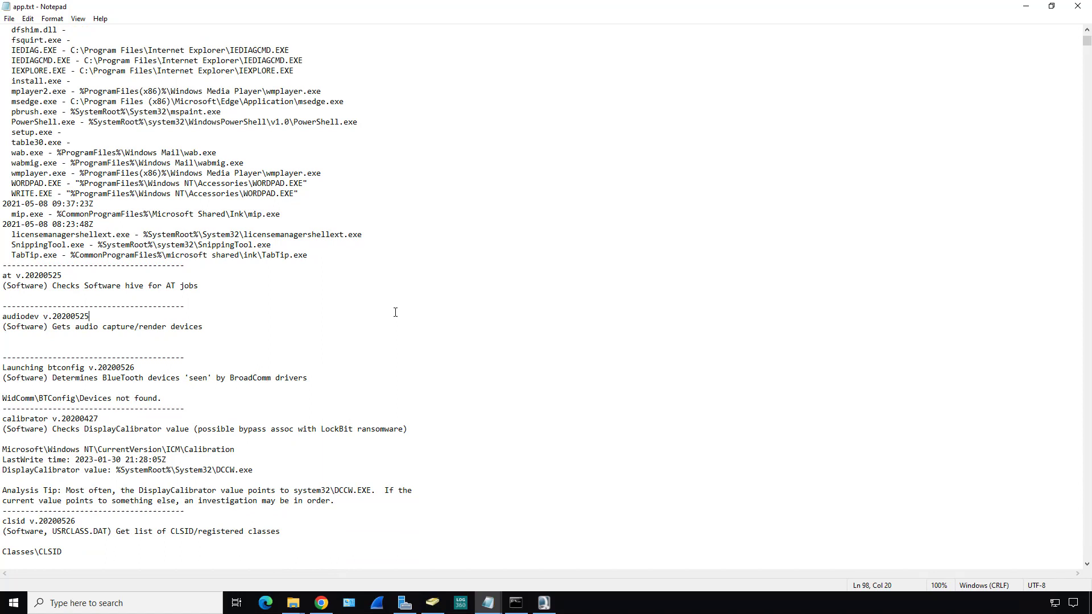
mouse_move(391, 322)
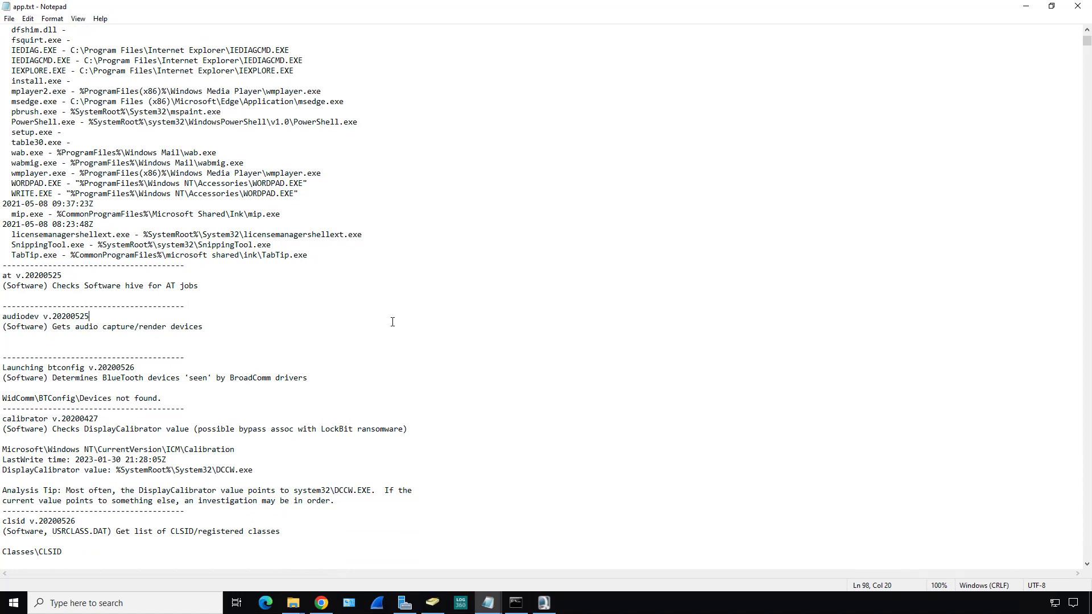
scroll(down, 3)
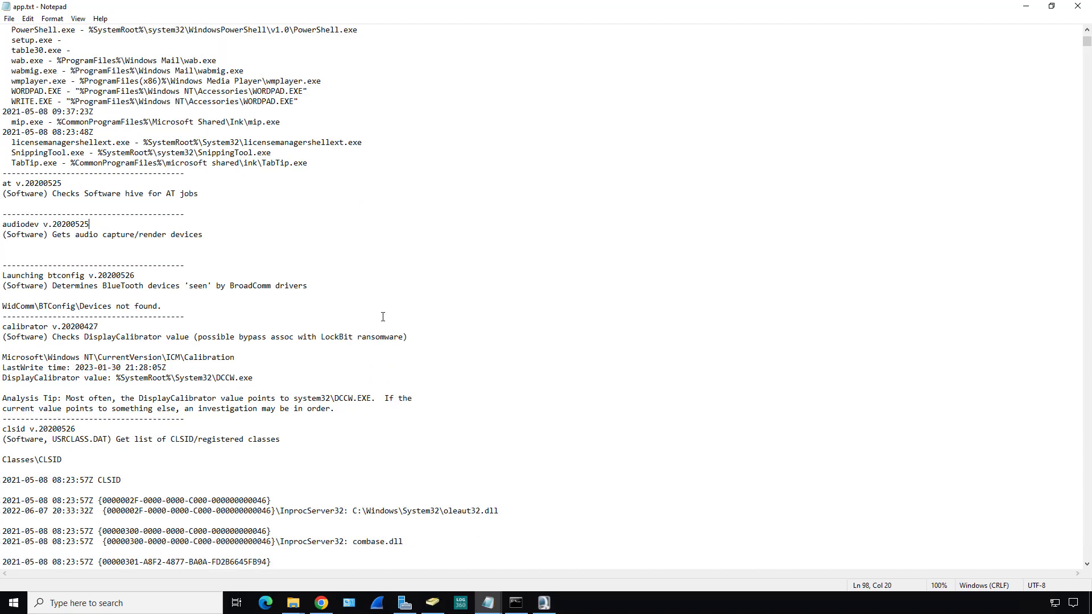
mouse_move(455, 410)
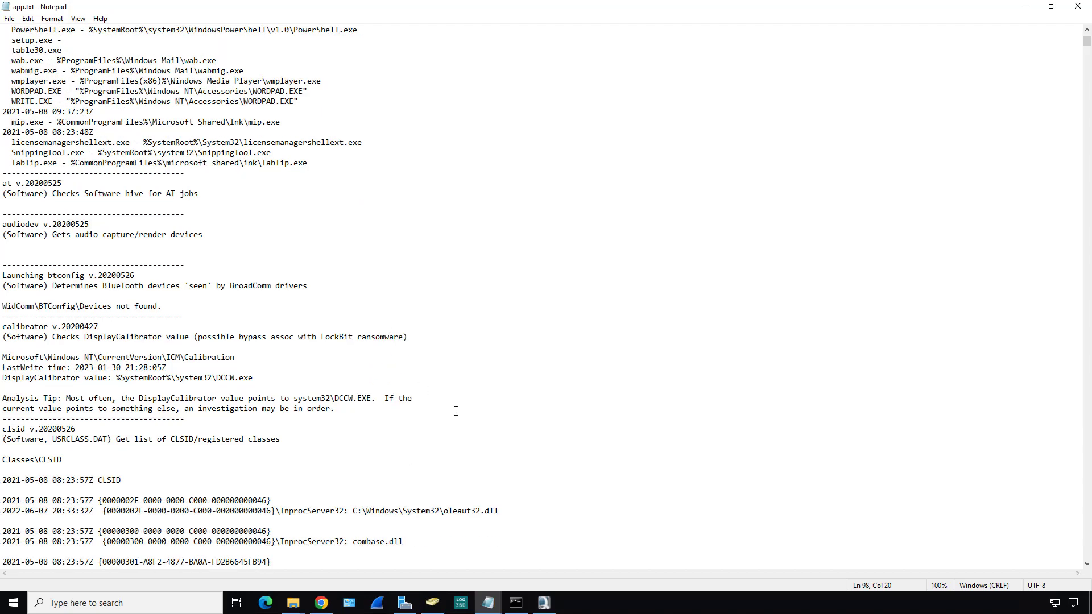
mouse_move(123, 132)
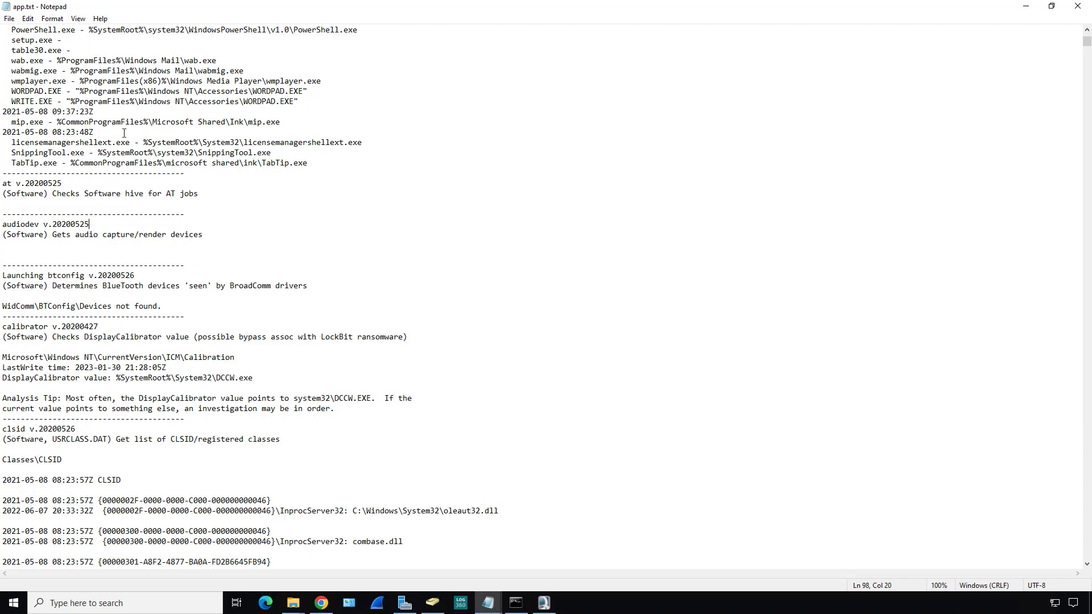
drag(62, 91, 94, 115)
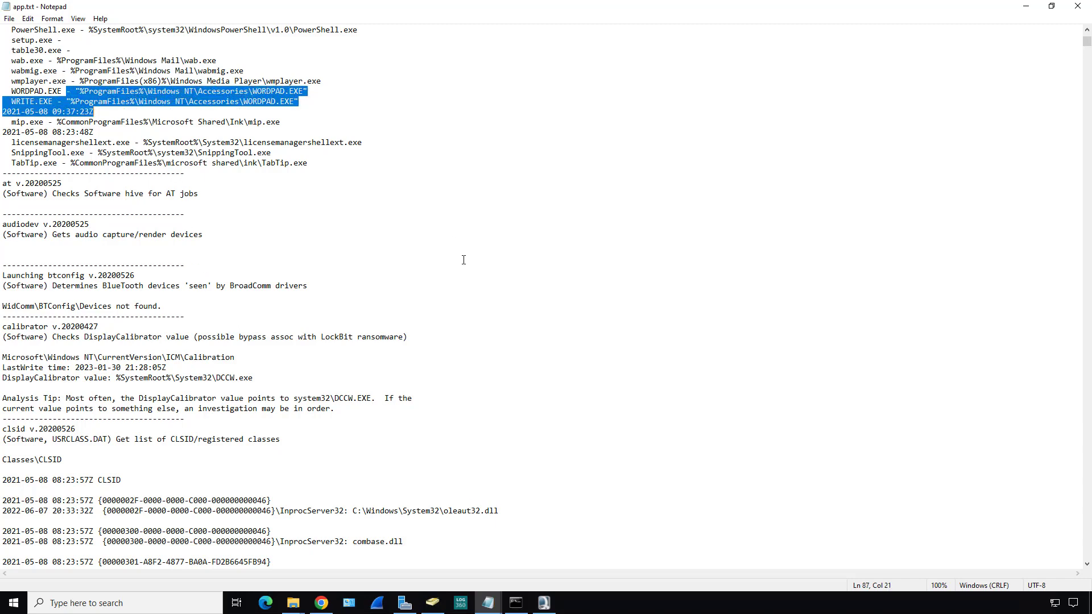
Scroll further down through the app.txt SOFTWARE hive report
scroll(down, 3)
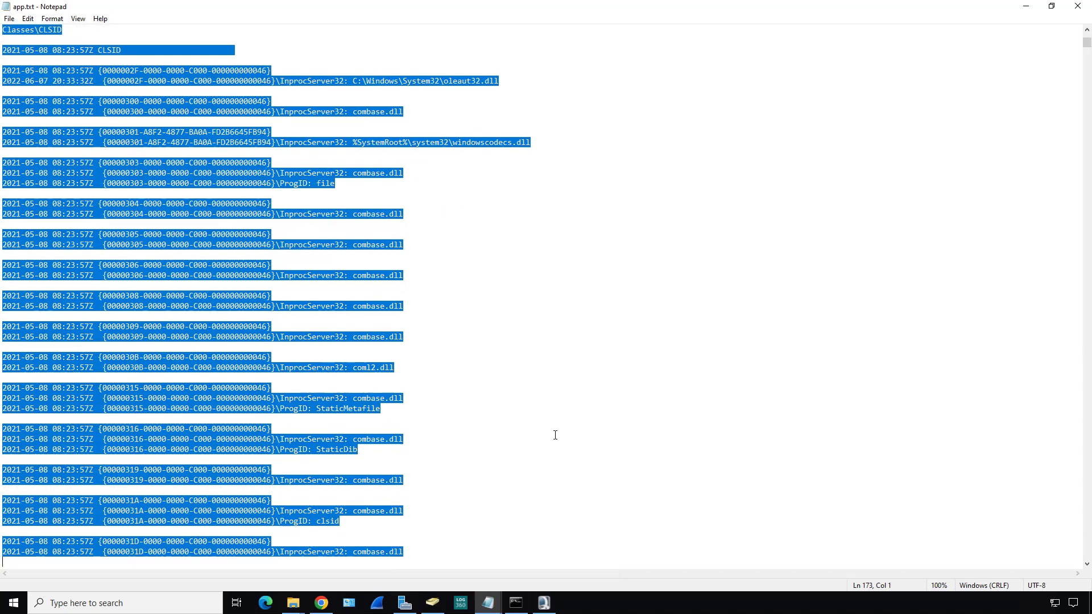
scroll(down, 3)
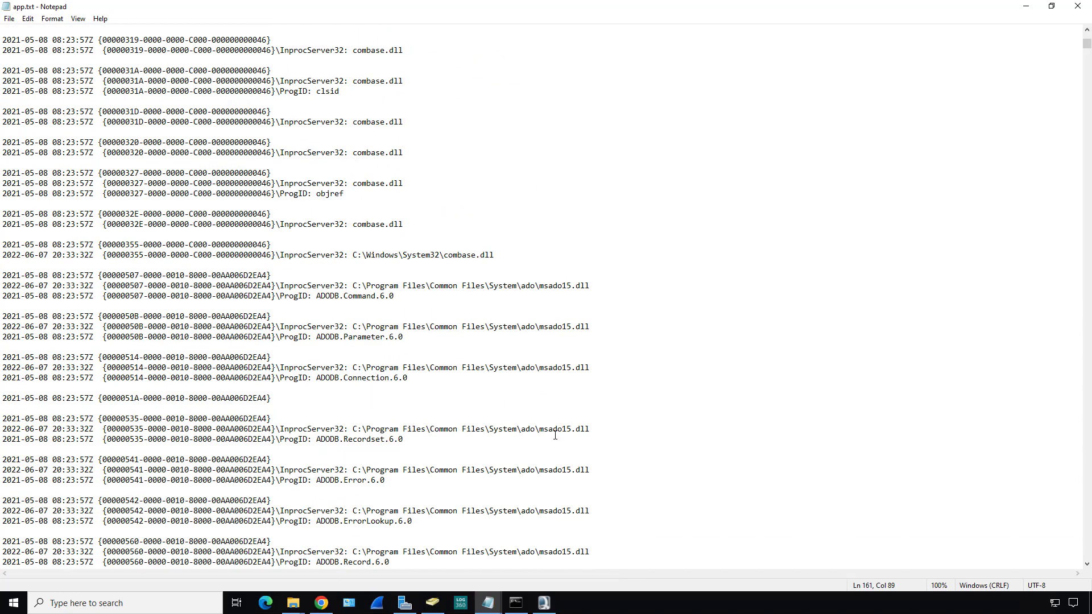
scroll(down, 3)
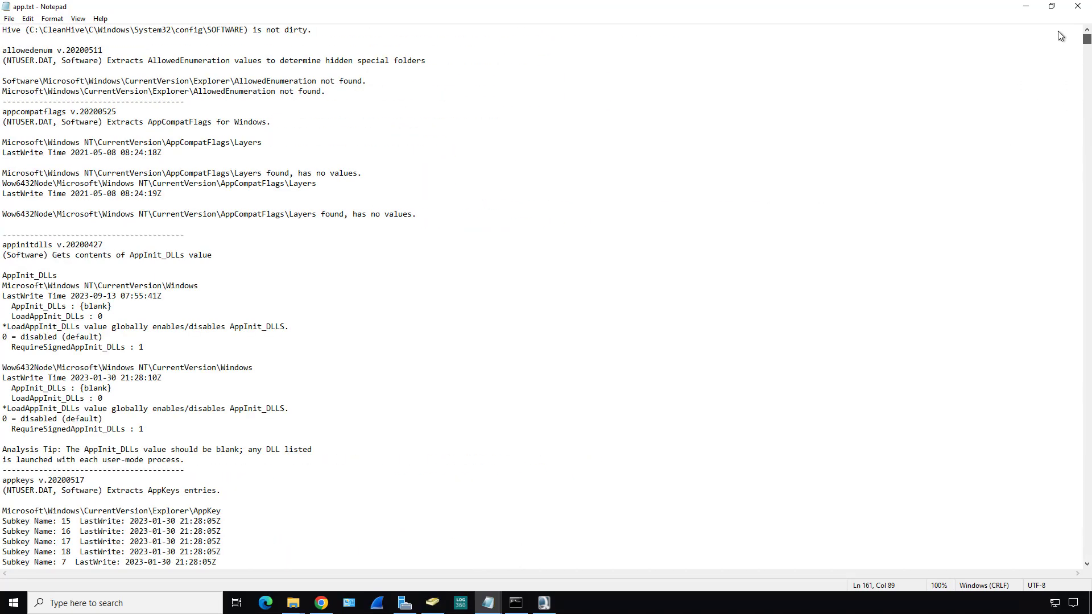
scroll(down, 3)
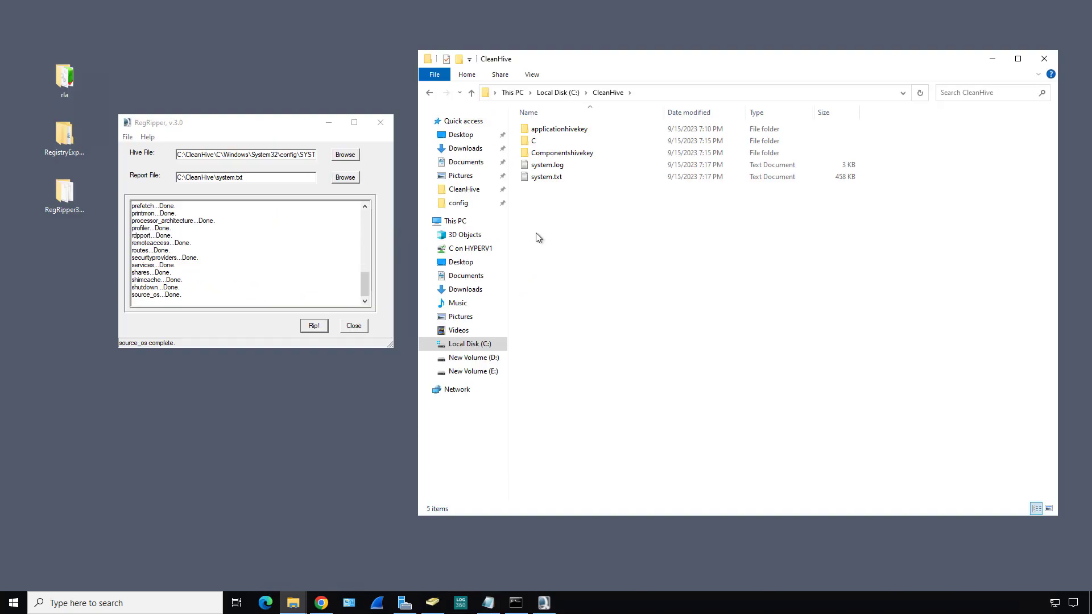
mouse_move(576, 203)
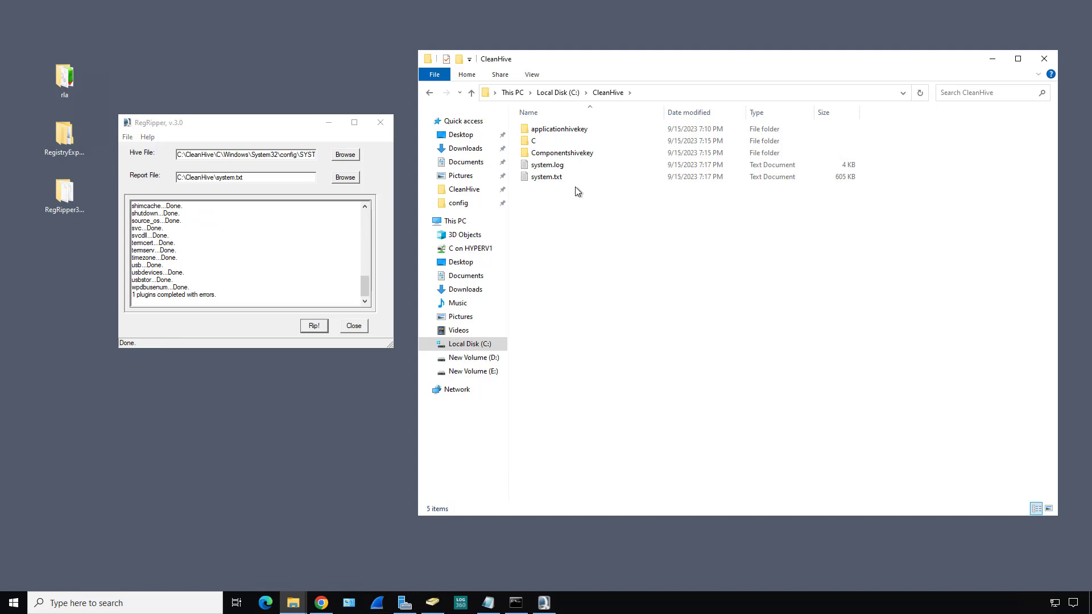
Open the finished system.txt SYSTEM hive report in Notepad
click(545, 176)
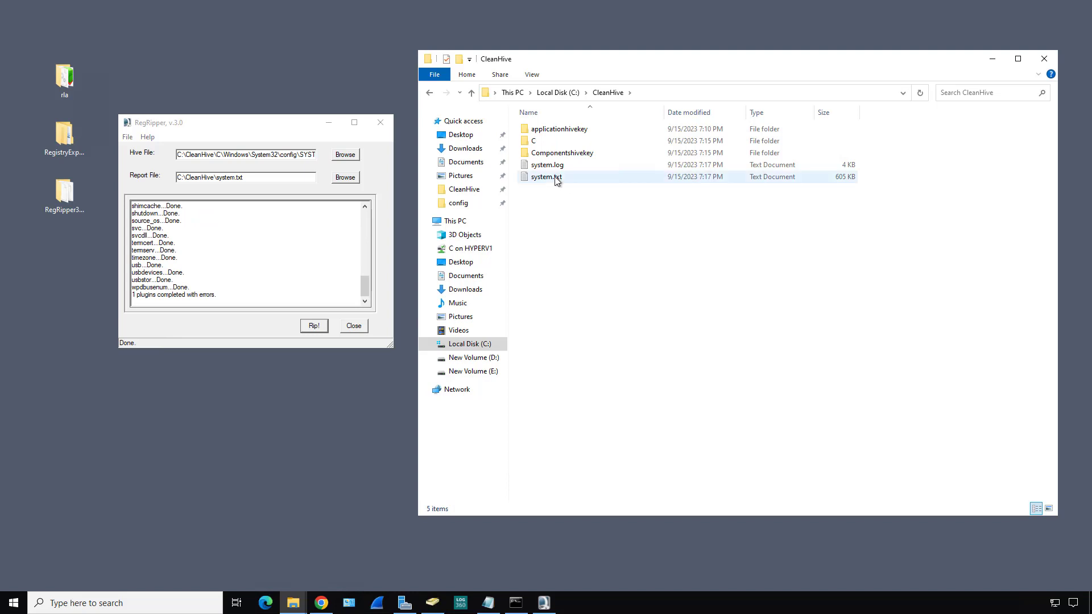
double_click(545, 176)
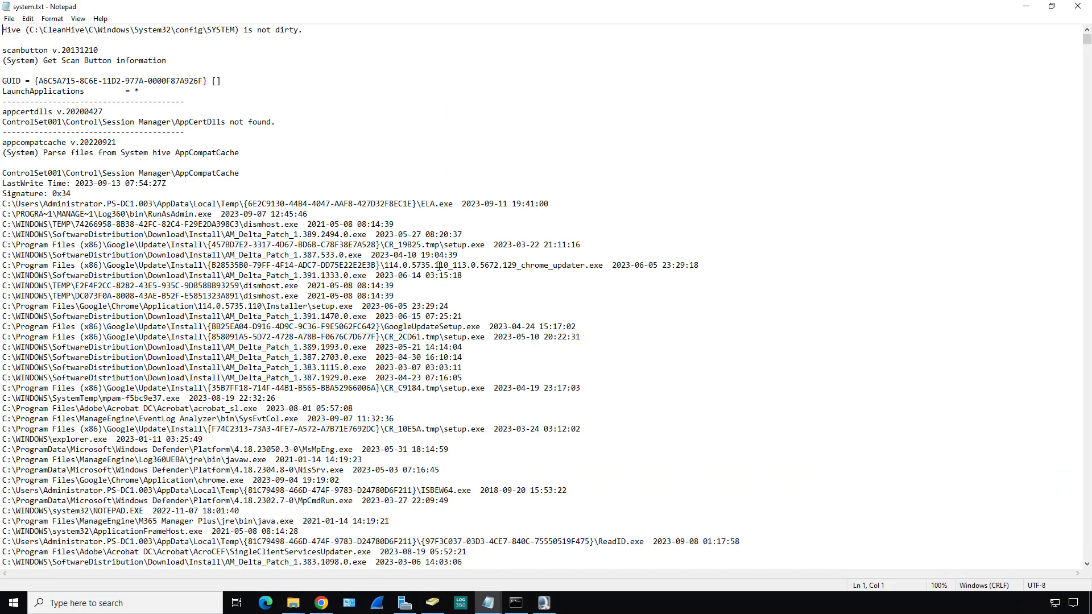
click(118, 142)
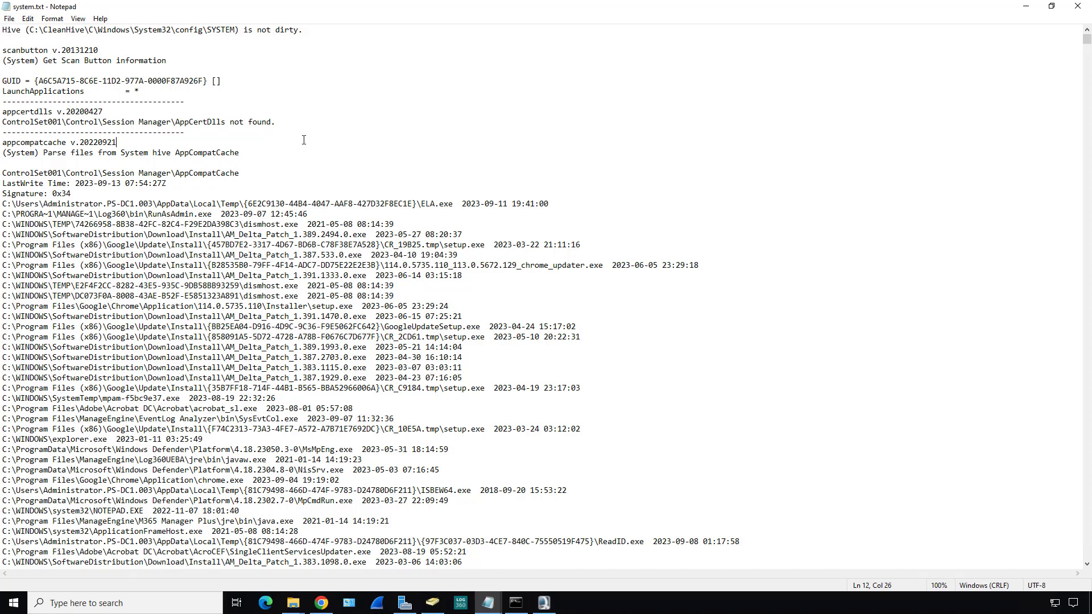
scroll(down, 3)
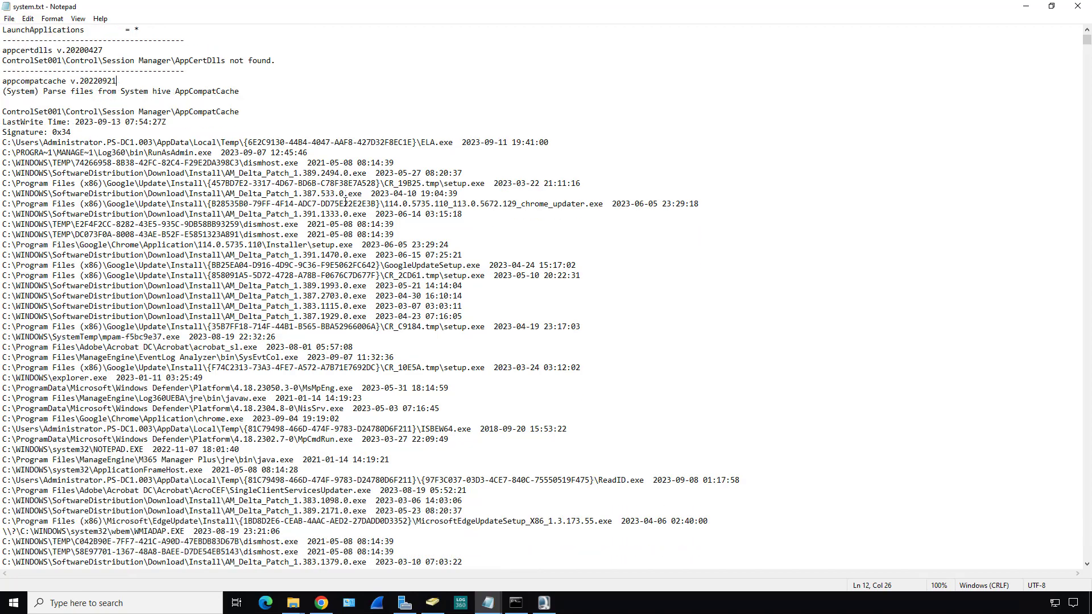
scroll(down, 3)
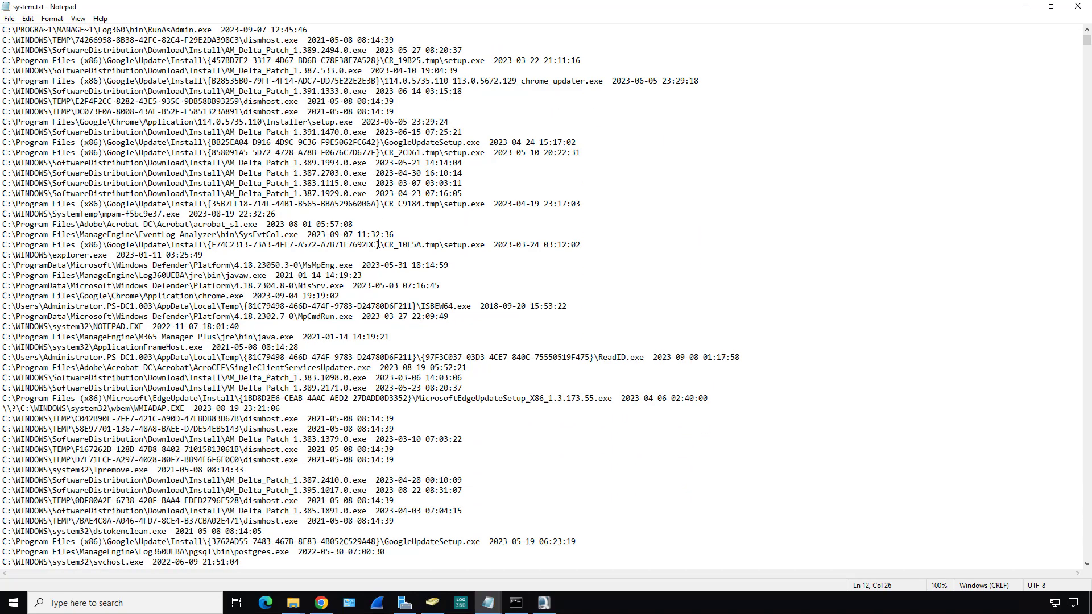
scroll(down, 3)
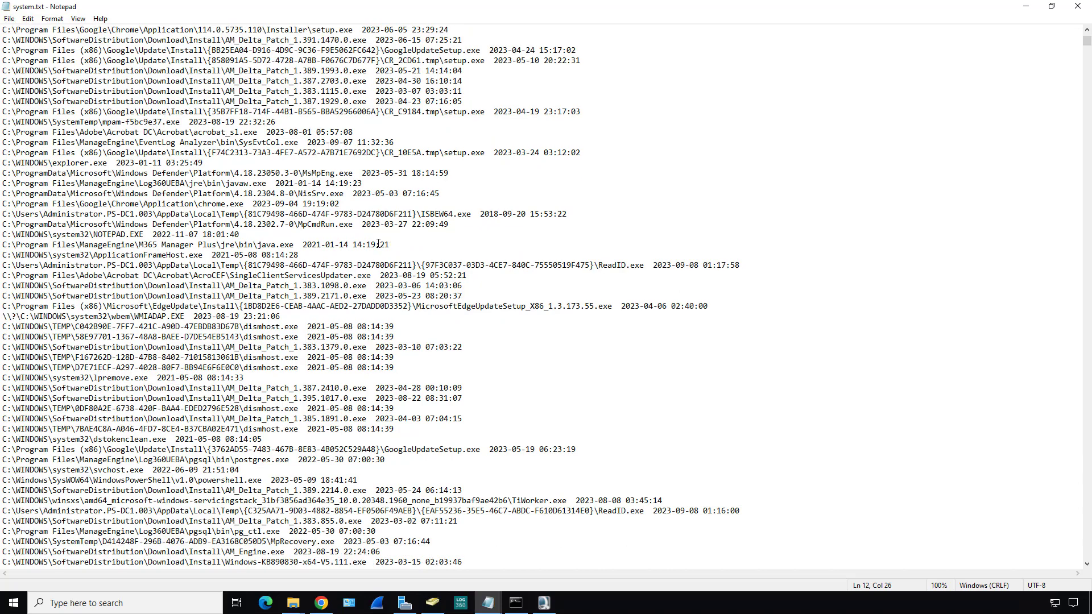
scroll(down, 3)
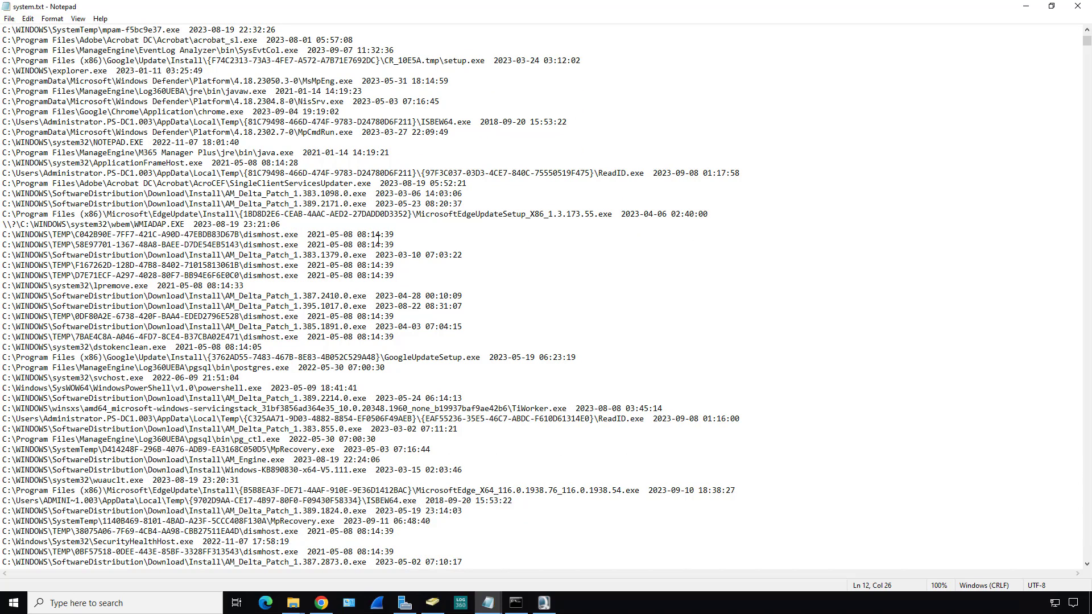
scroll(down, 3)
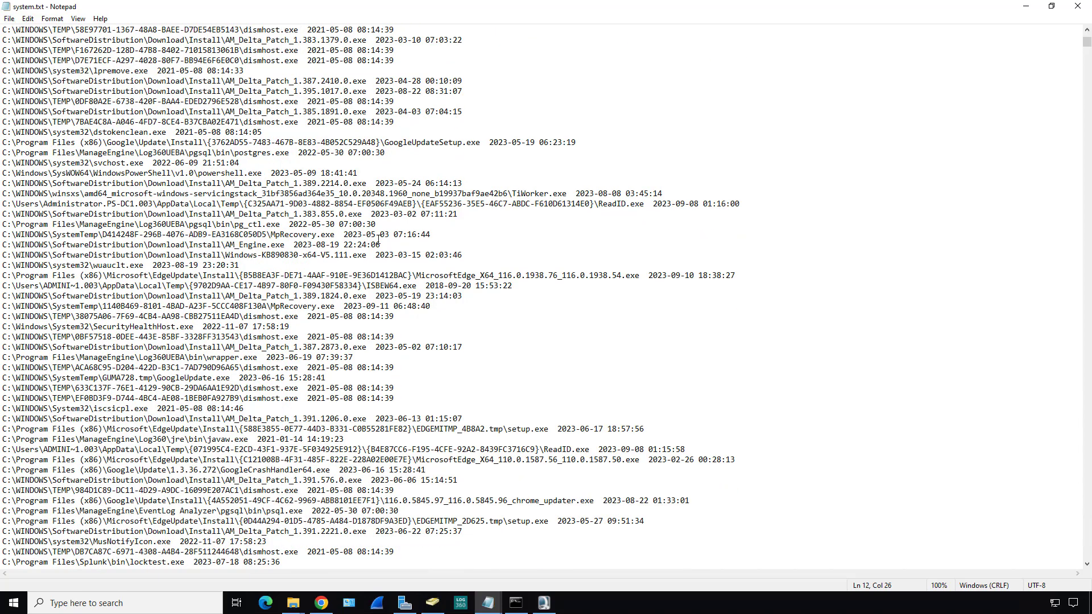
scroll(down, 3)
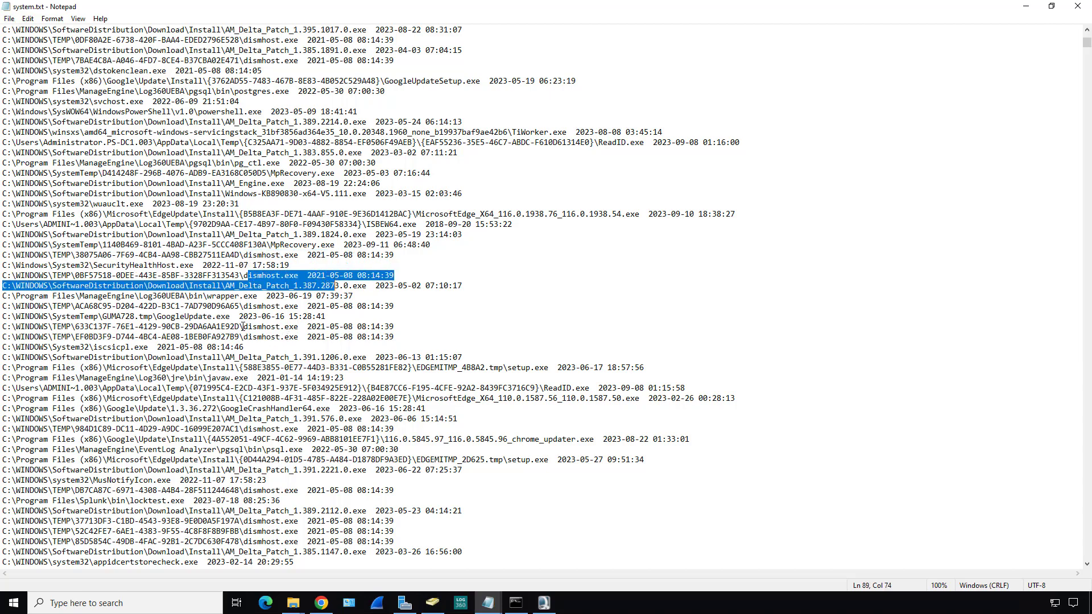
scroll(down, 3)
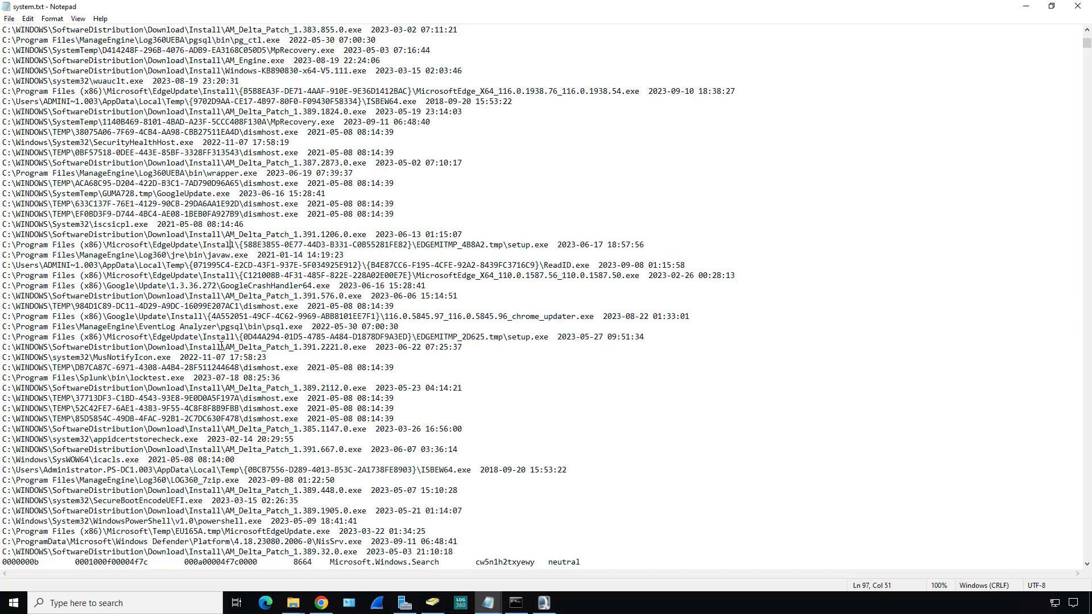
drag(266, 326, 333, 326)
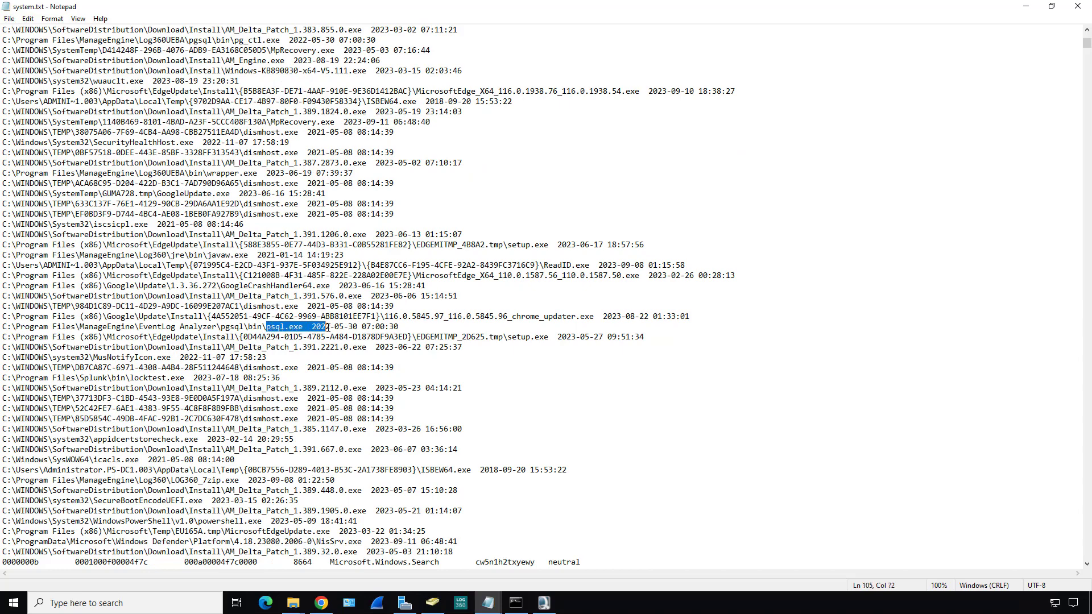
scroll(down, 3)
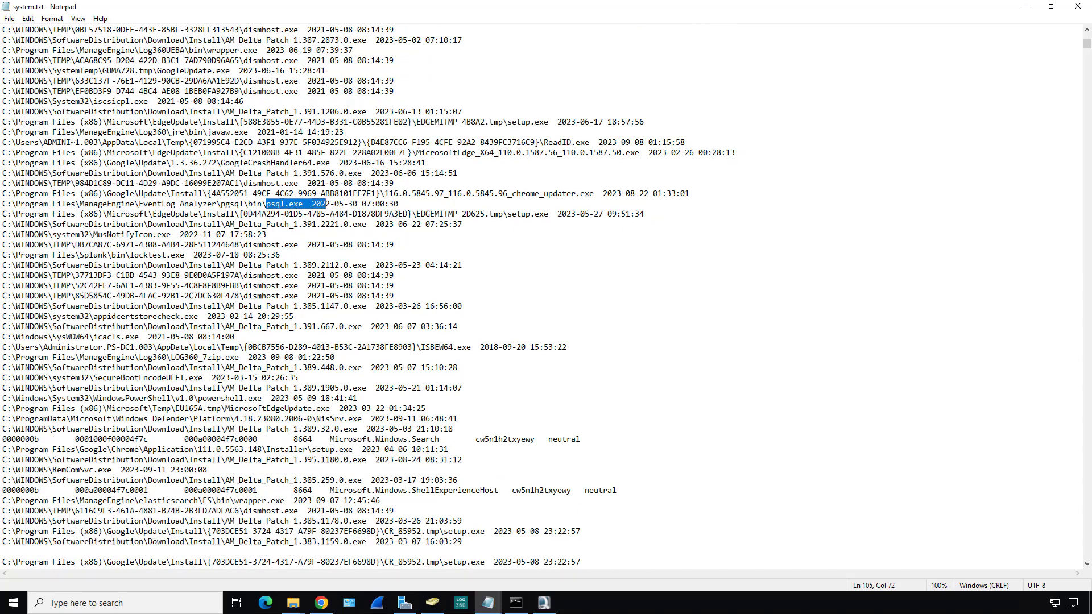
scroll(down, 3)
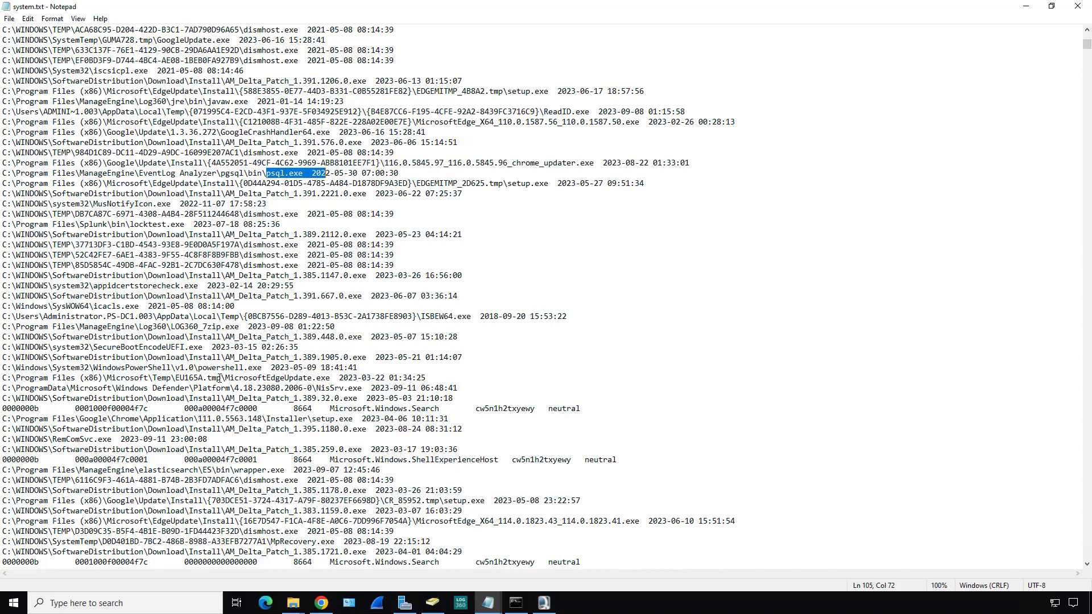
scroll(down, 3)
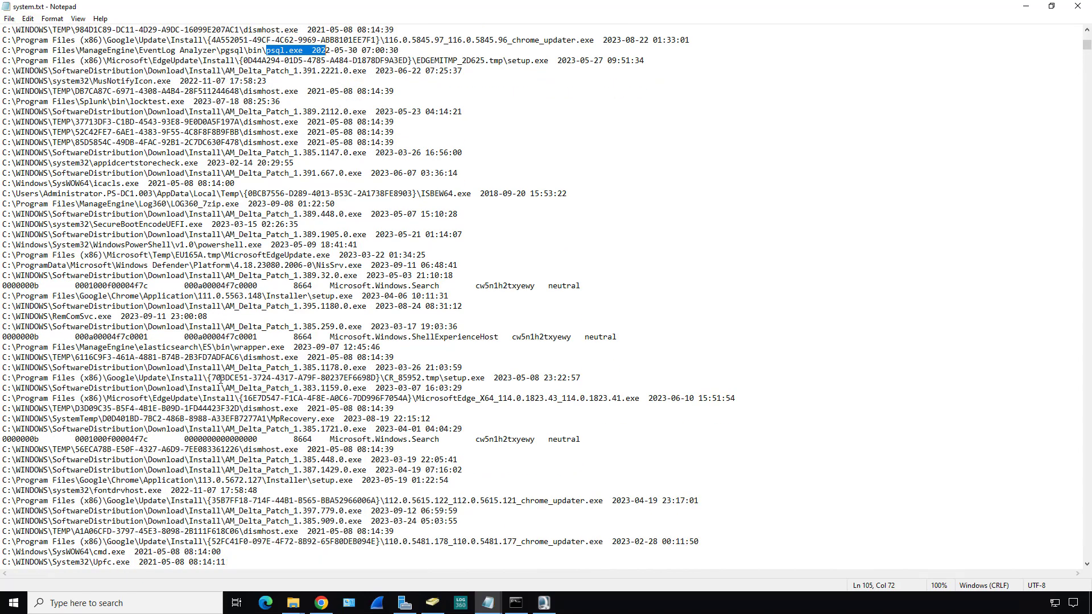
scroll(down, 3)
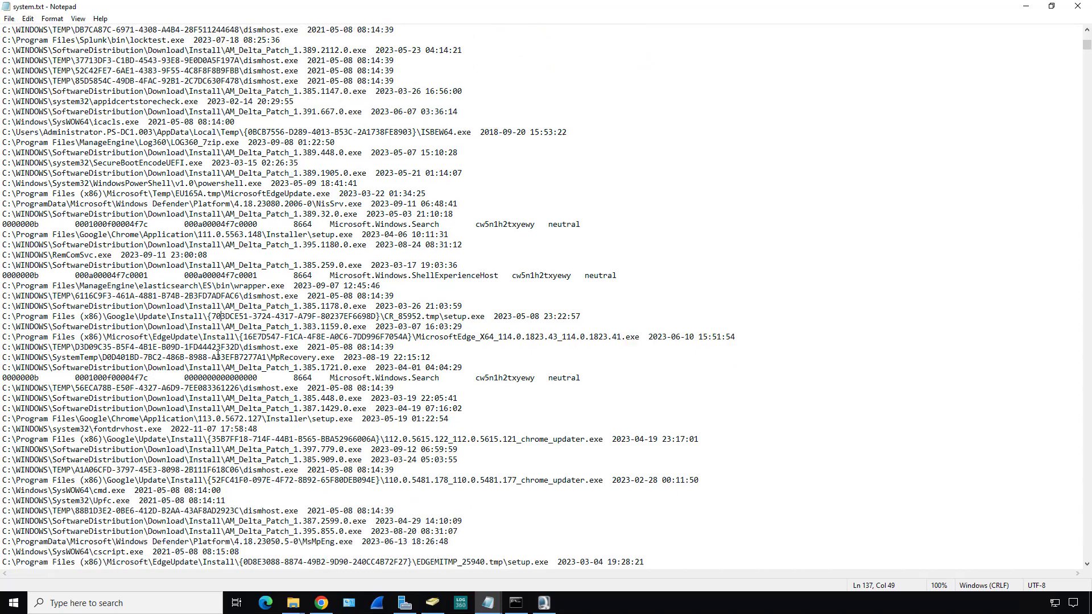